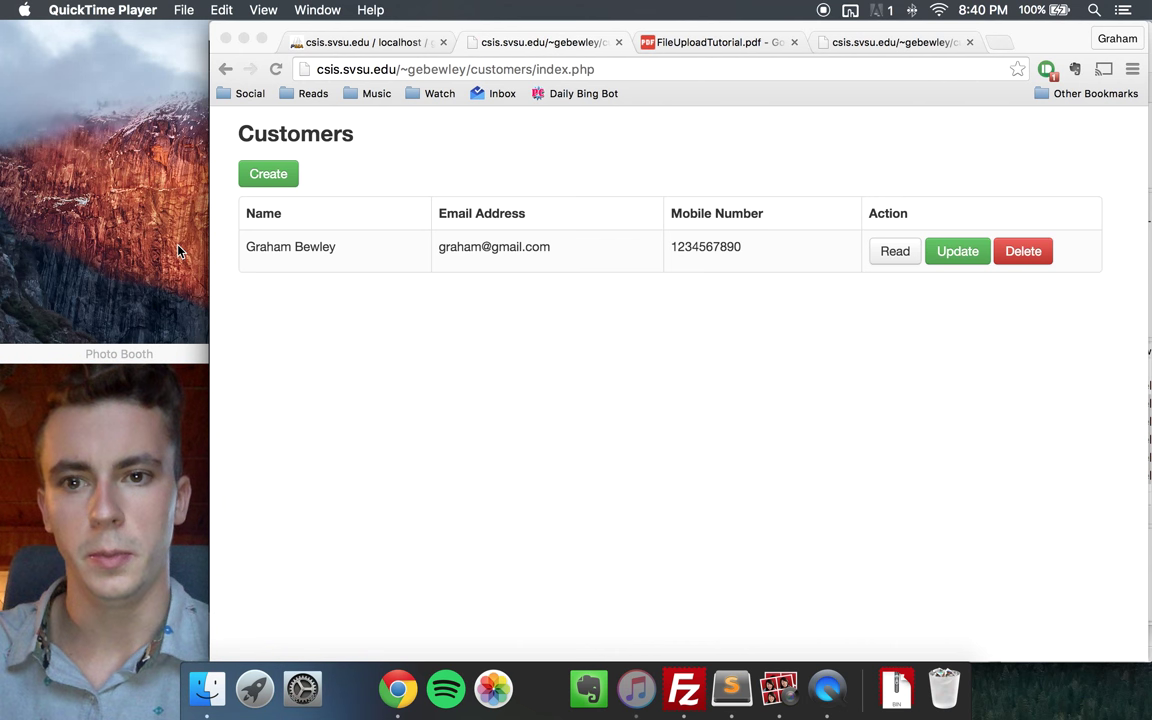
mouse_move(218, 271)
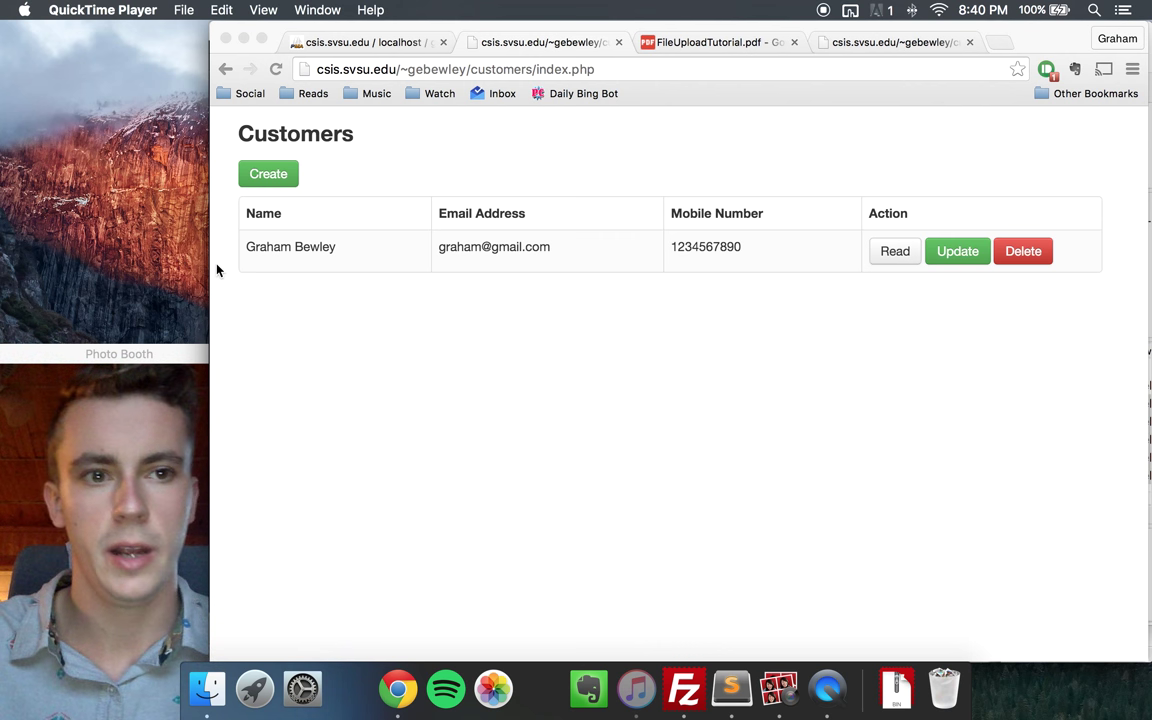
mouse_move(915, 250)
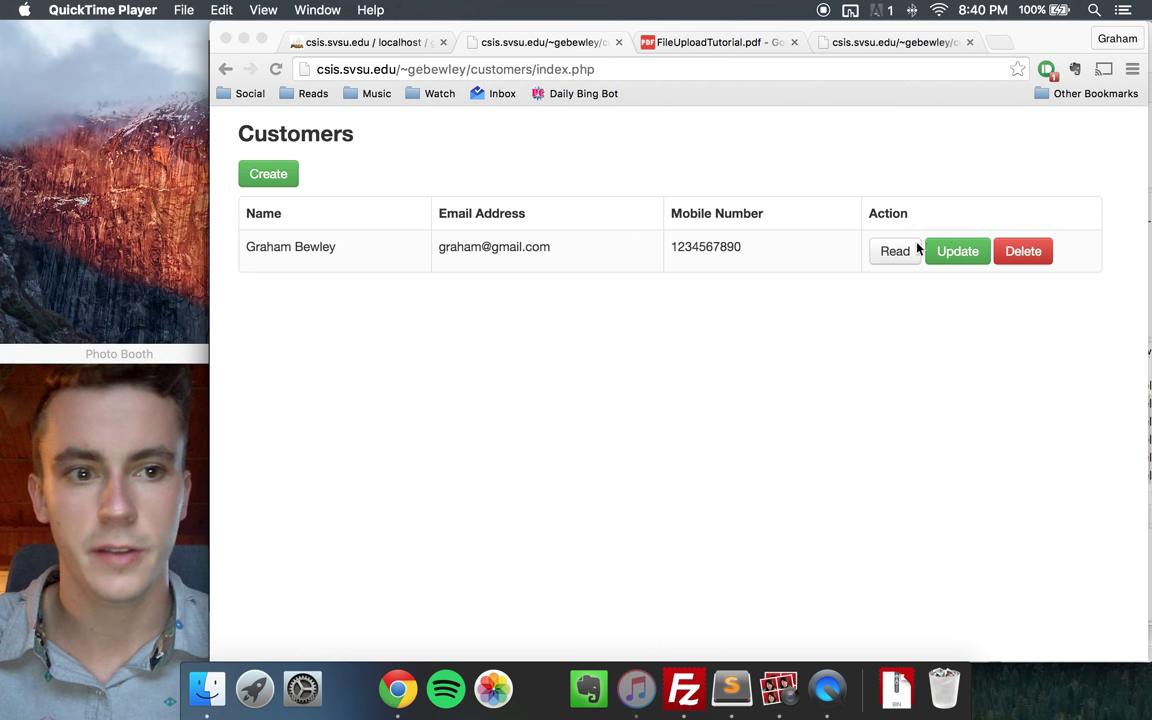
mouse_move(150, 52)
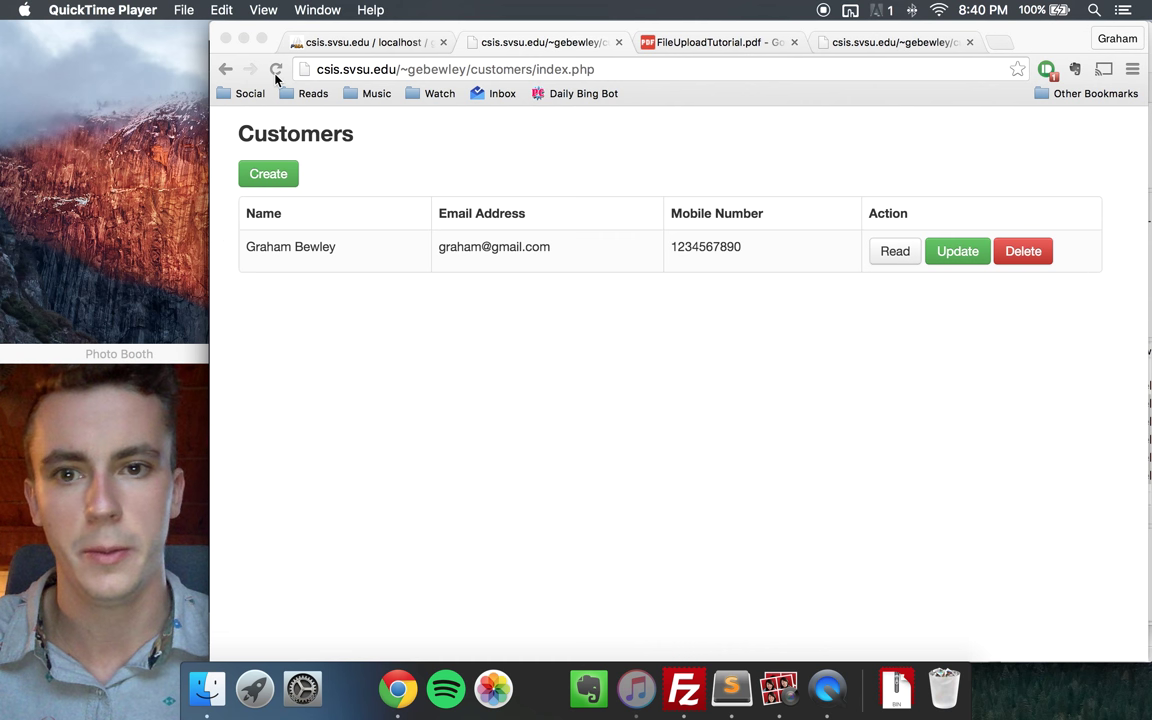
mouse_move(757, 87)
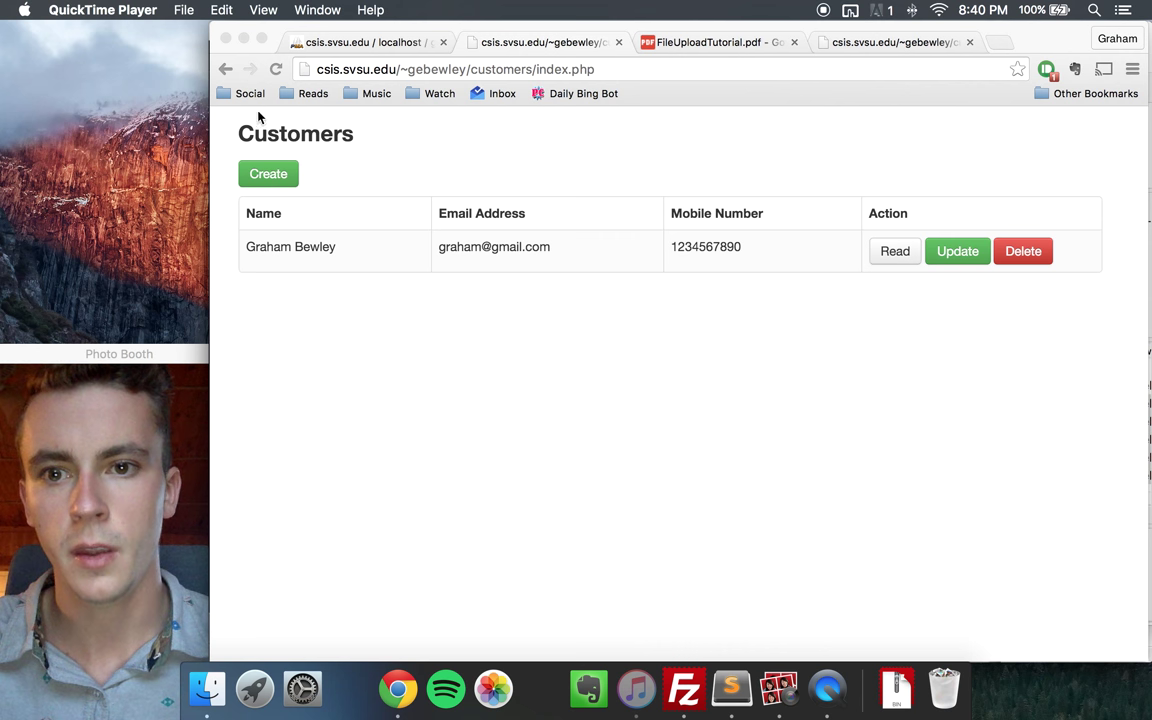
mouse_move(277, 150)
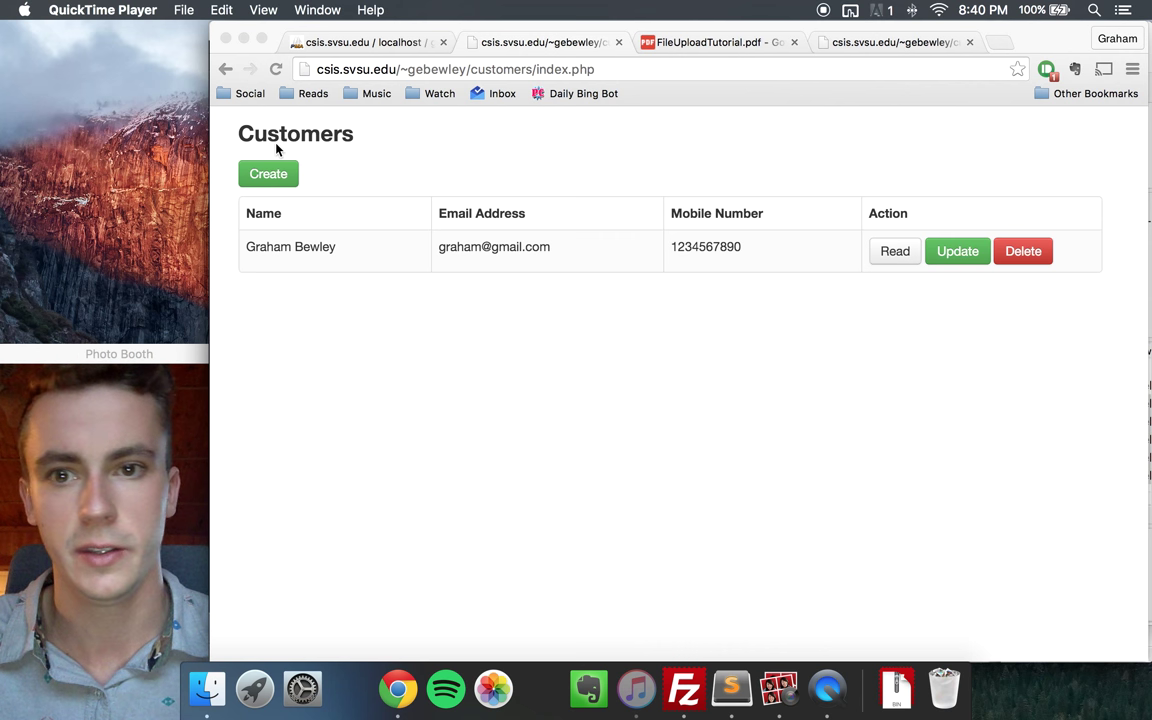
mouse_move(333, 247)
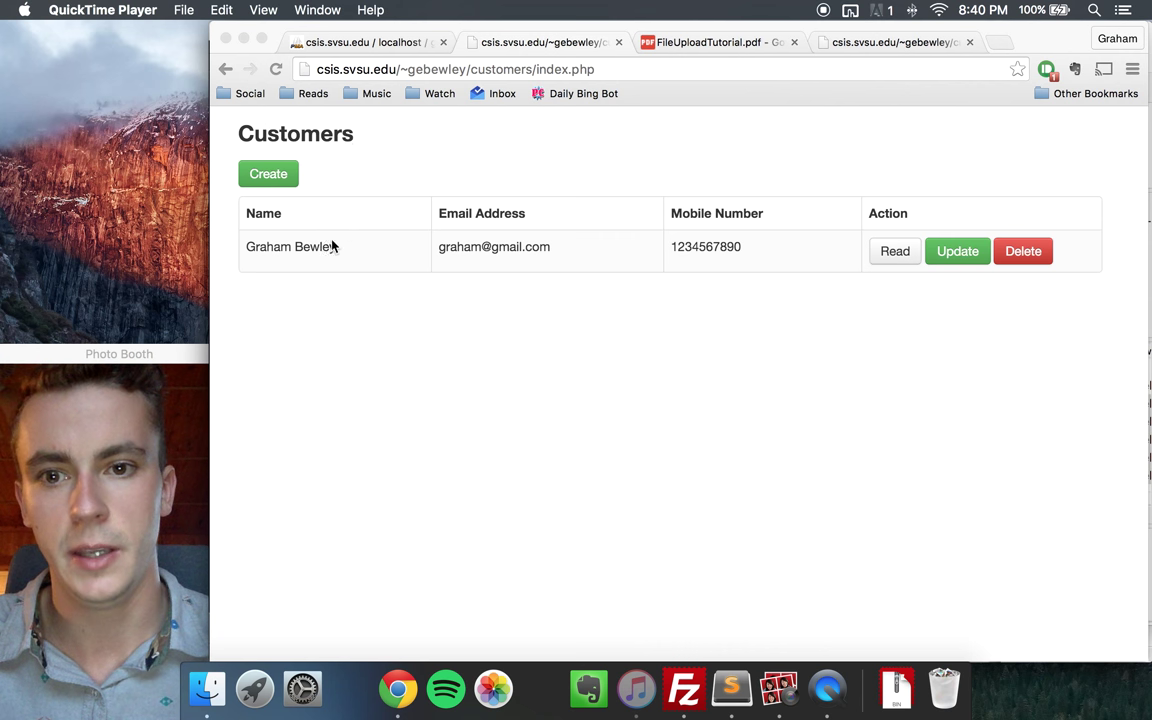
mouse_move(405, 255)
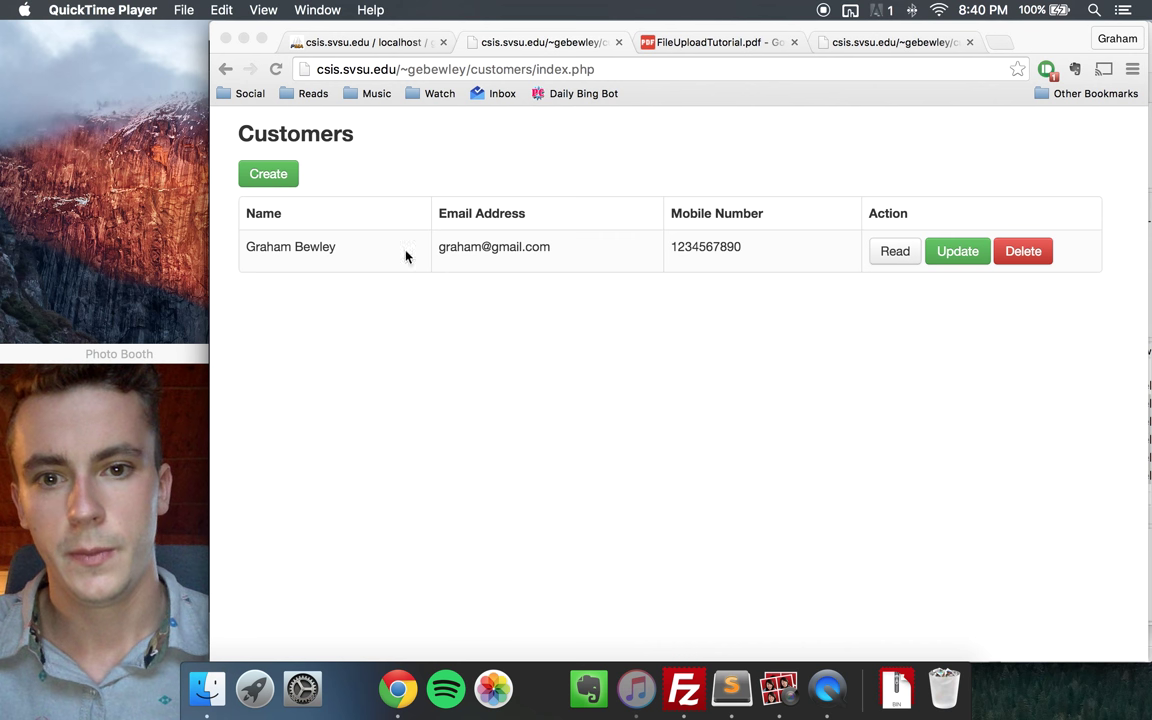
mouse_move(739, 467)
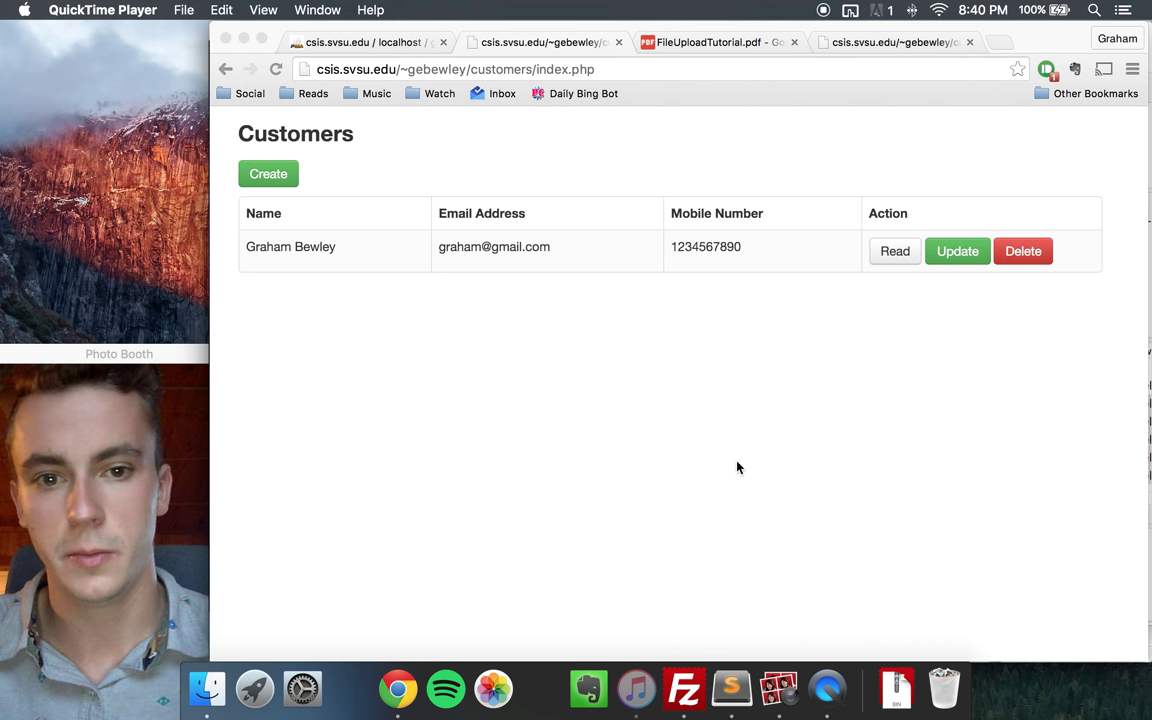
mouse_move(370, 202)
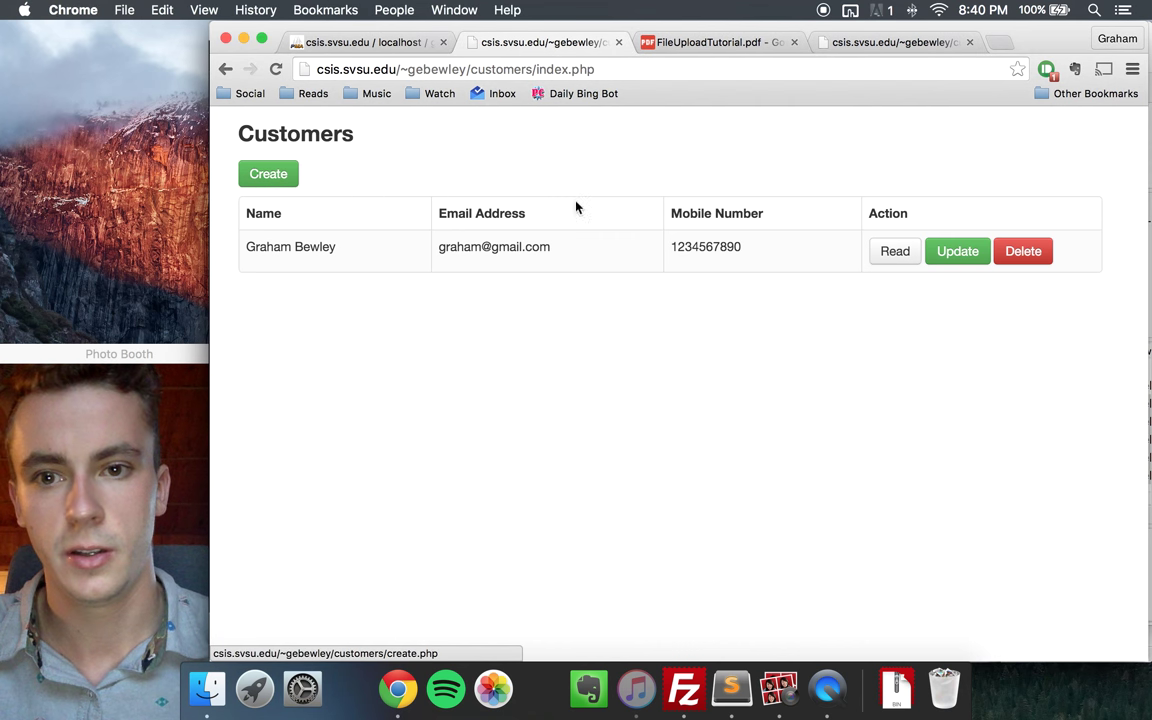
mouse_move(957, 251)
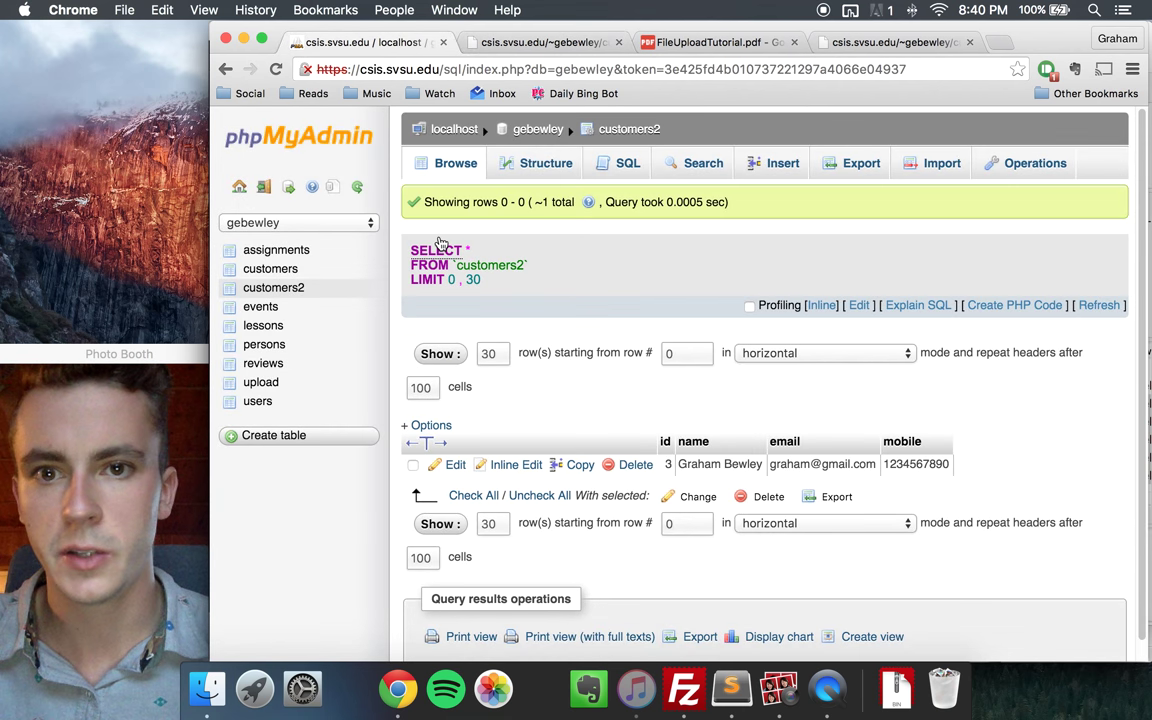
mouse_move(270, 268)
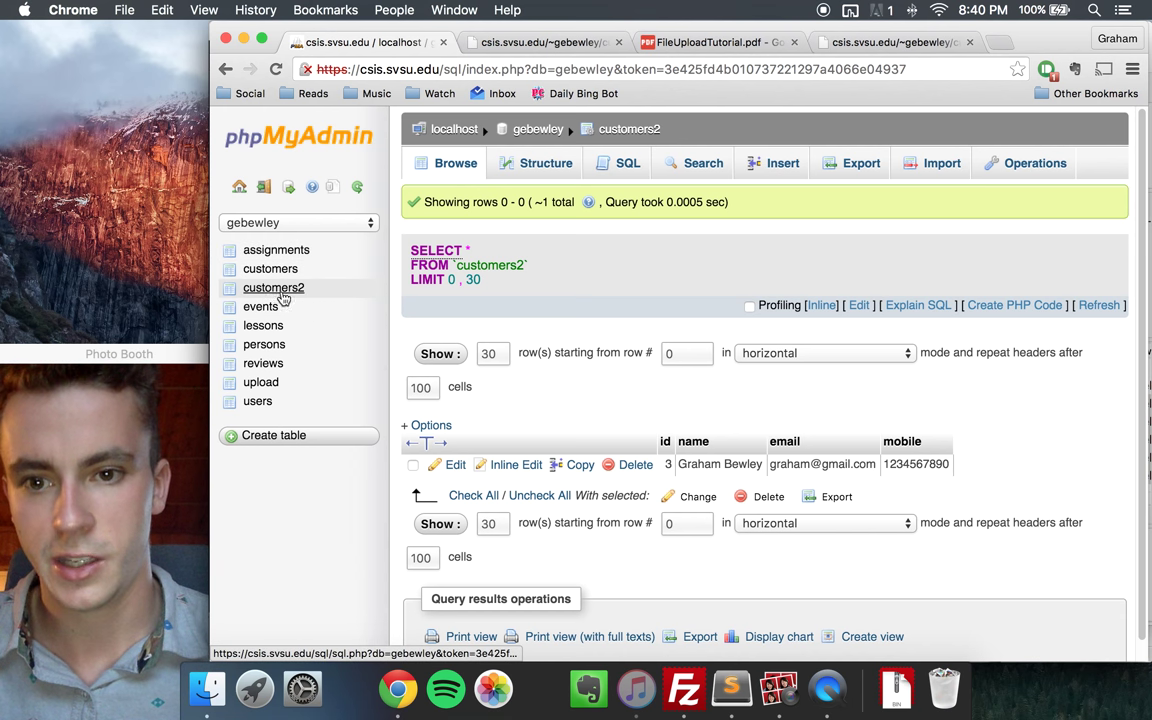
mouse_move(270, 268)
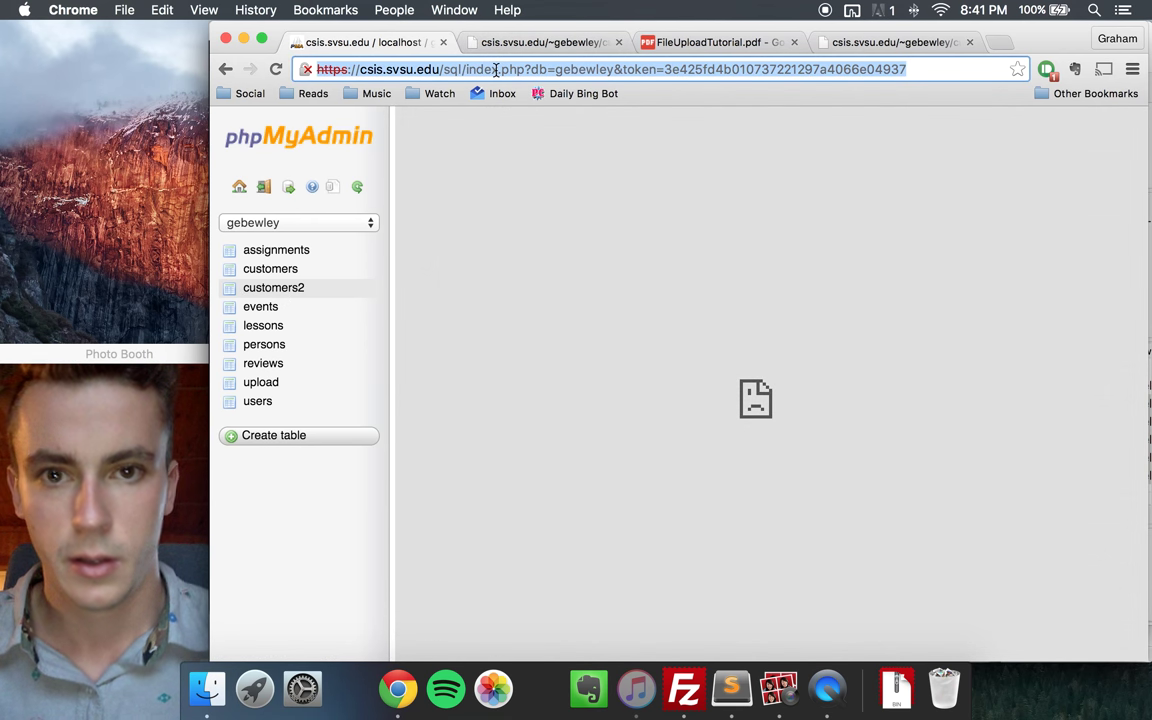
Step: Reload phpMyAdmin past the certificate warning to see the customers2 record
key(Return)
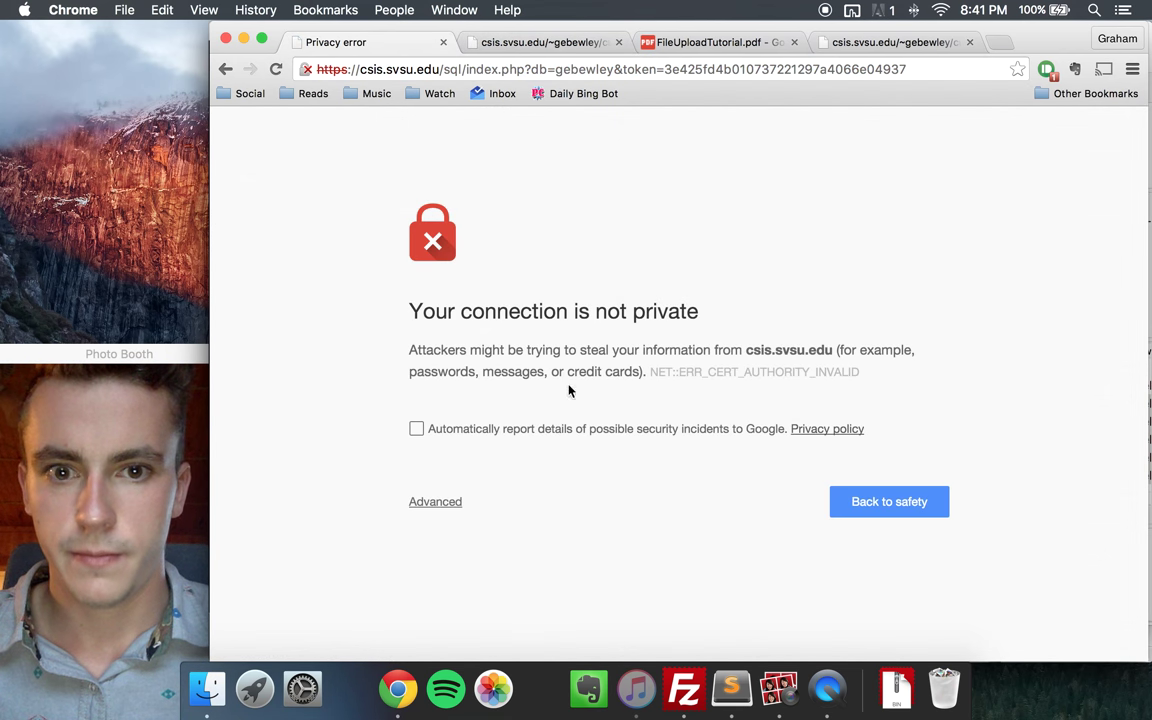
click(435, 501)
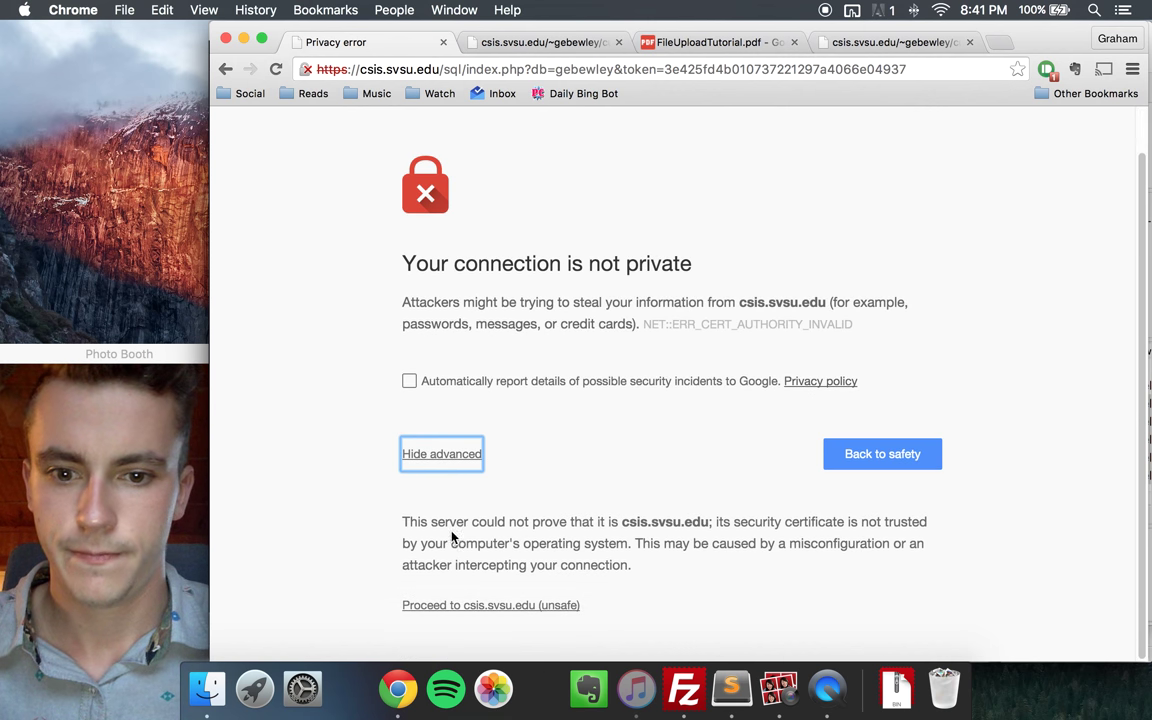
click(490, 605)
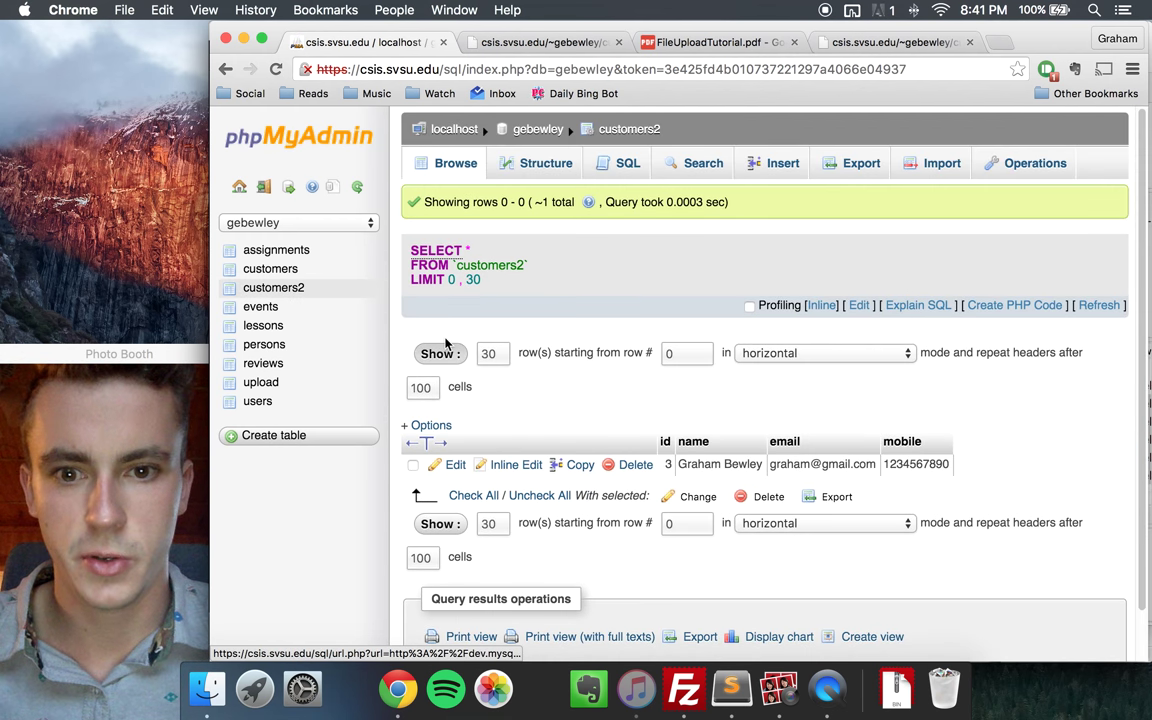
Step: Show the customers2 structure with id, name, email and mobile columns
click(546, 163)
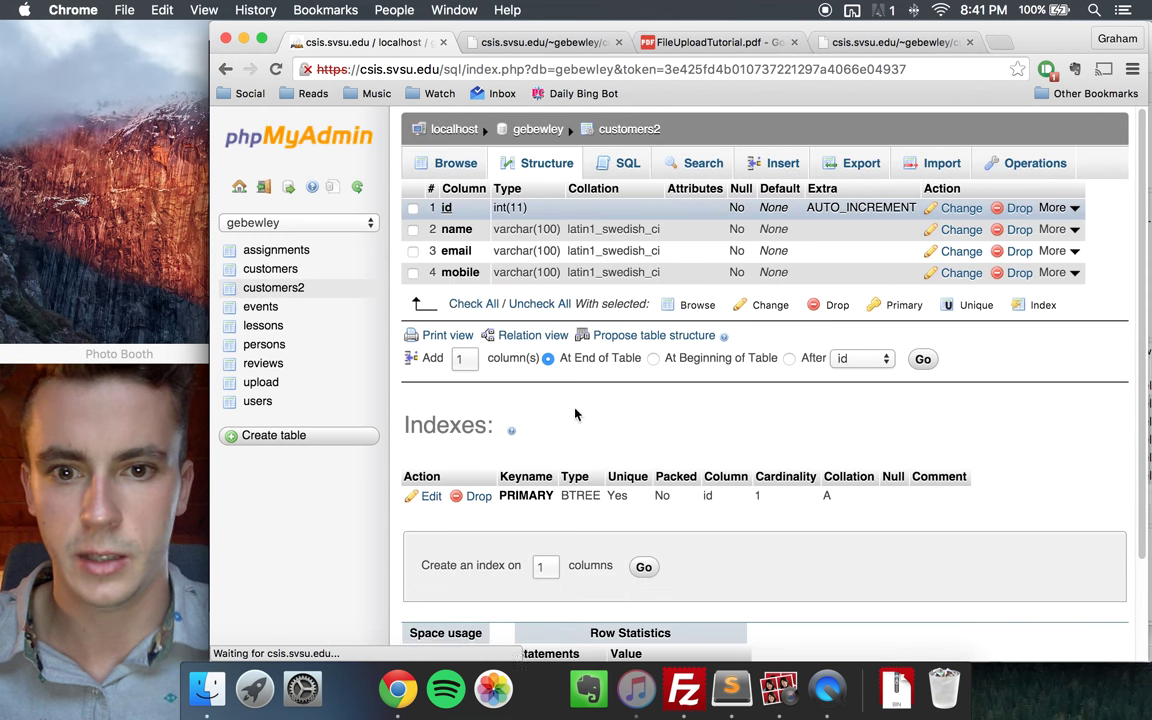
mouse_move(475, 251)
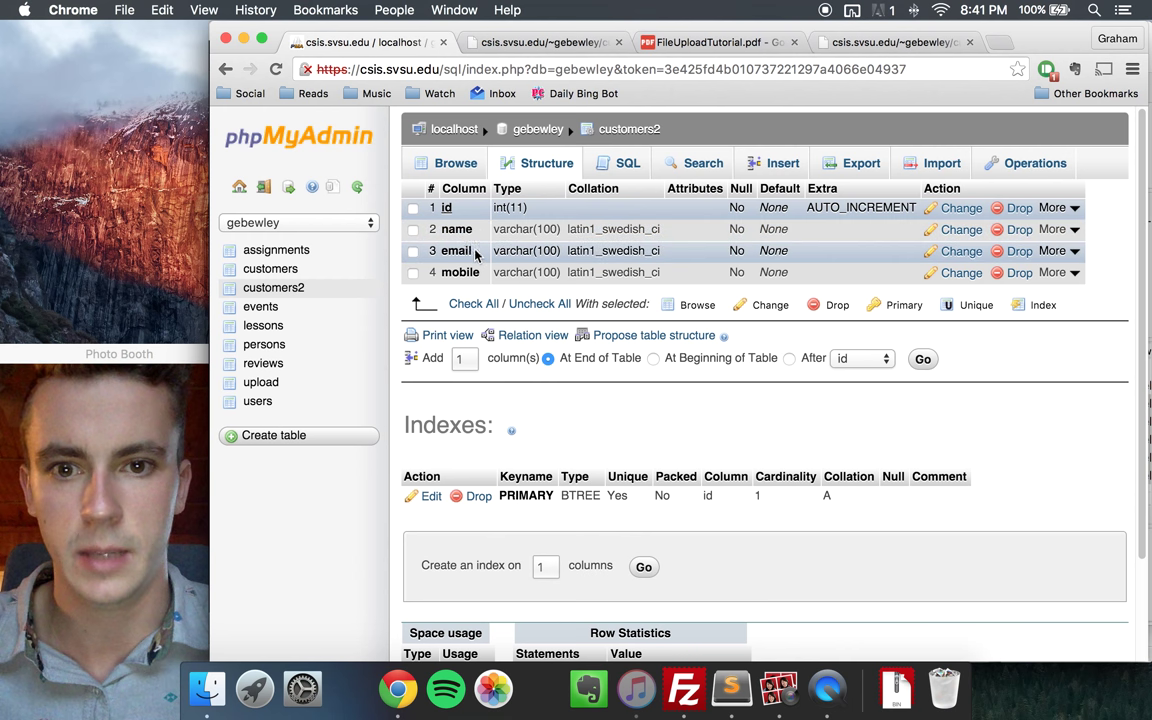
mouse_move(533, 335)
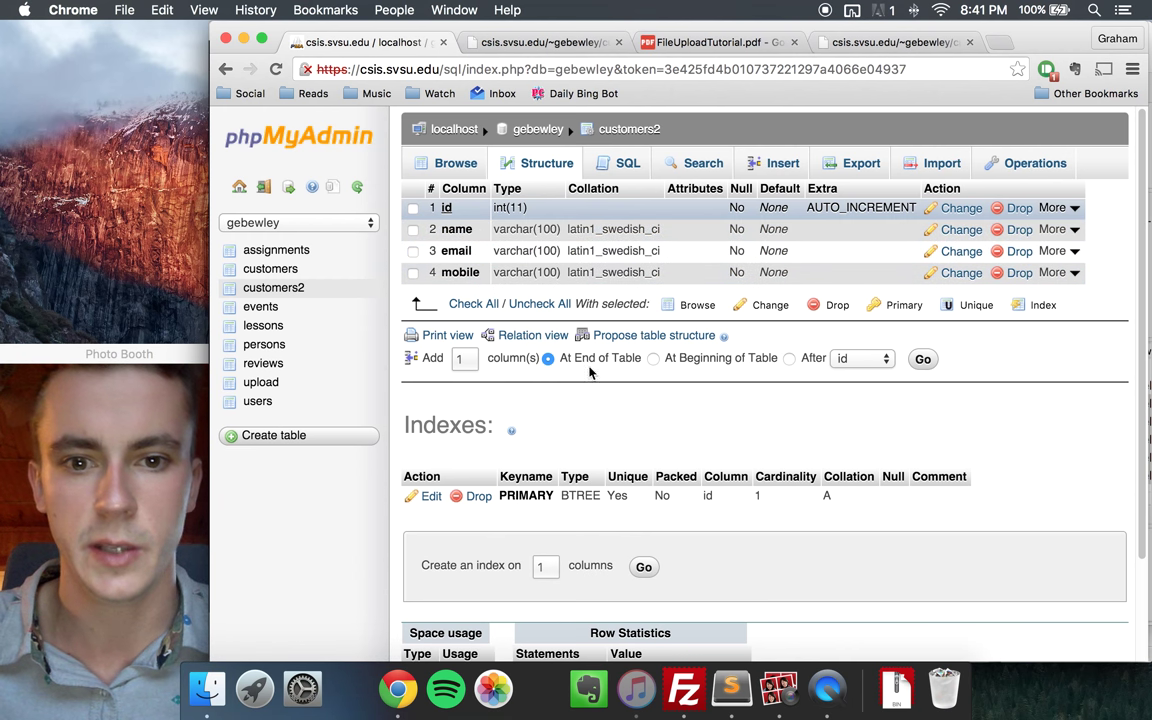
mouse_move(605, 448)
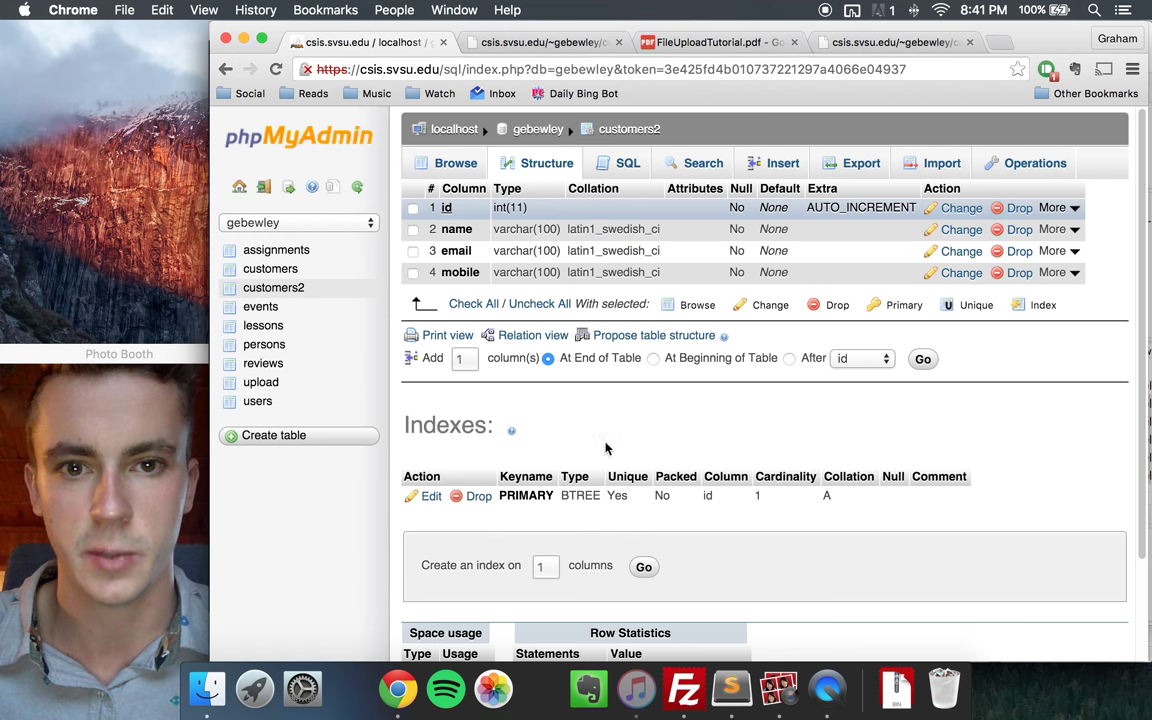
mouse_move(608, 365)
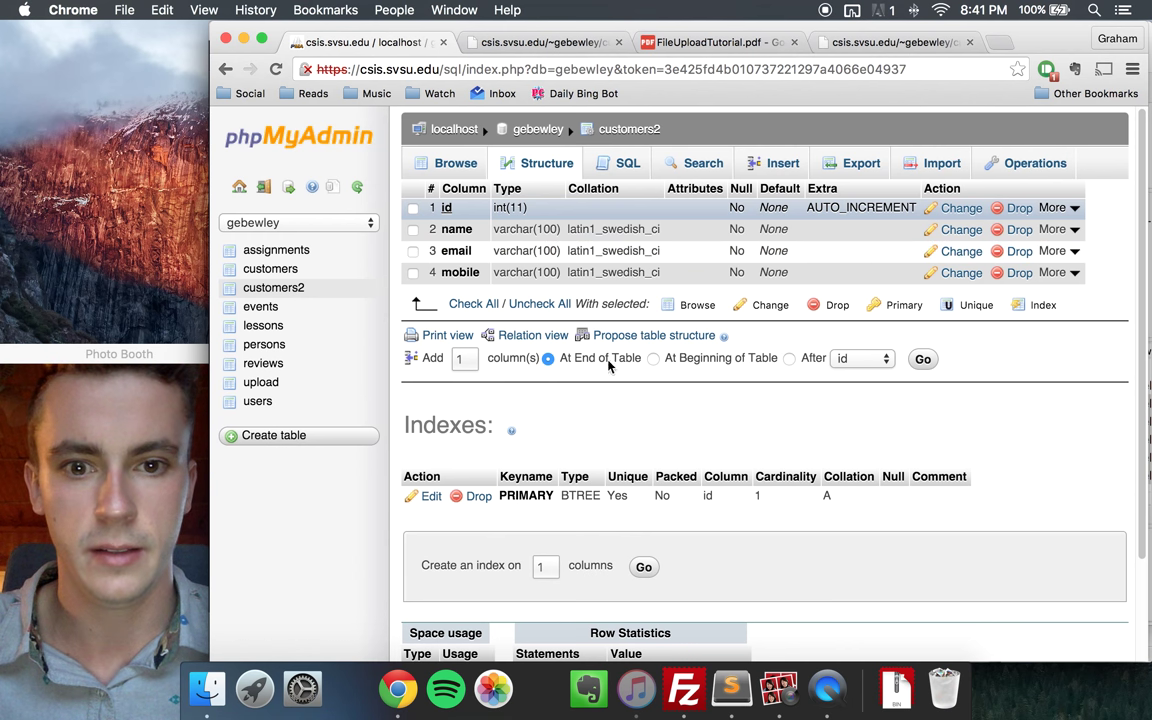
mouse_move(500, 347)
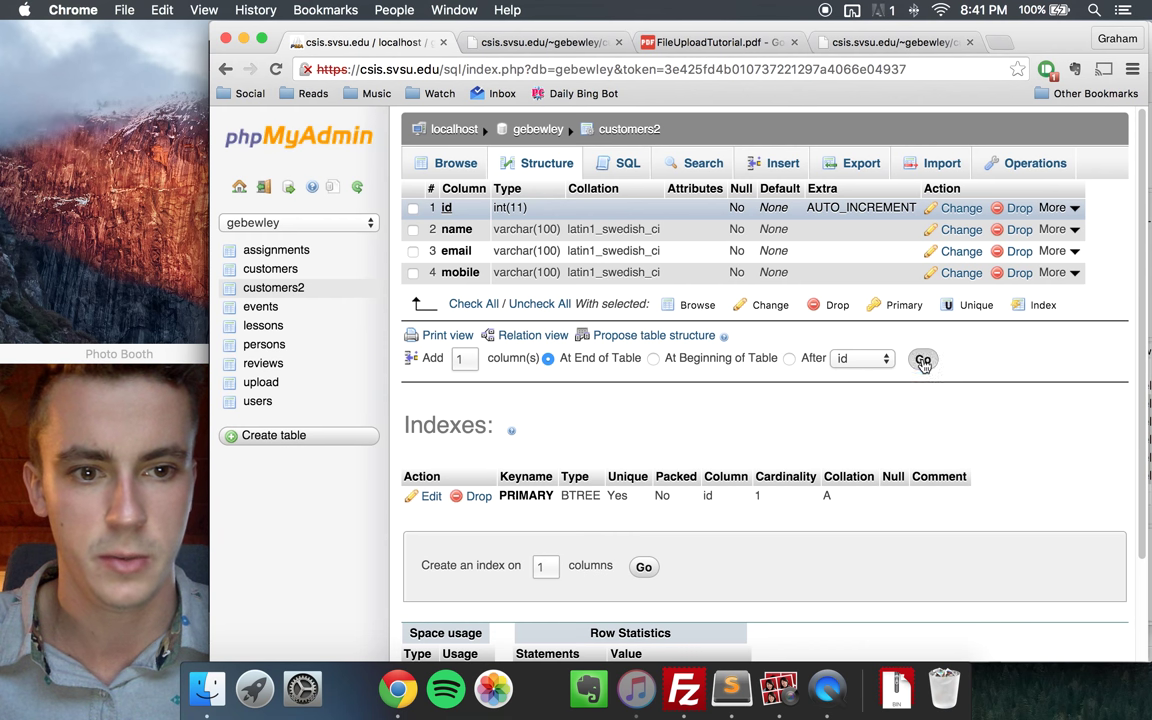
Step: Add a column named 'image' of type MEDIUMBLOB to customers2 and save
click(922, 360)
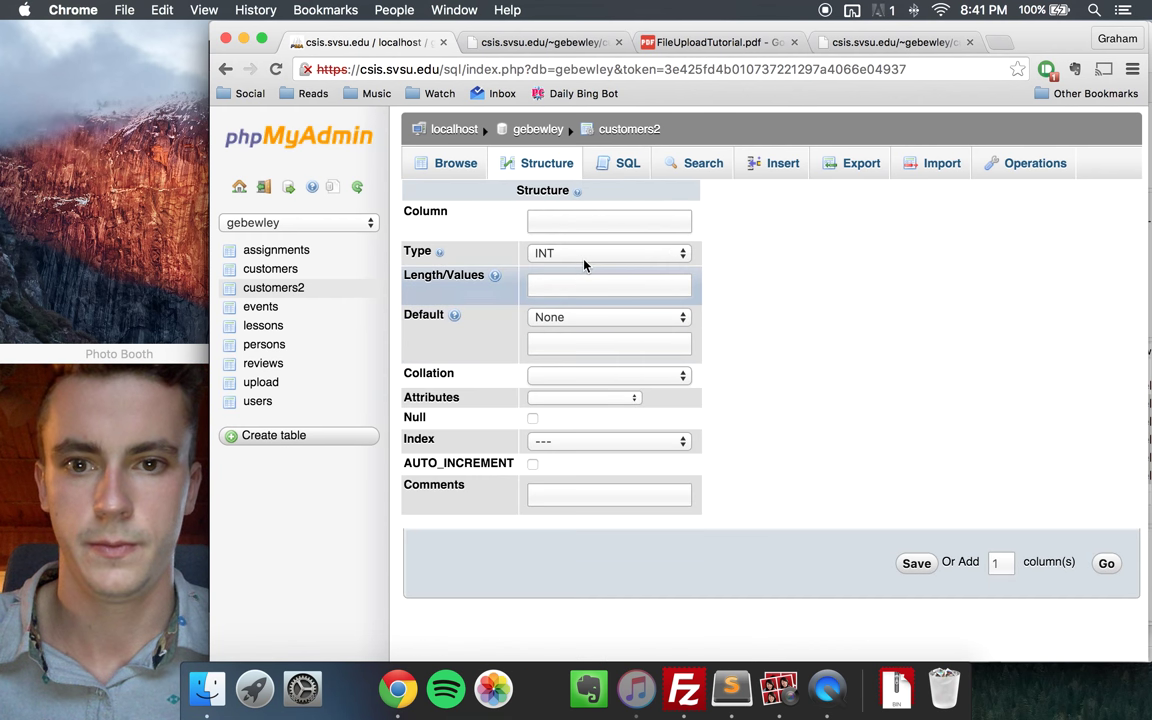
text(image)
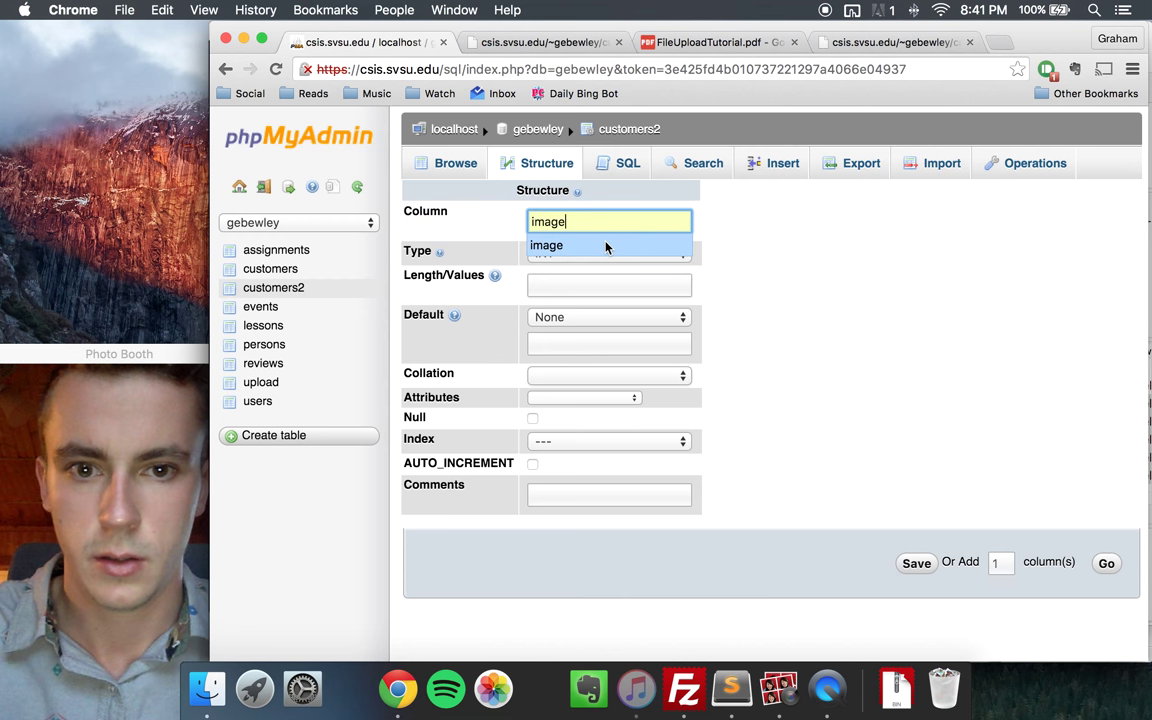
click(608, 251)
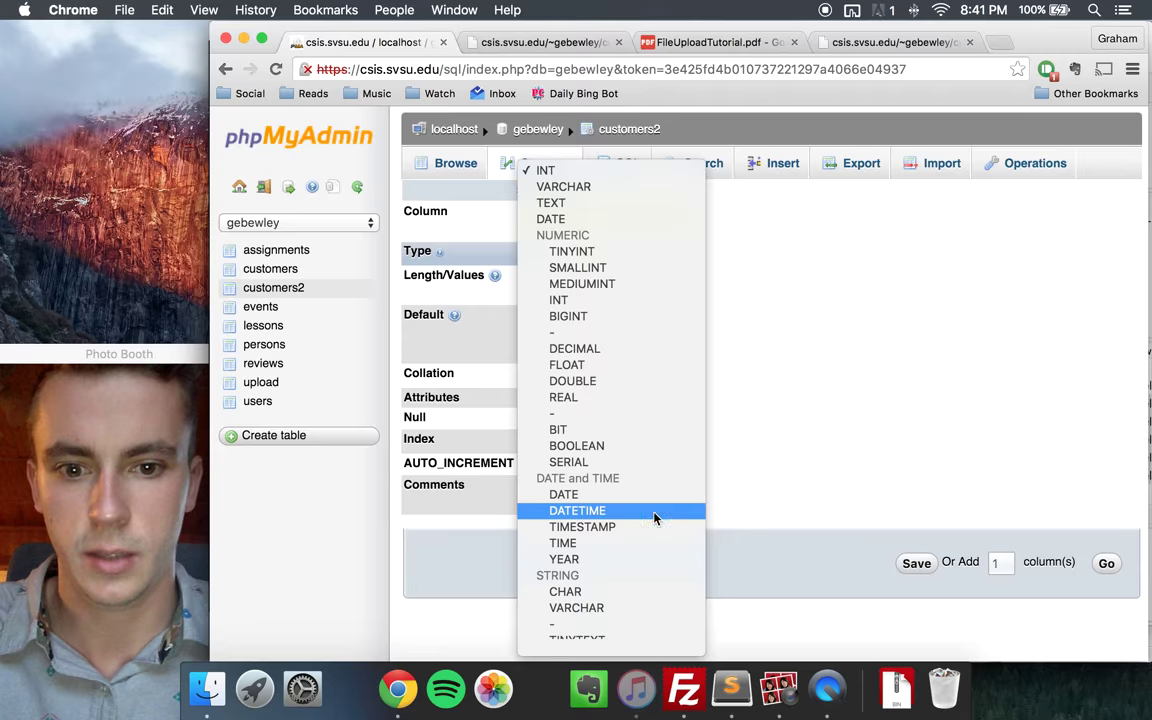
scroll(down, 3)
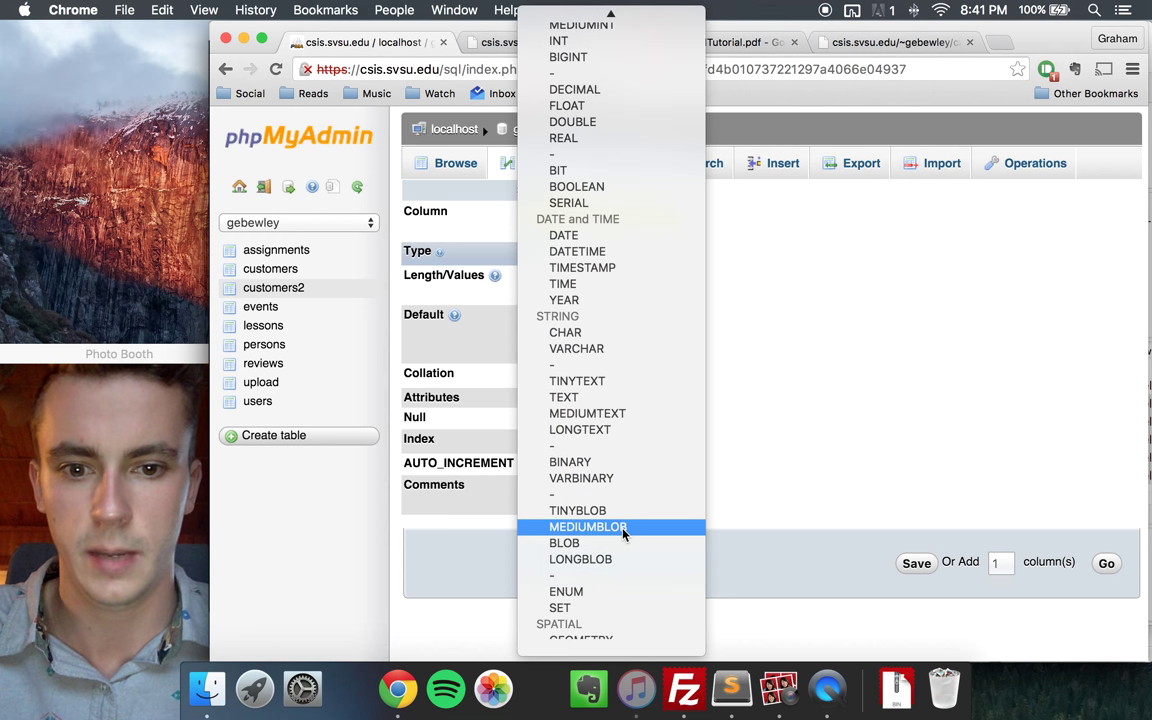
click(588, 527)
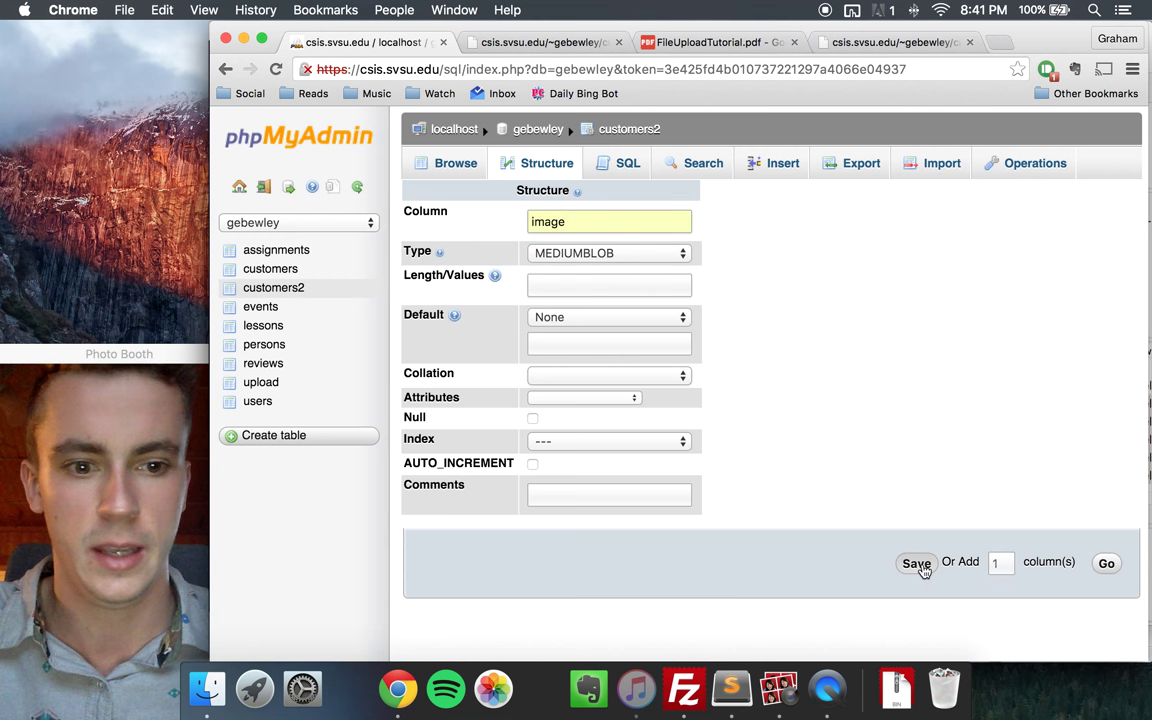
click(916, 562)
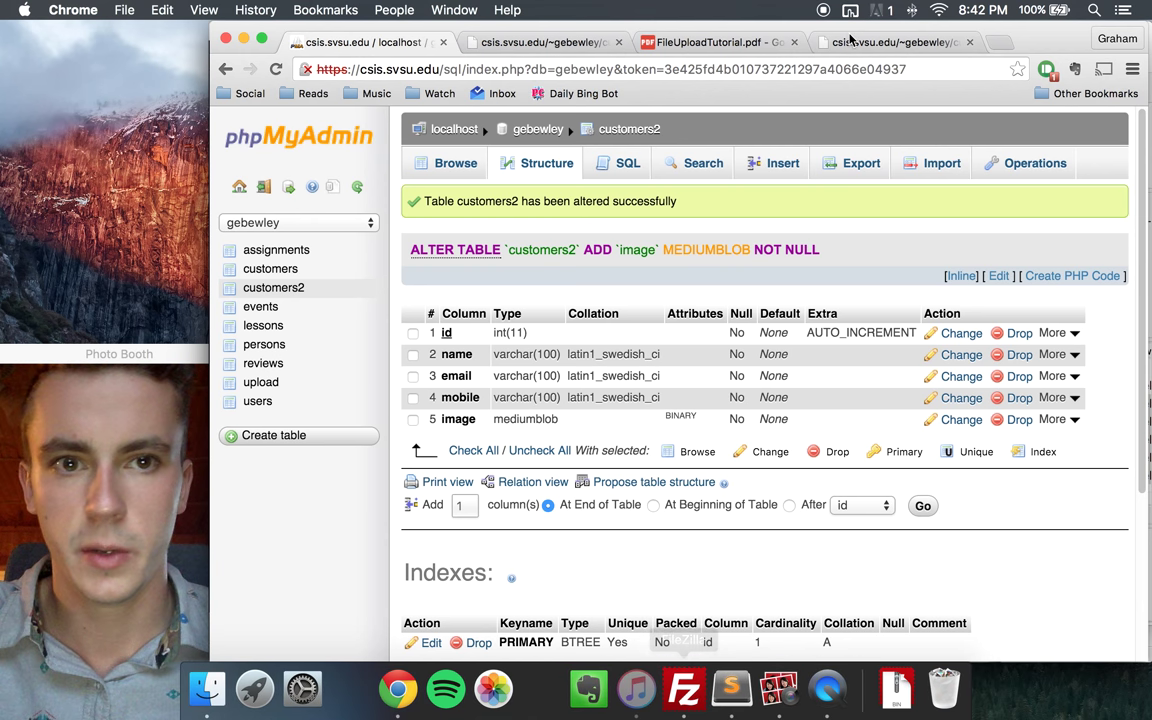
Step: Open FileUploadTutorial.pdf and scroll to the Create page's PHP upload code
click(705, 42)
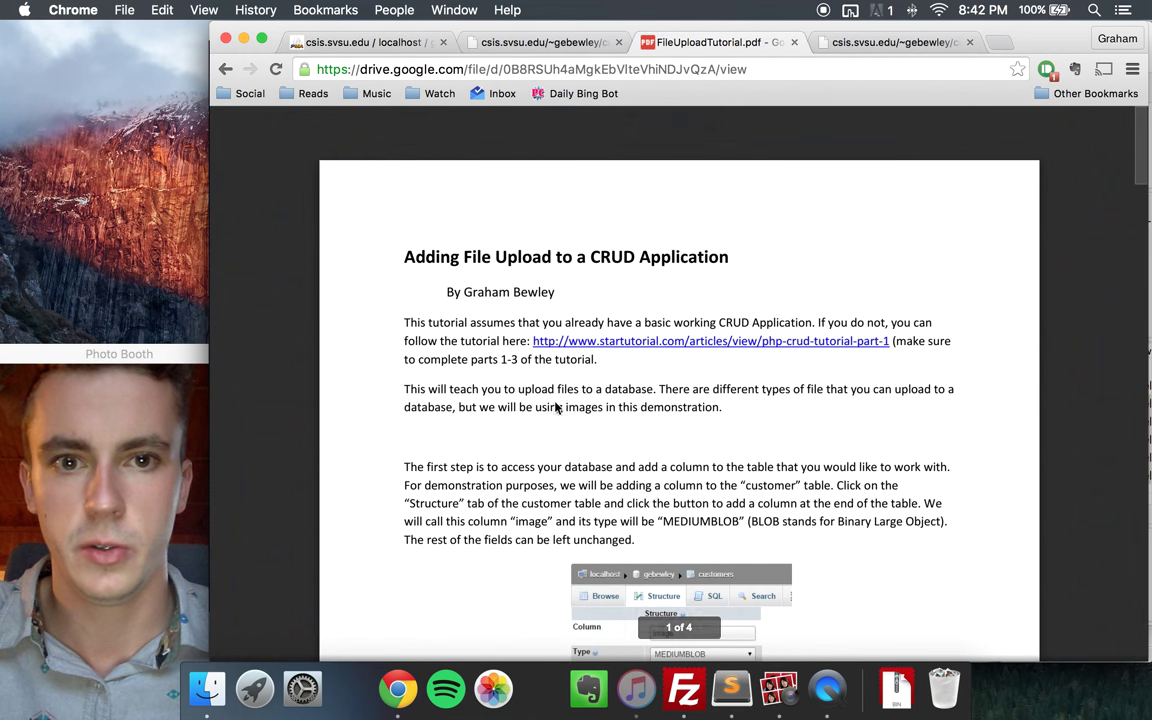
scroll(down, 3)
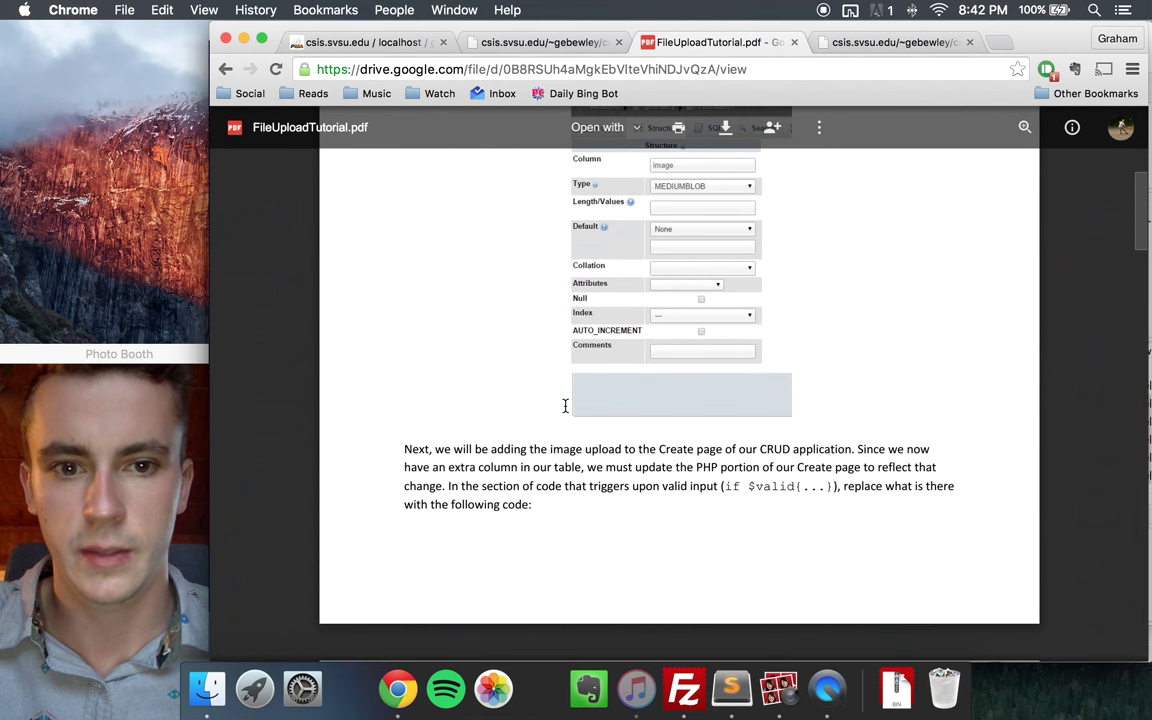
scroll(down, 3)
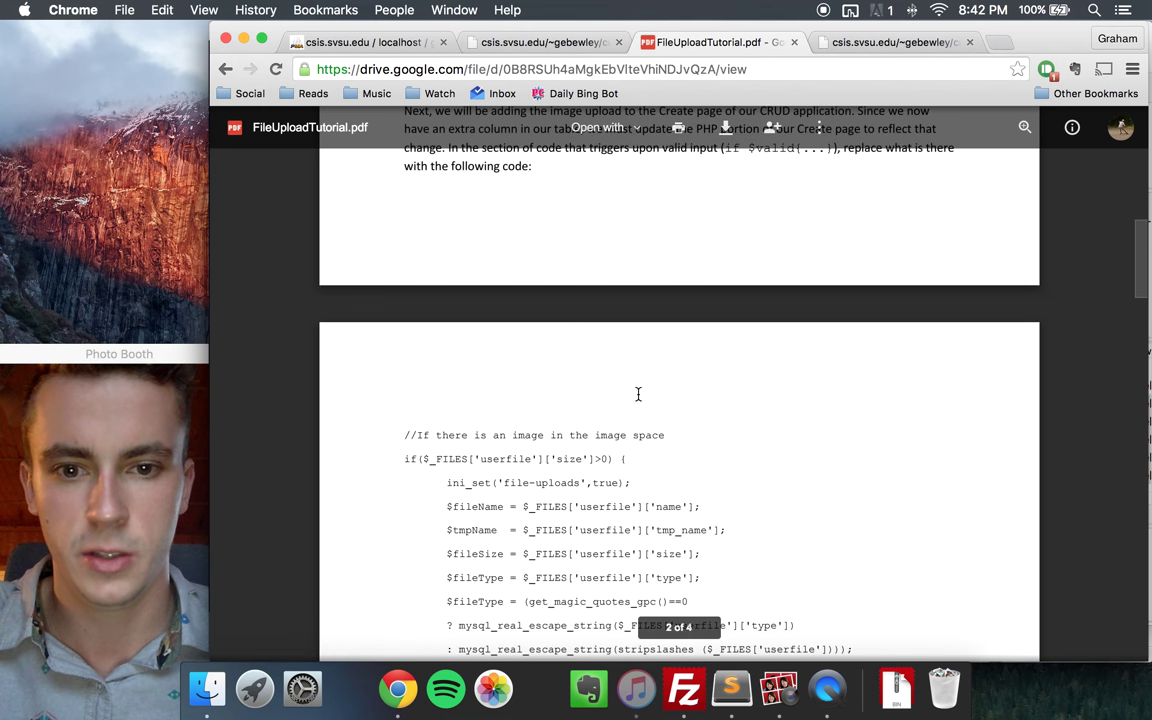
scroll(down, 3)
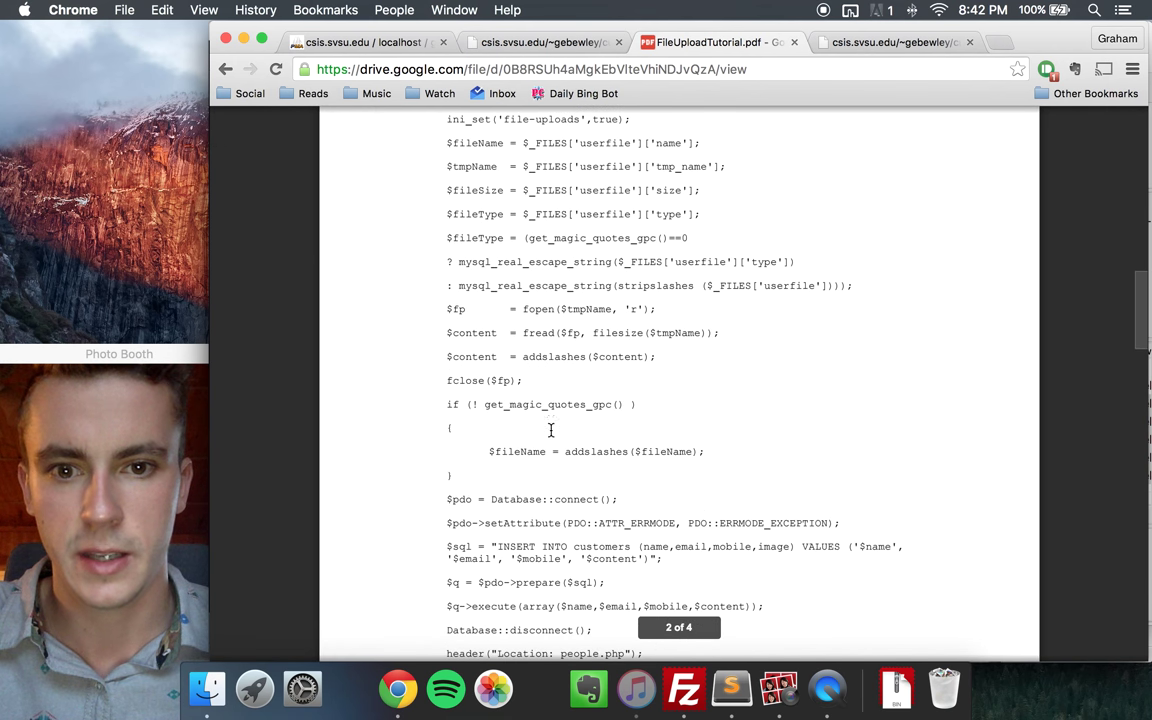
scroll(down, 3)
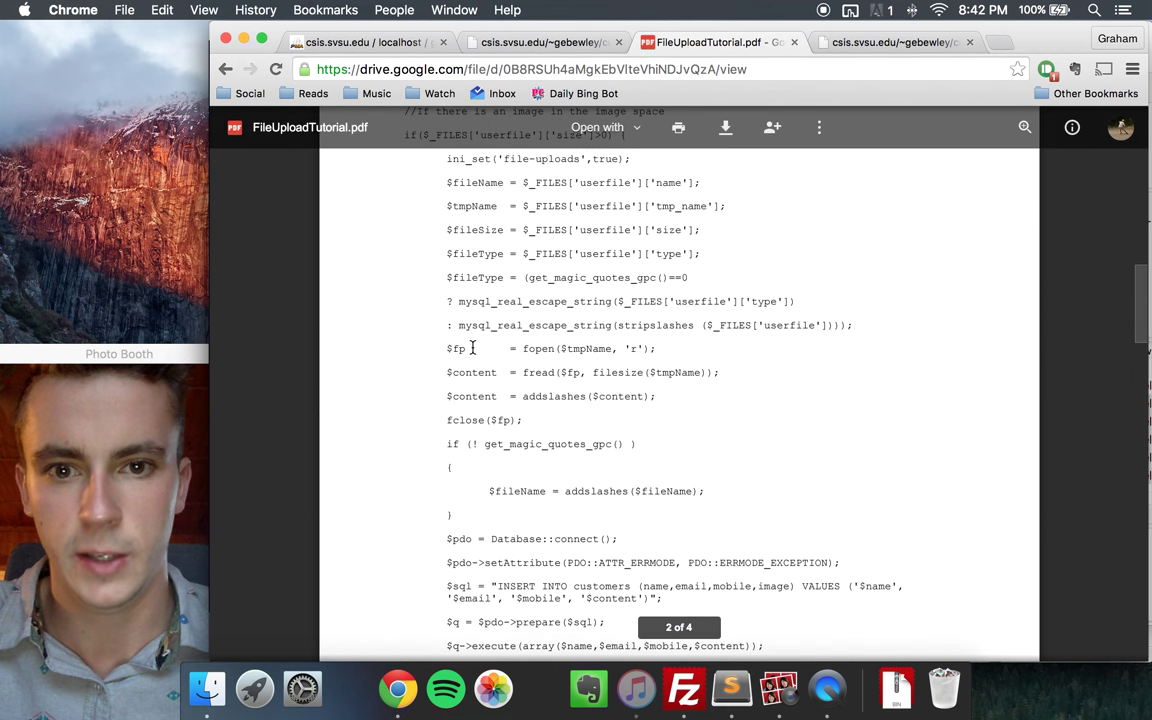
scroll(up, 3)
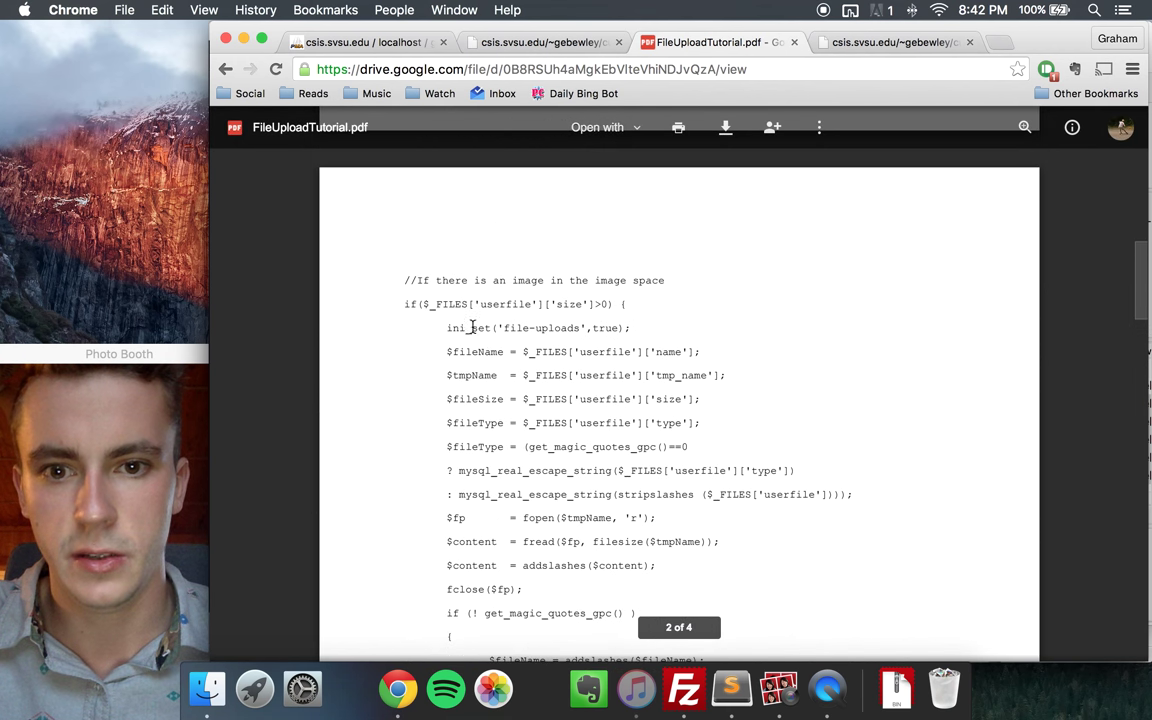
scroll(down, 3)
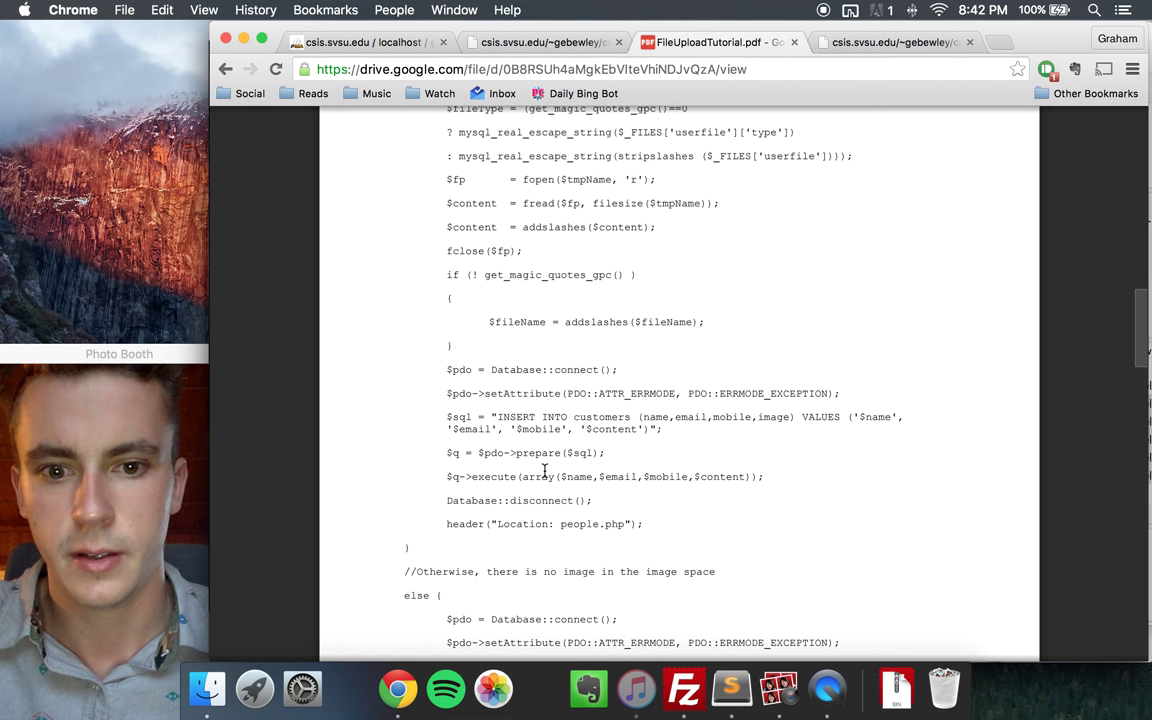
scroll(down, 3)
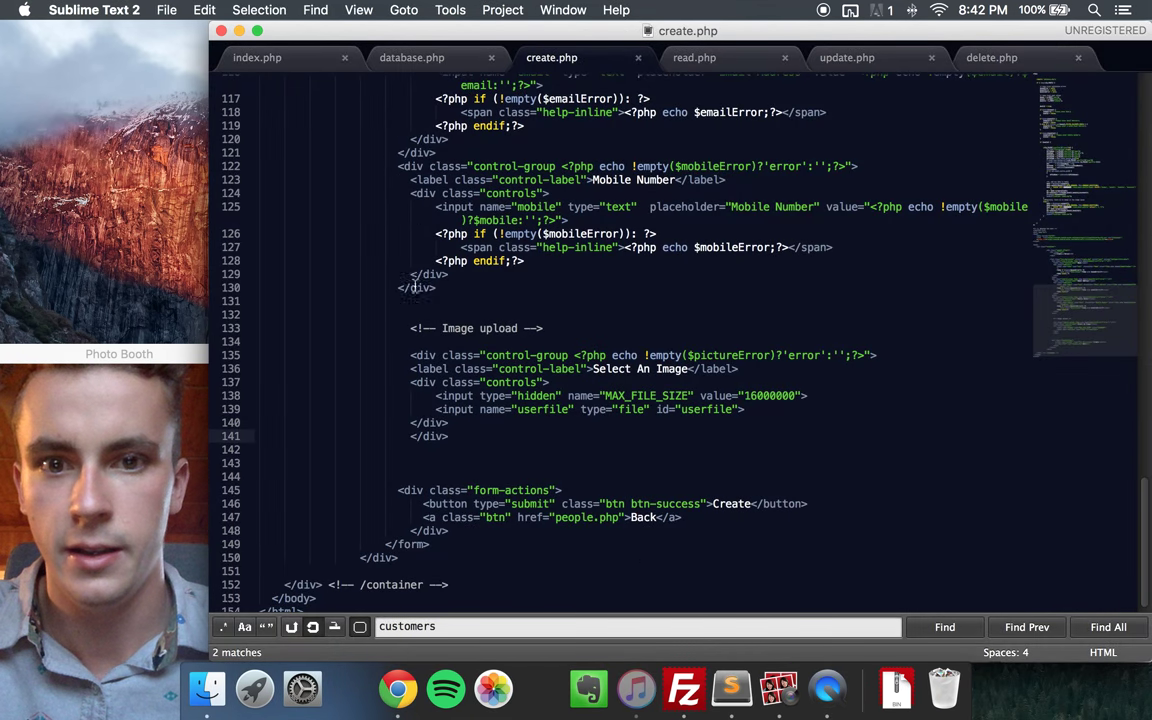
Step: Paste the upload PHP block into create.php and target customers2 in both INSERTs
scroll(up, 3)
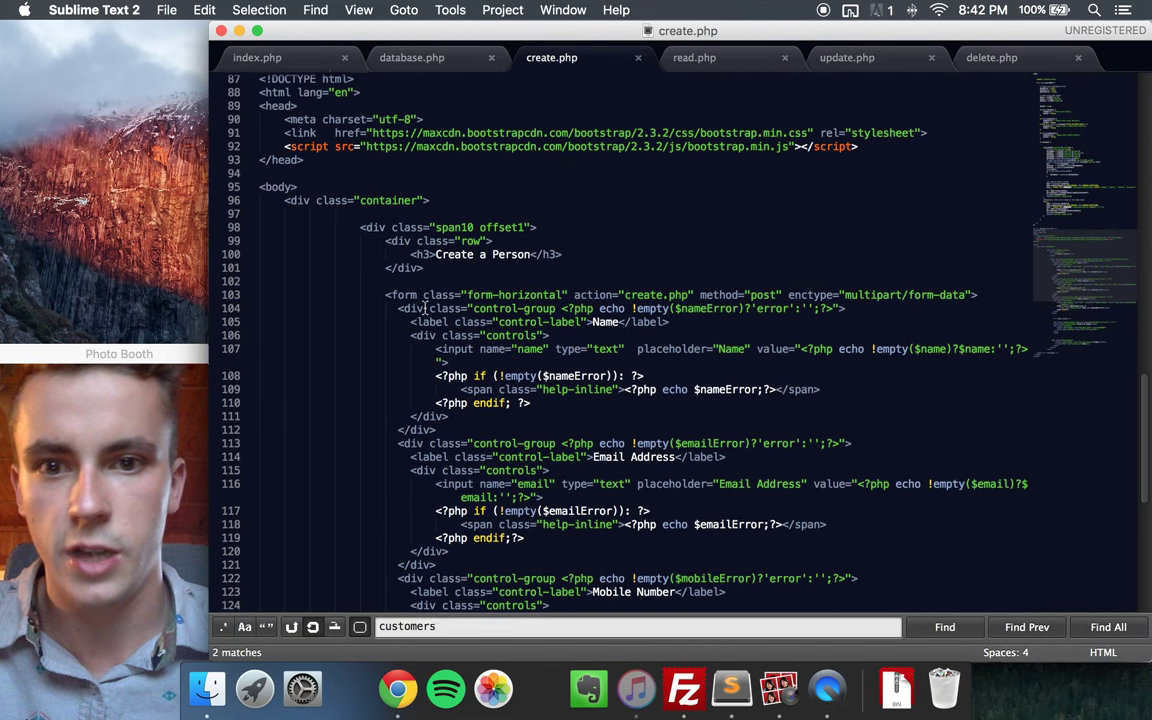
scroll(up, 3)
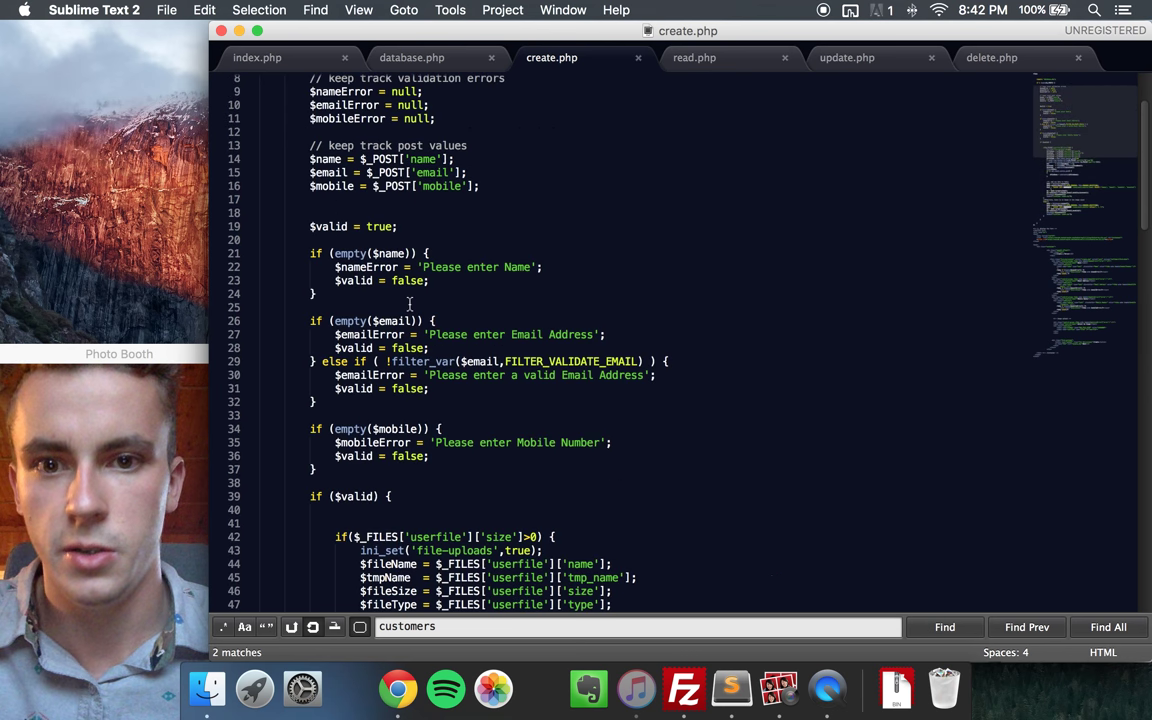
scroll(up, 3)
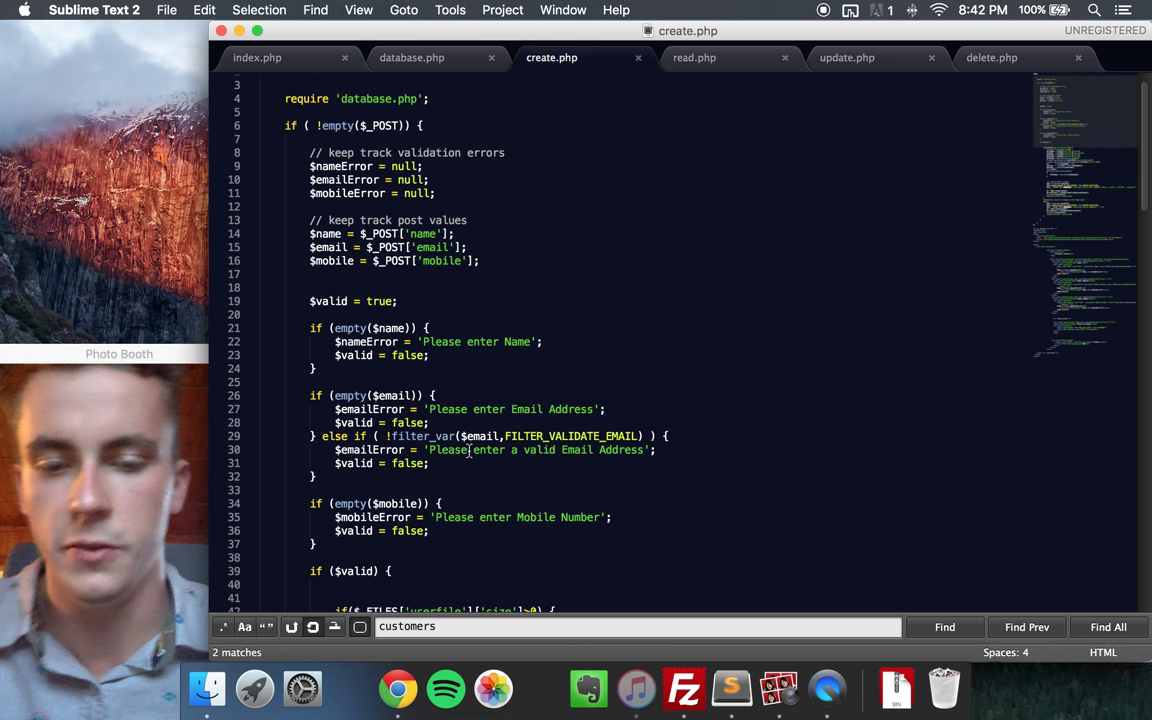
mouse_move(524, 389)
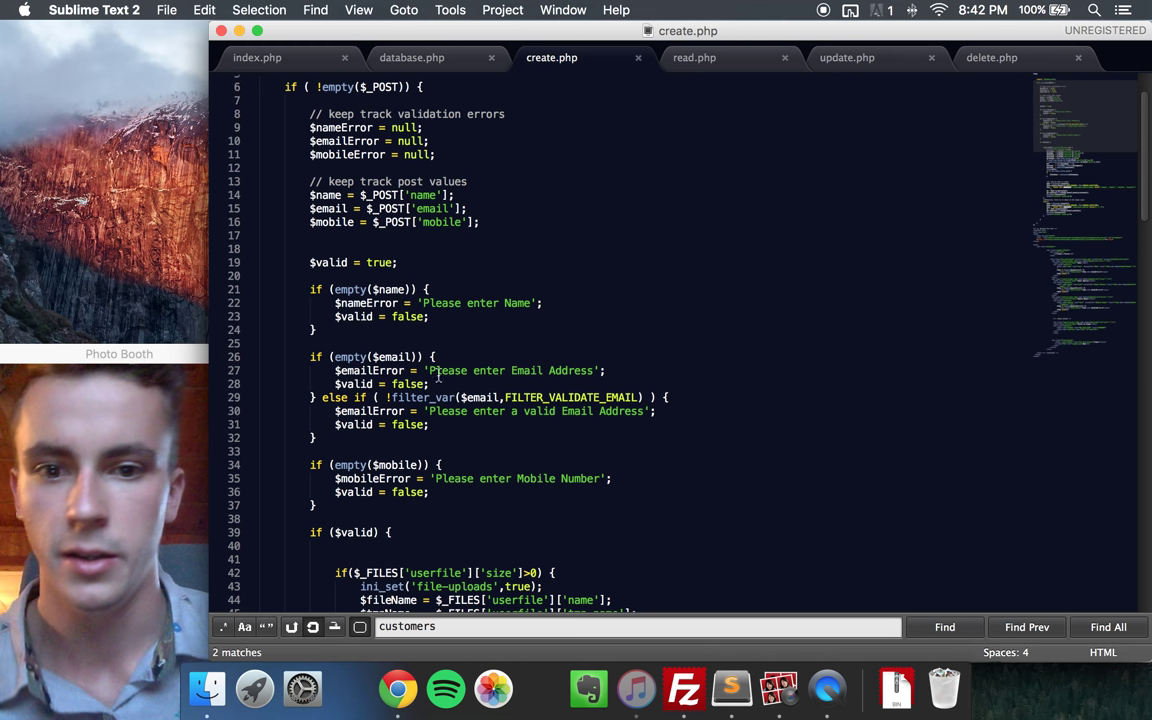
scroll(down, 3)
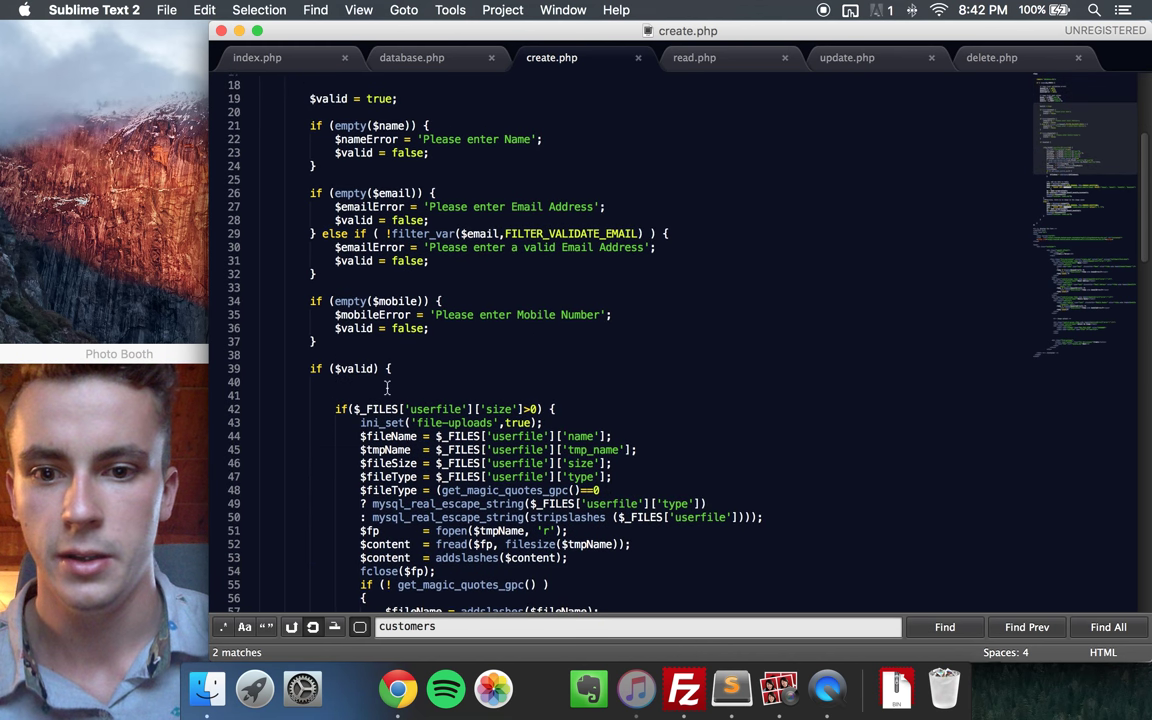
scroll(down, 3)
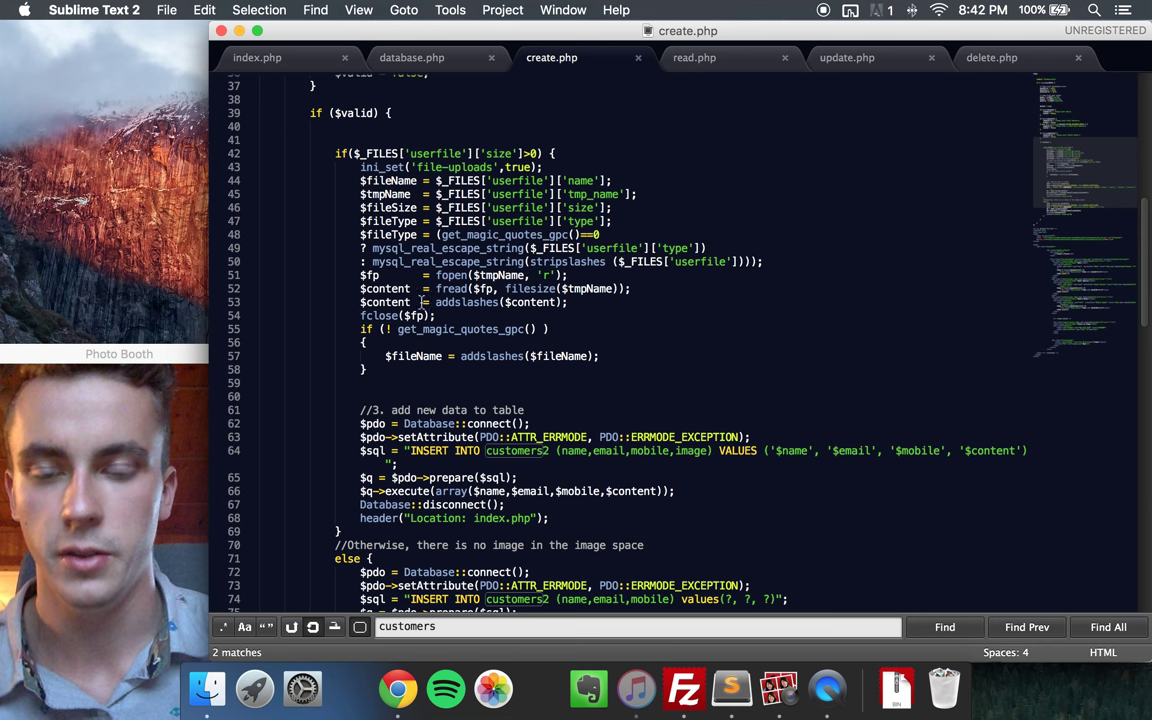
scroll(up, 3)
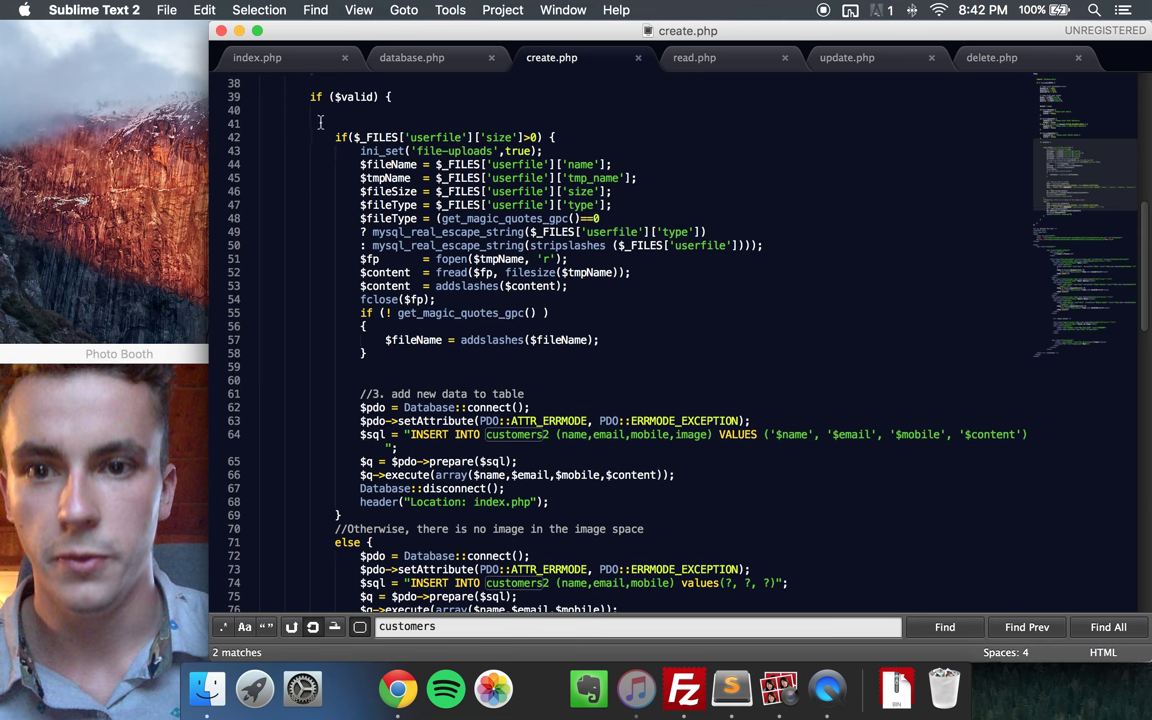
mouse_move(418, 210)
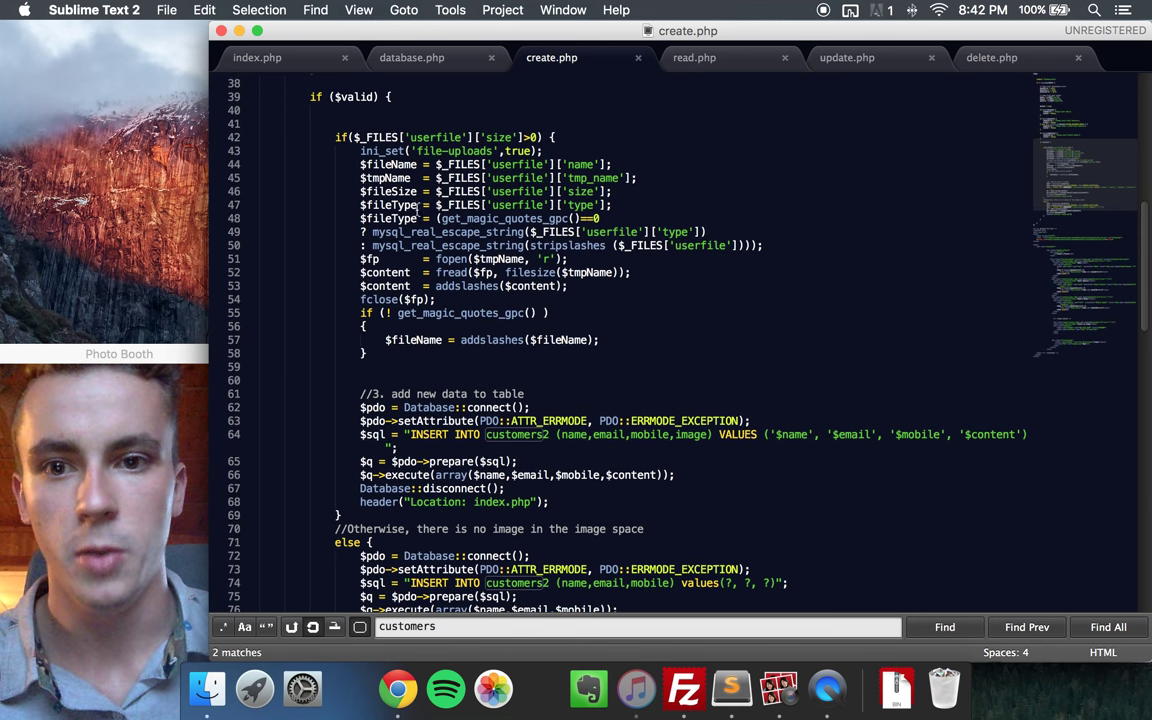
scroll(down, 3)
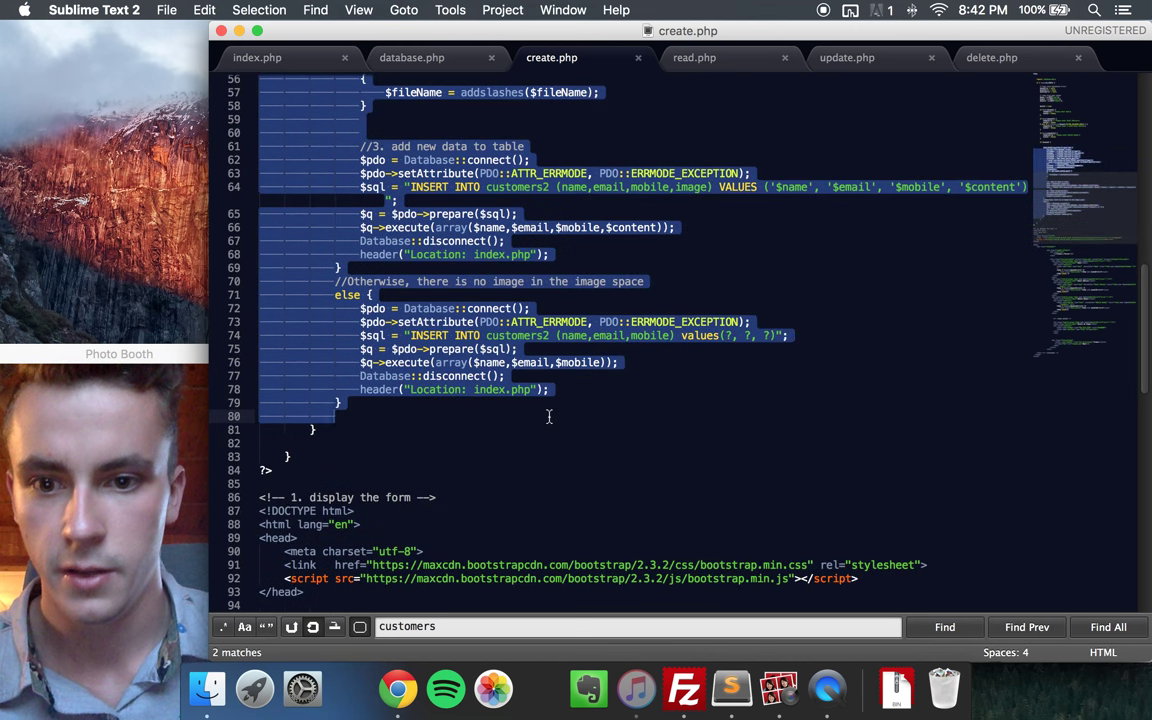
scroll(up, 3)
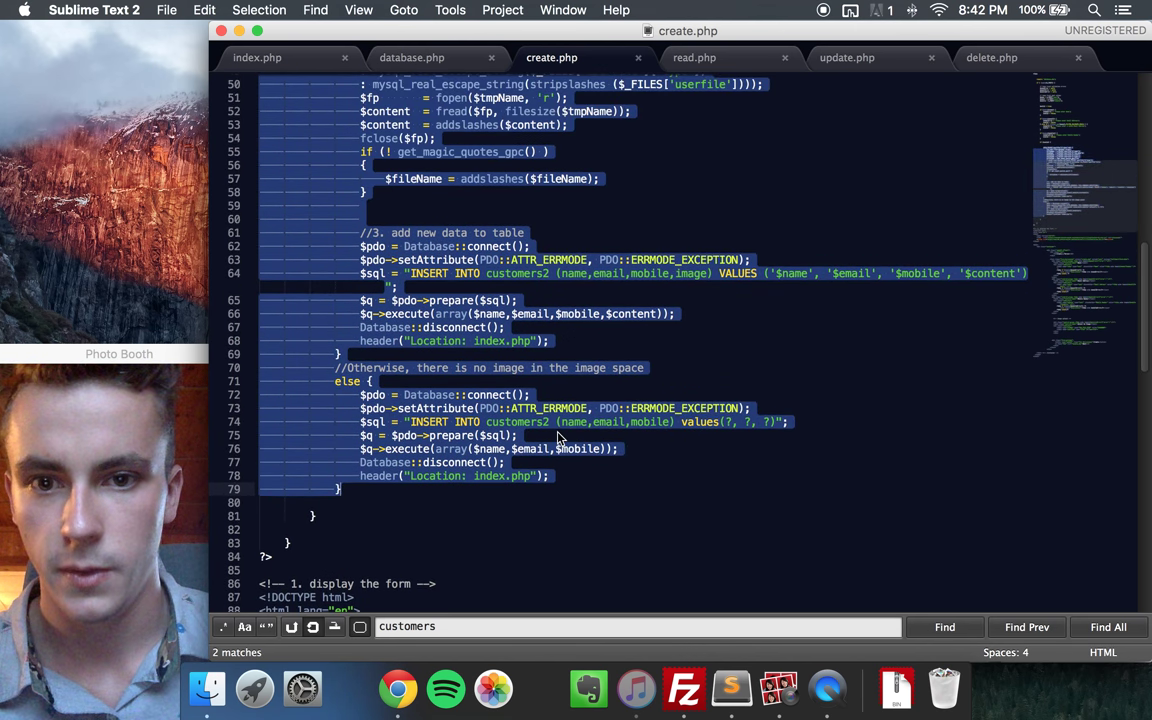
scroll(up, 3)
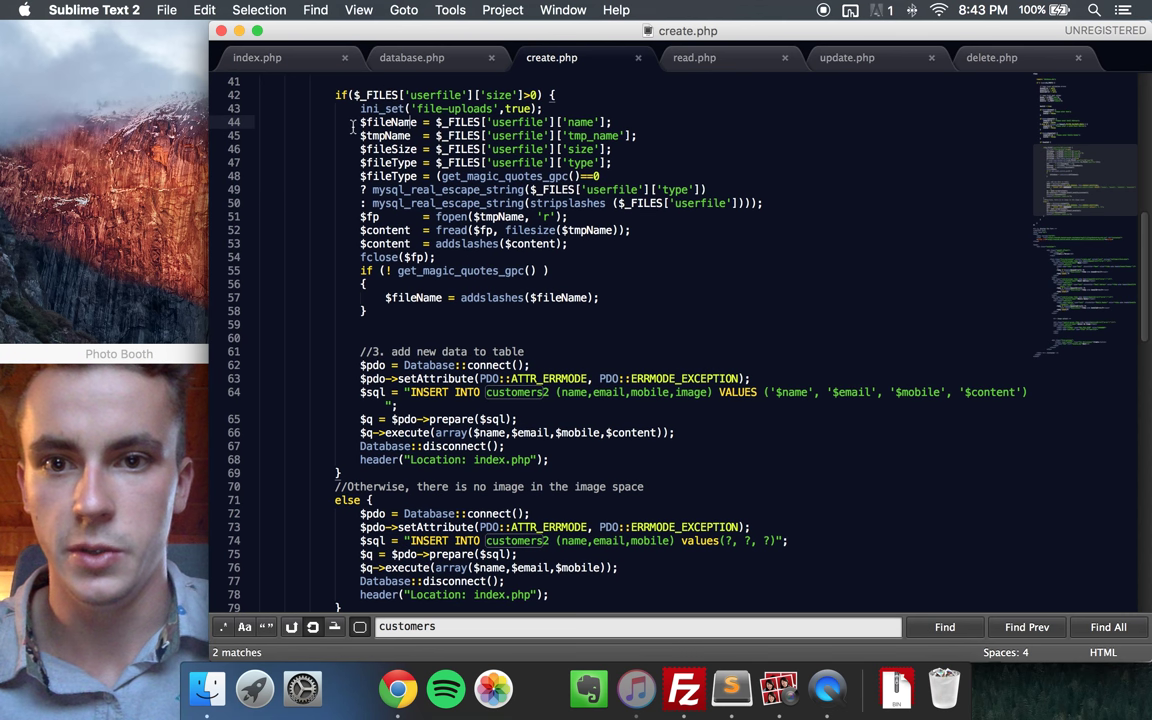
scroll(up, 3)
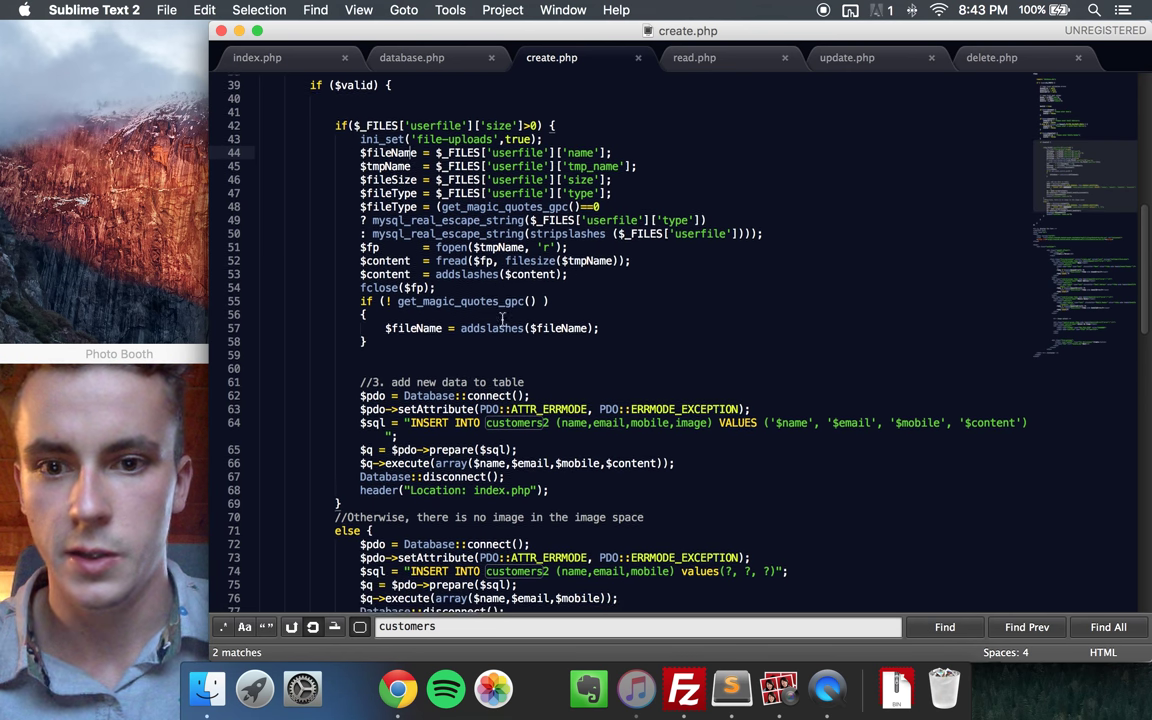
scroll(down, 3)
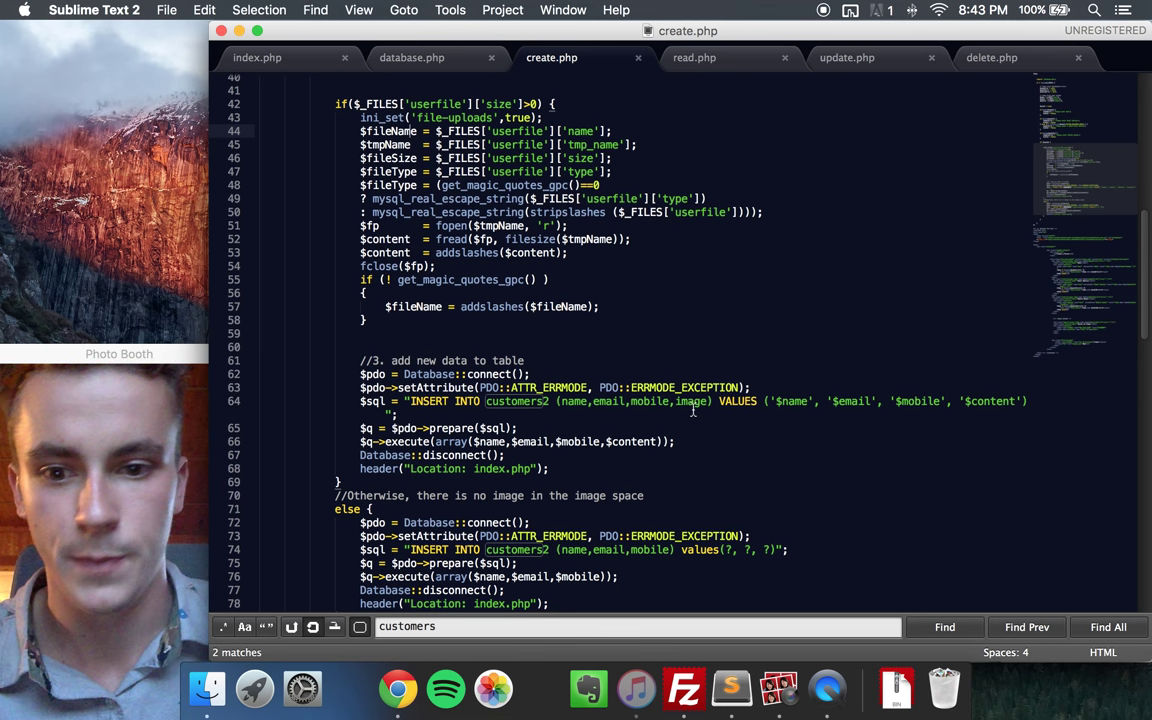
scroll(down, 3)
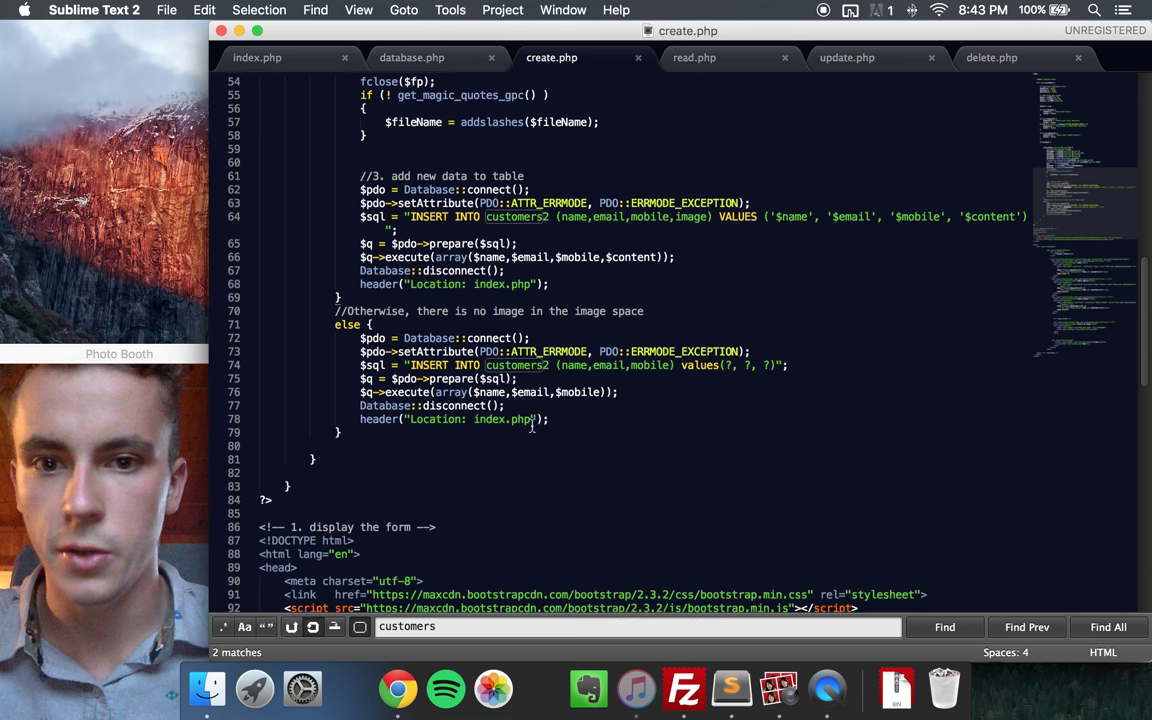
scroll(up, 3)
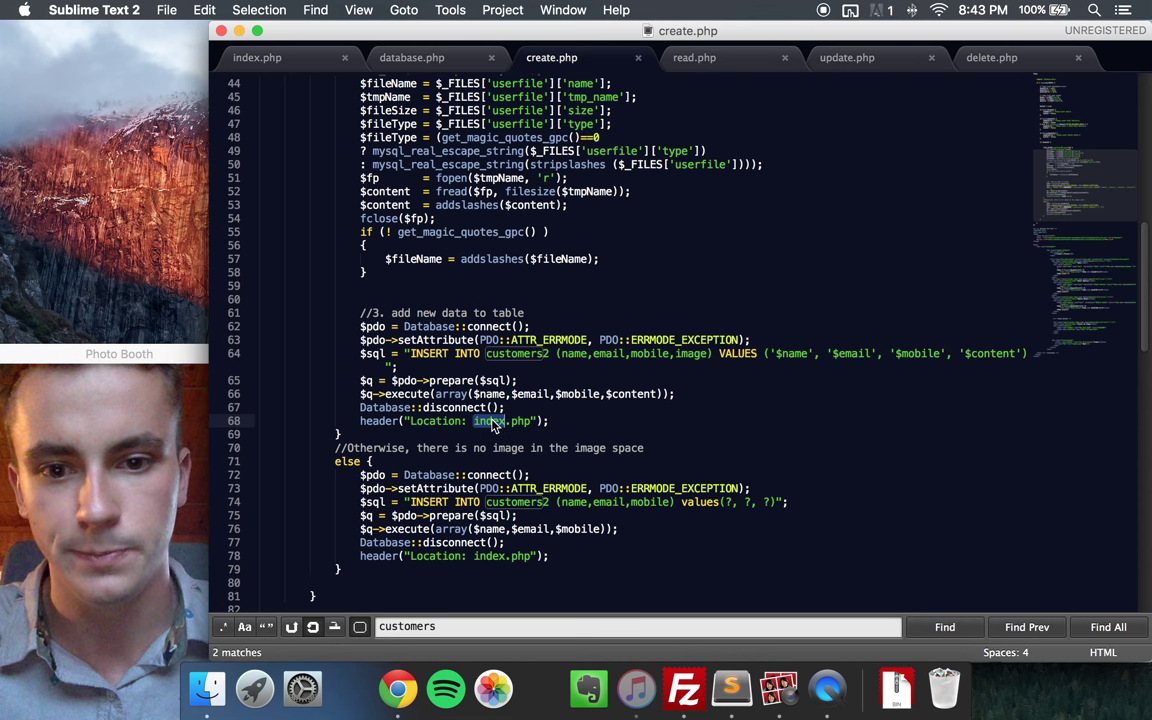
scroll(up, 3)
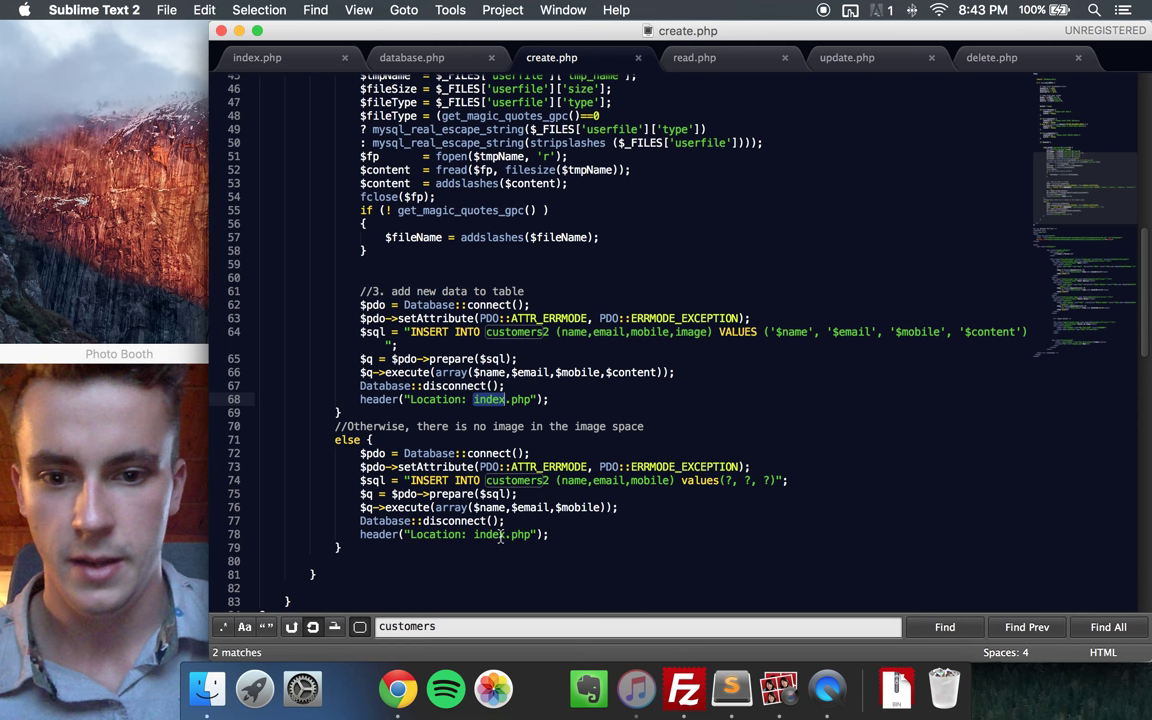
mouse_move(508, 430)
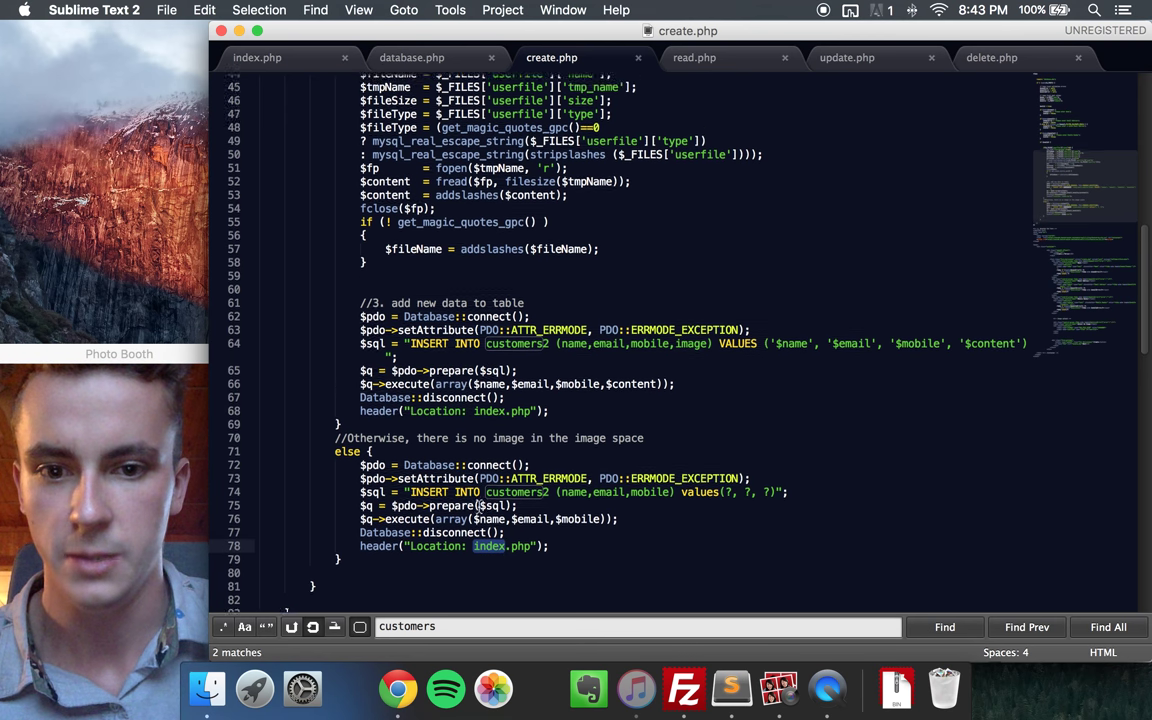
scroll(down, 3)
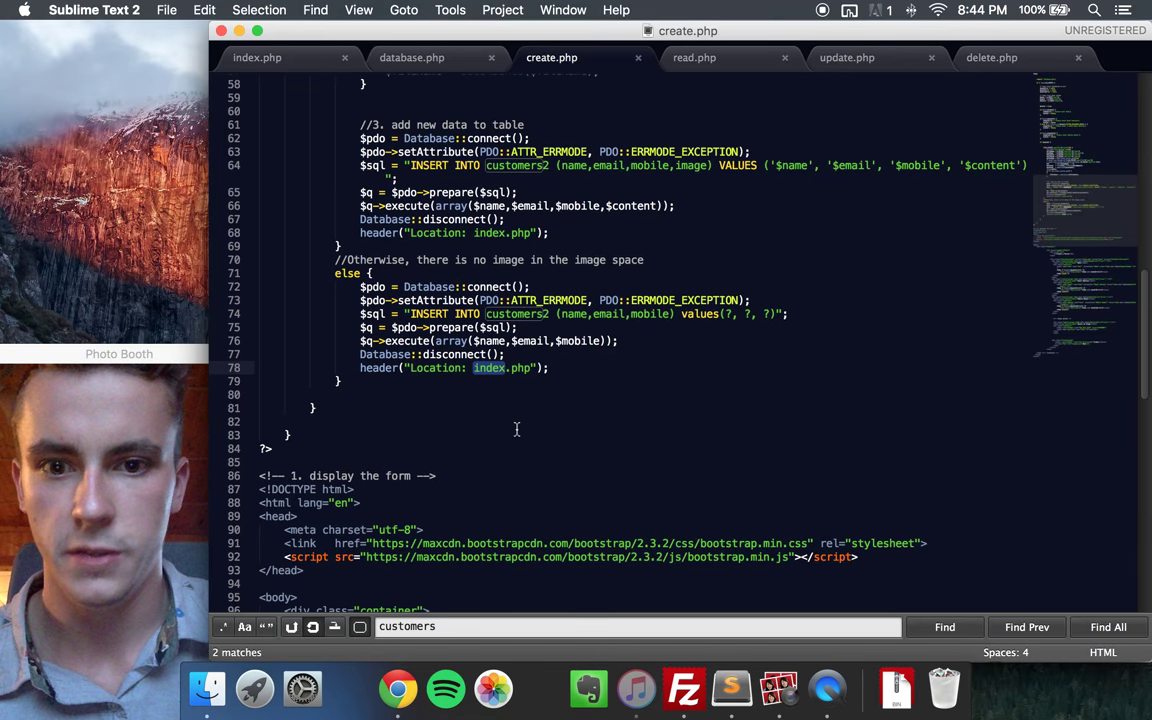
mouse_move(497, 688)
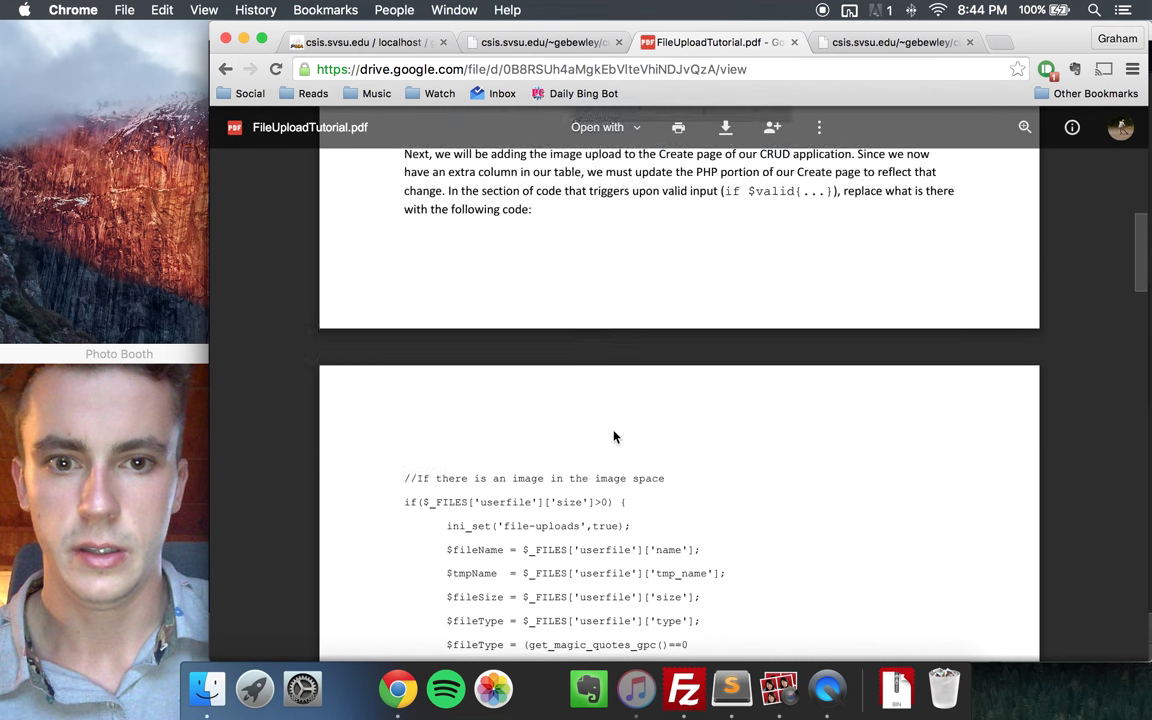
Step: Scroll the tutorial PDF to the control-group snippet for the image file input
scroll(down, 3)
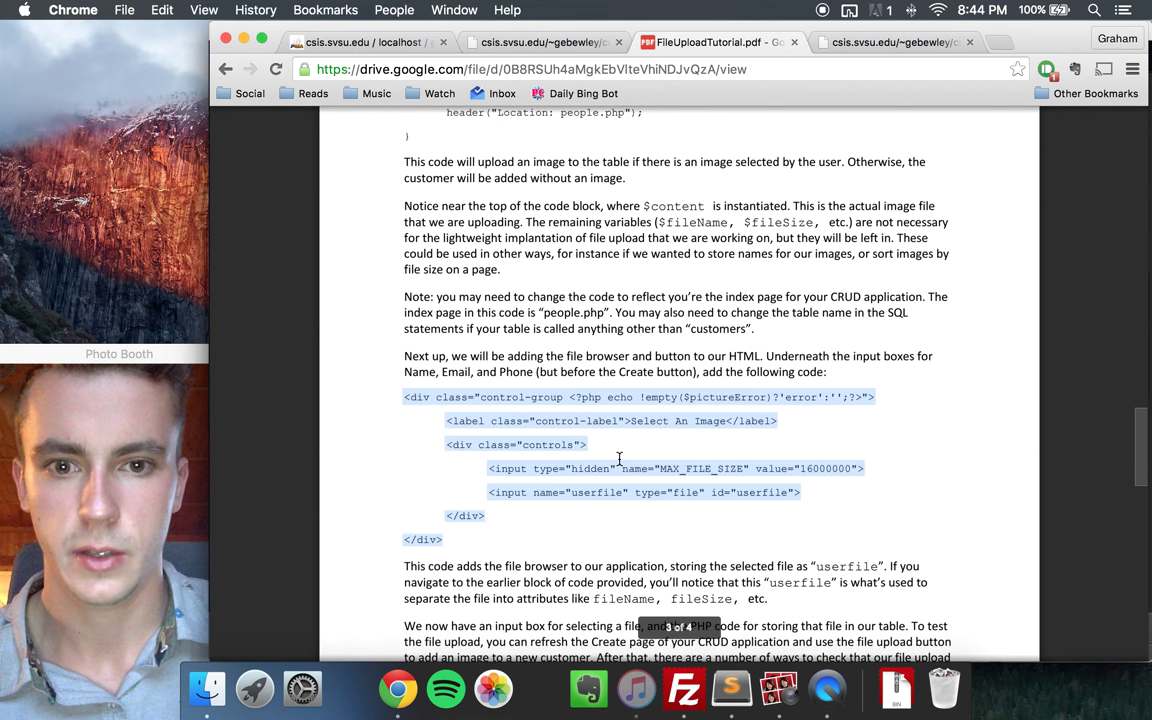
scroll(up, 3)
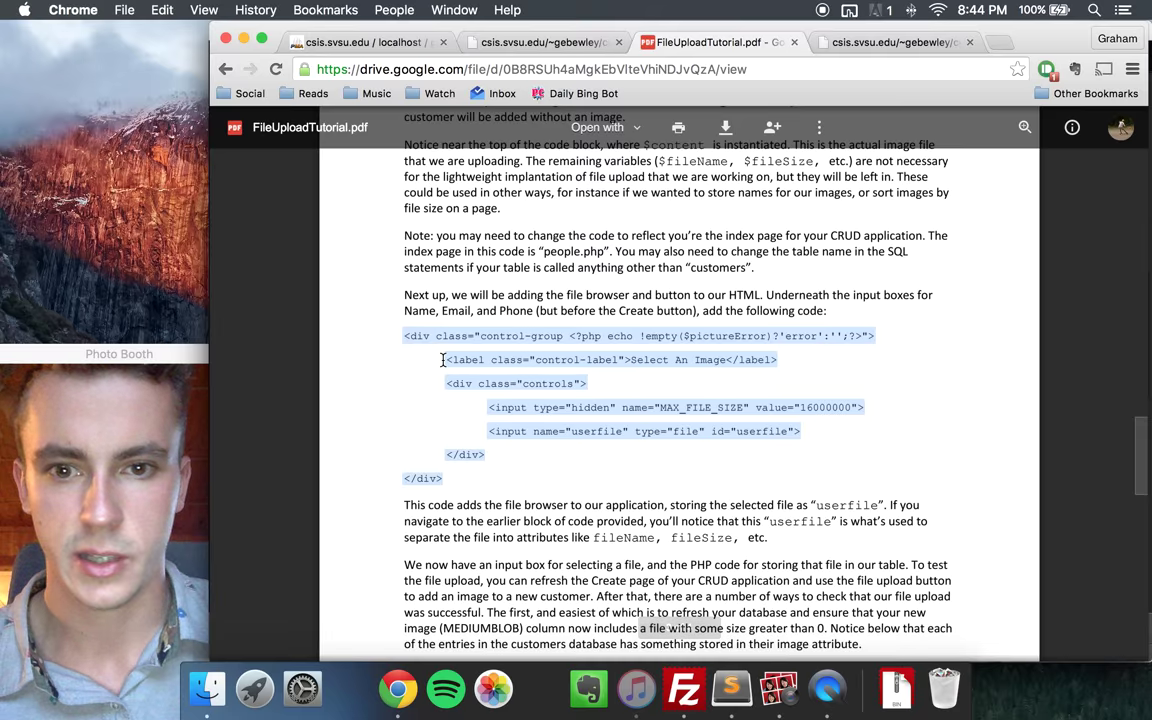
scroll(up, 3)
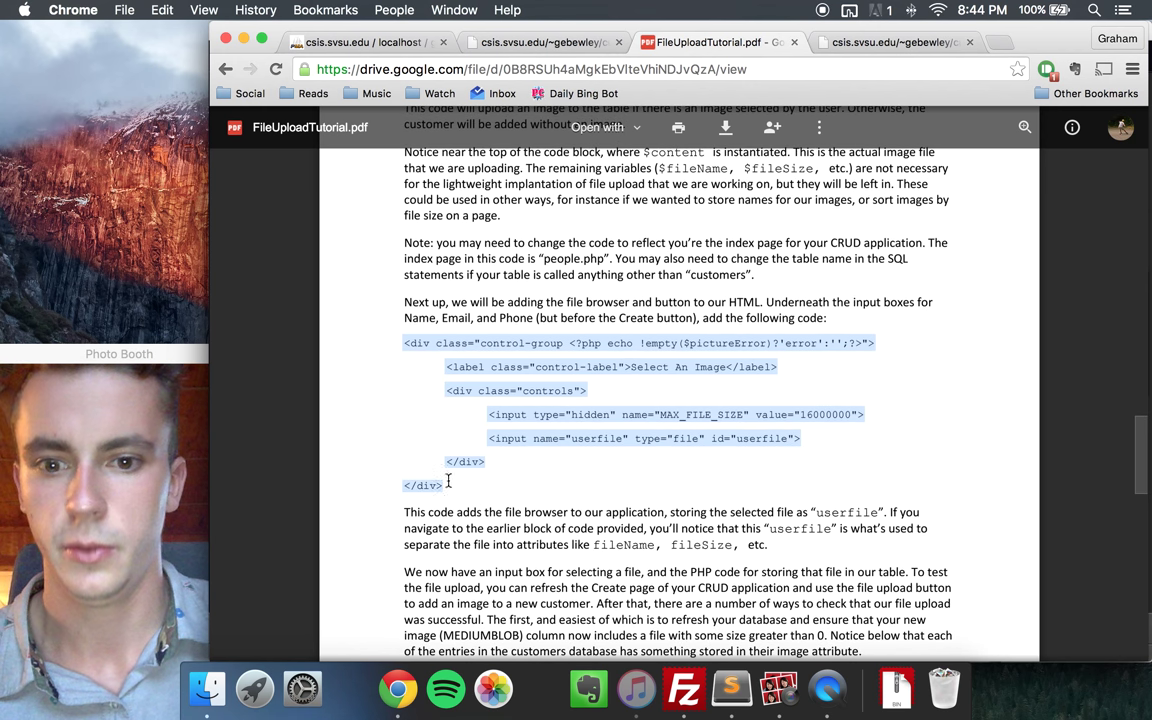
mouse_move(391, 343)
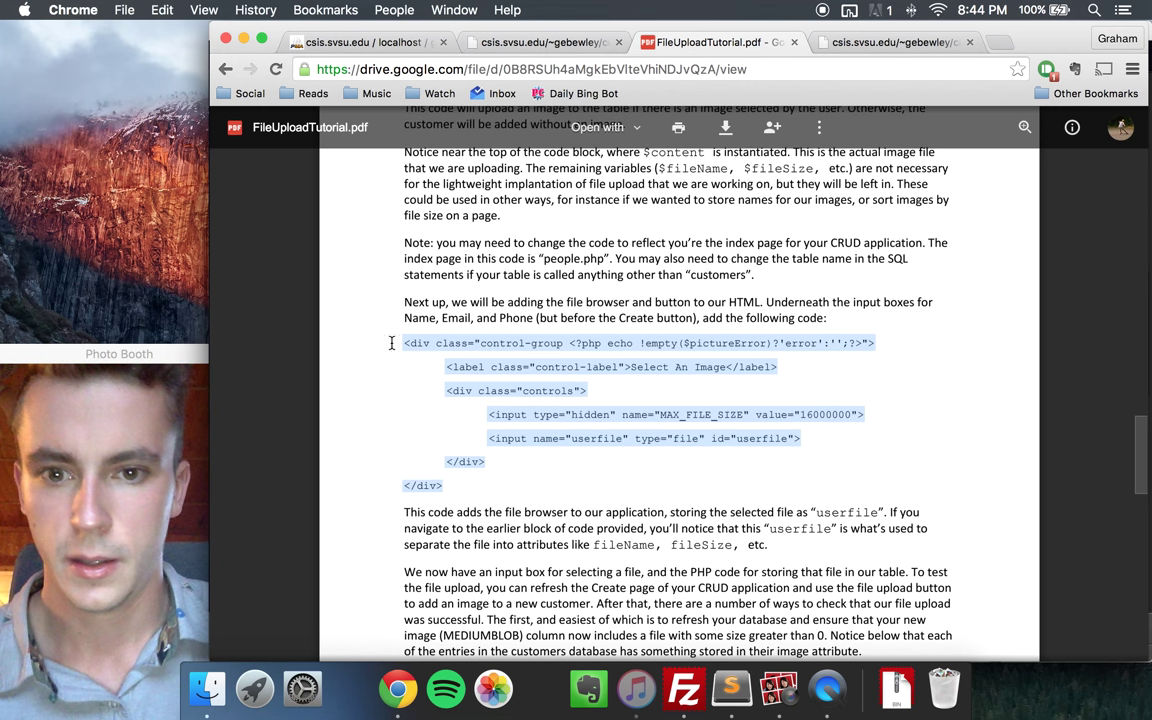
mouse_move(484, 497)
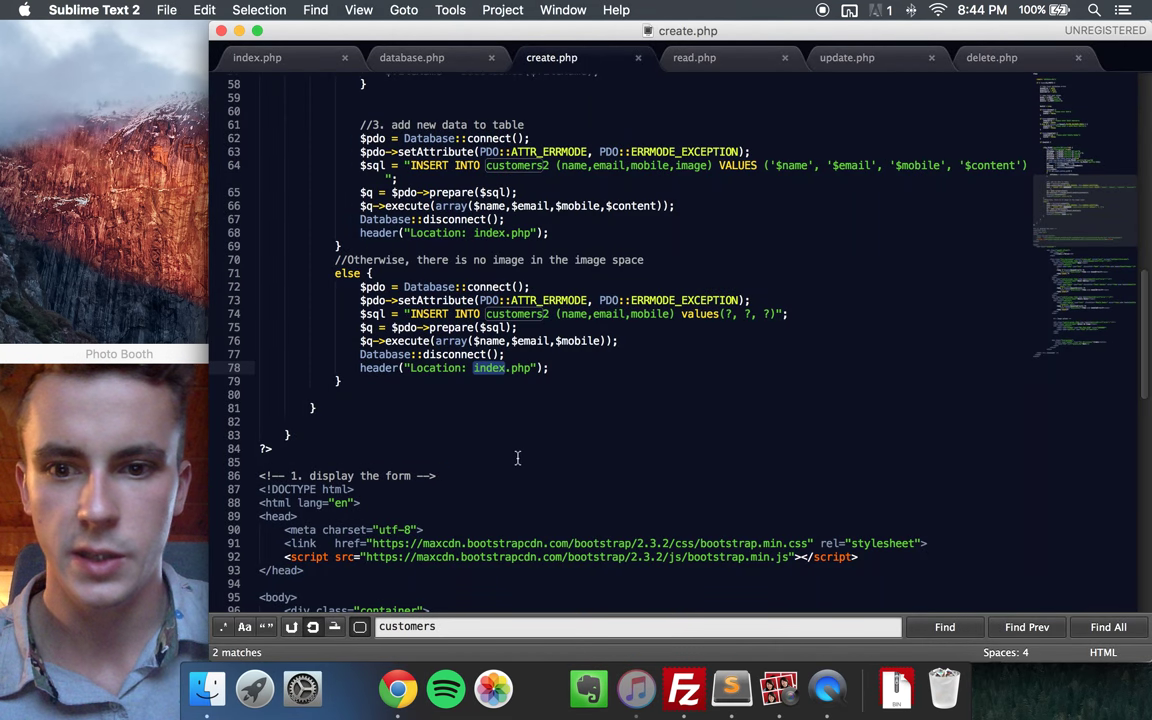
Step: Add a Select An Image userfile input below Mobile Number and save create.php
scroll(down, 3)
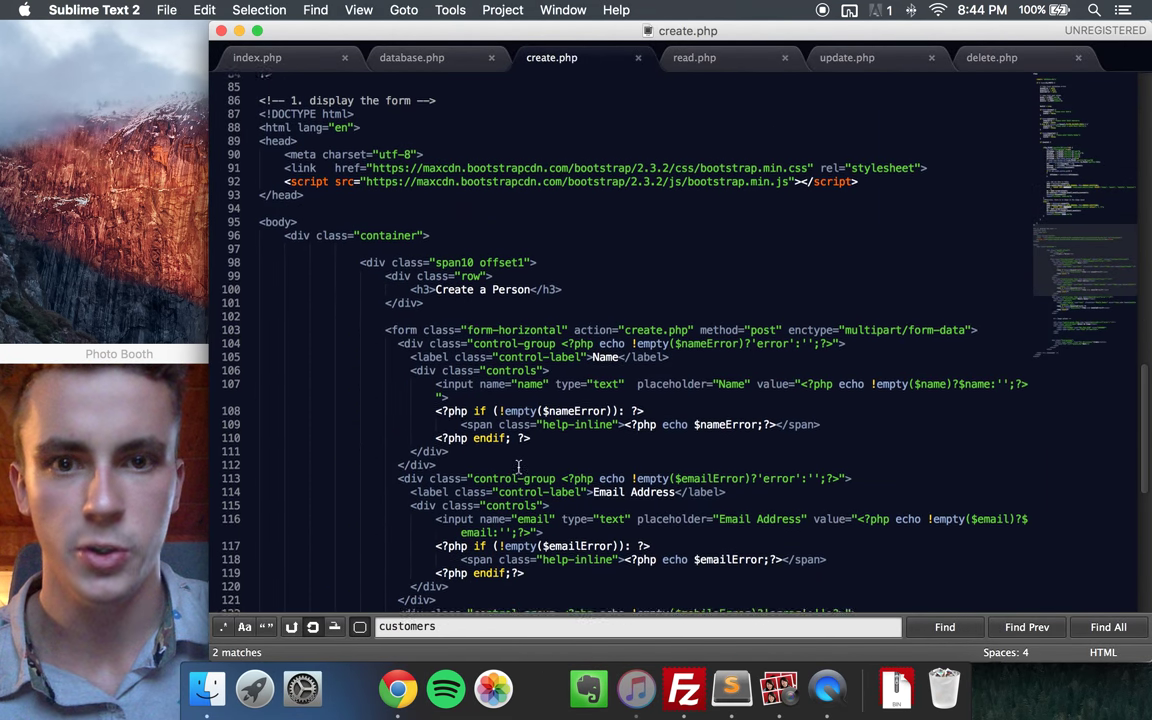
scroll(down, 3)
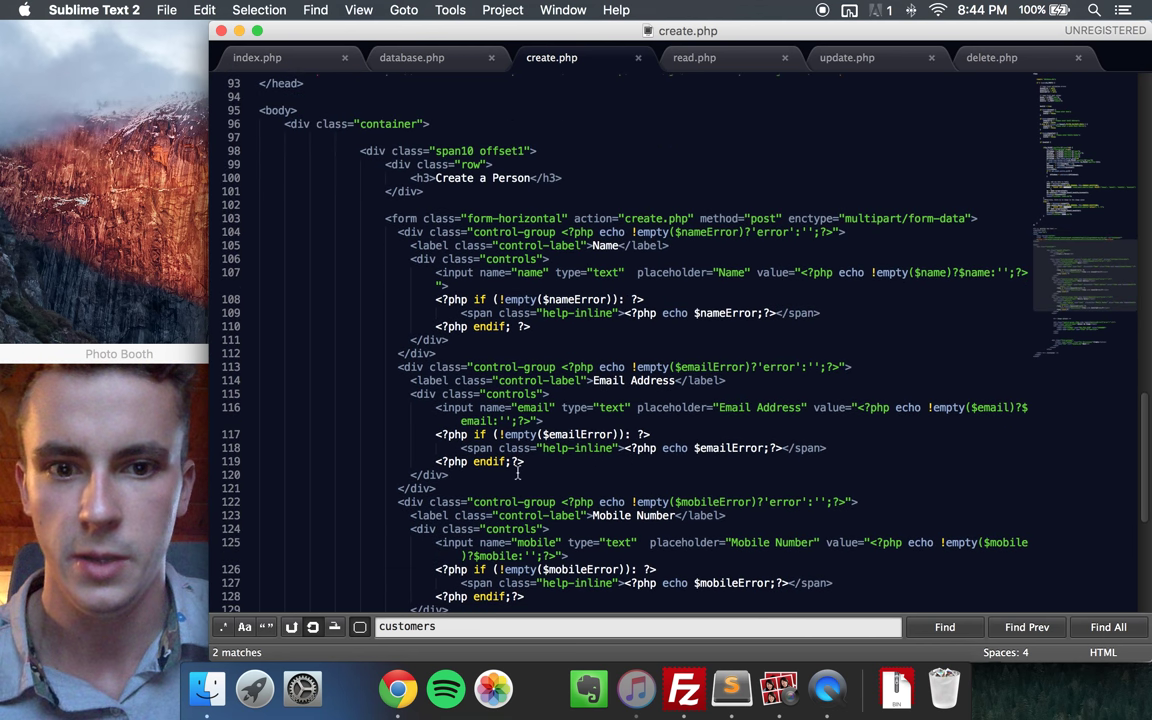
scroll(down, 3)
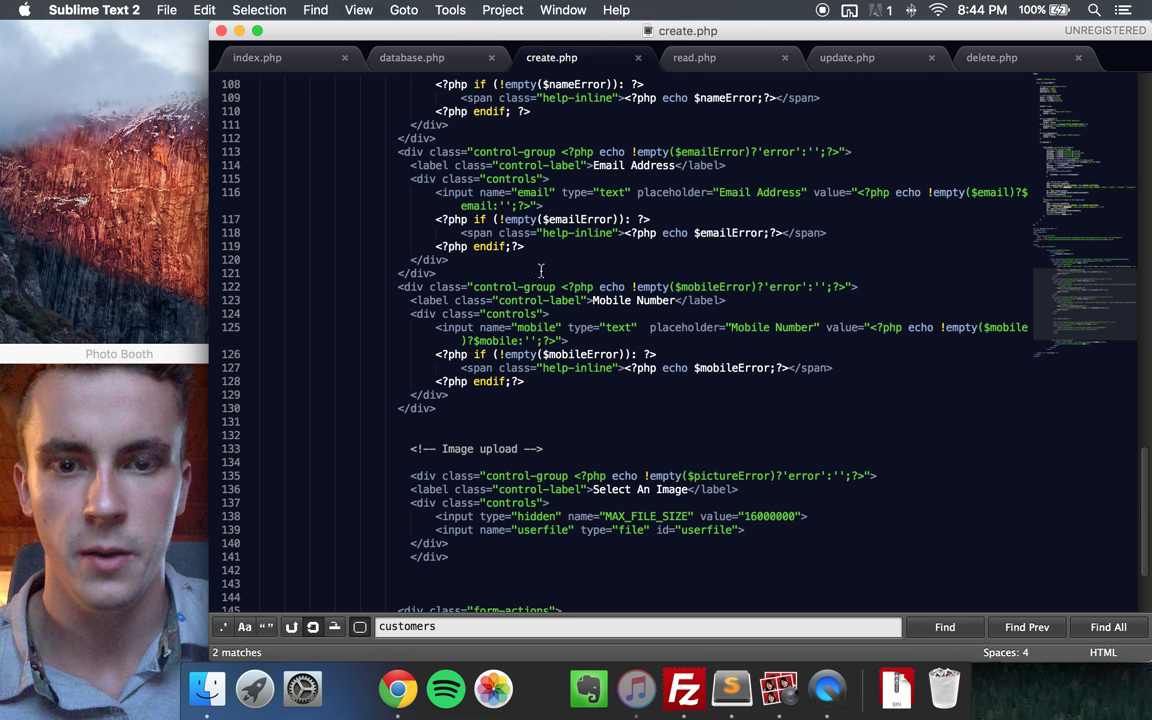
scroll(up, 3)
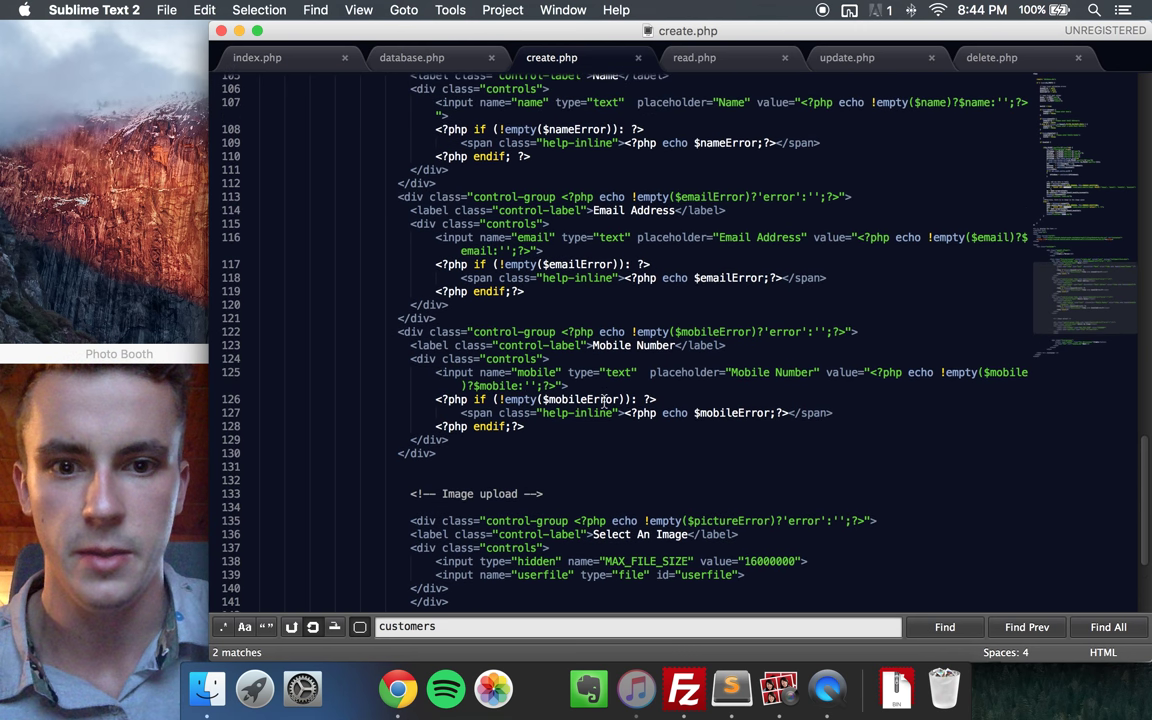
scroll(down, 3)
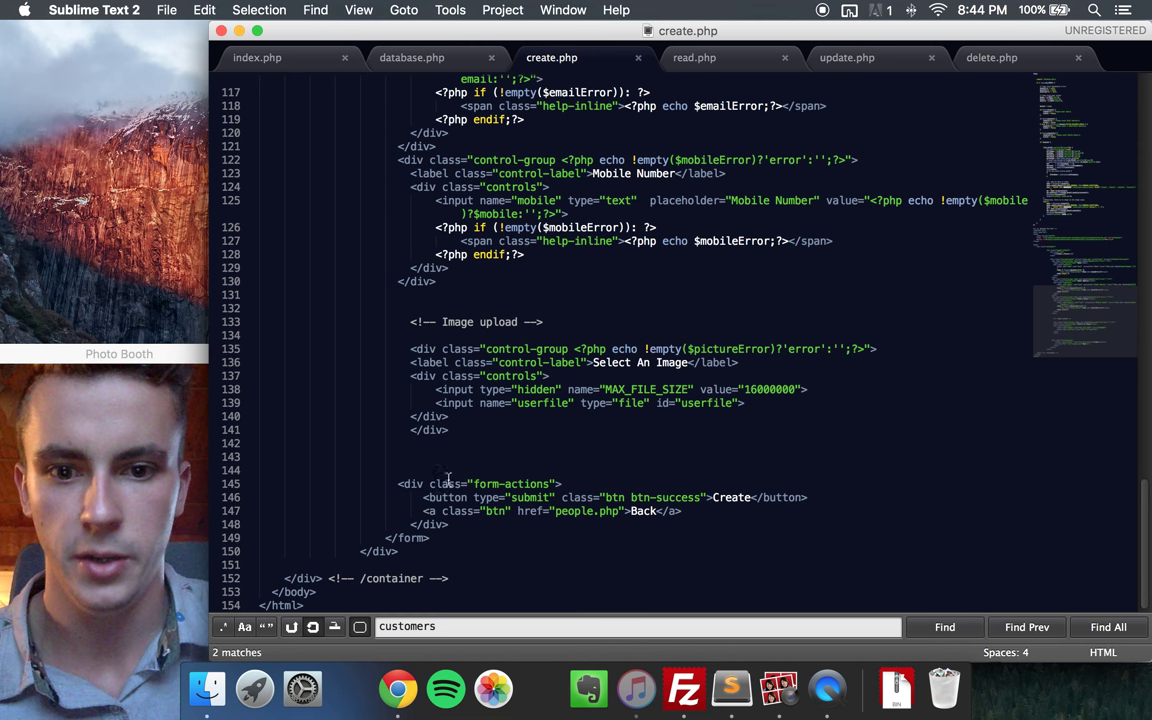
mouse_move(535, 497)
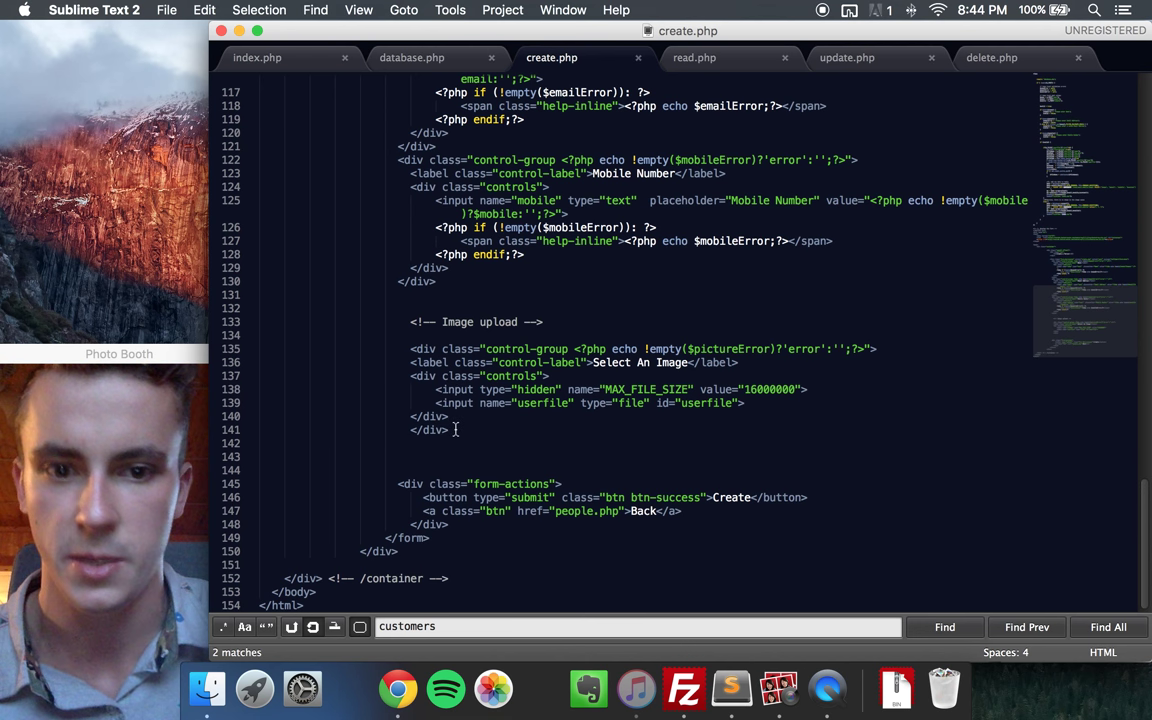
mouse_move(628, 381)
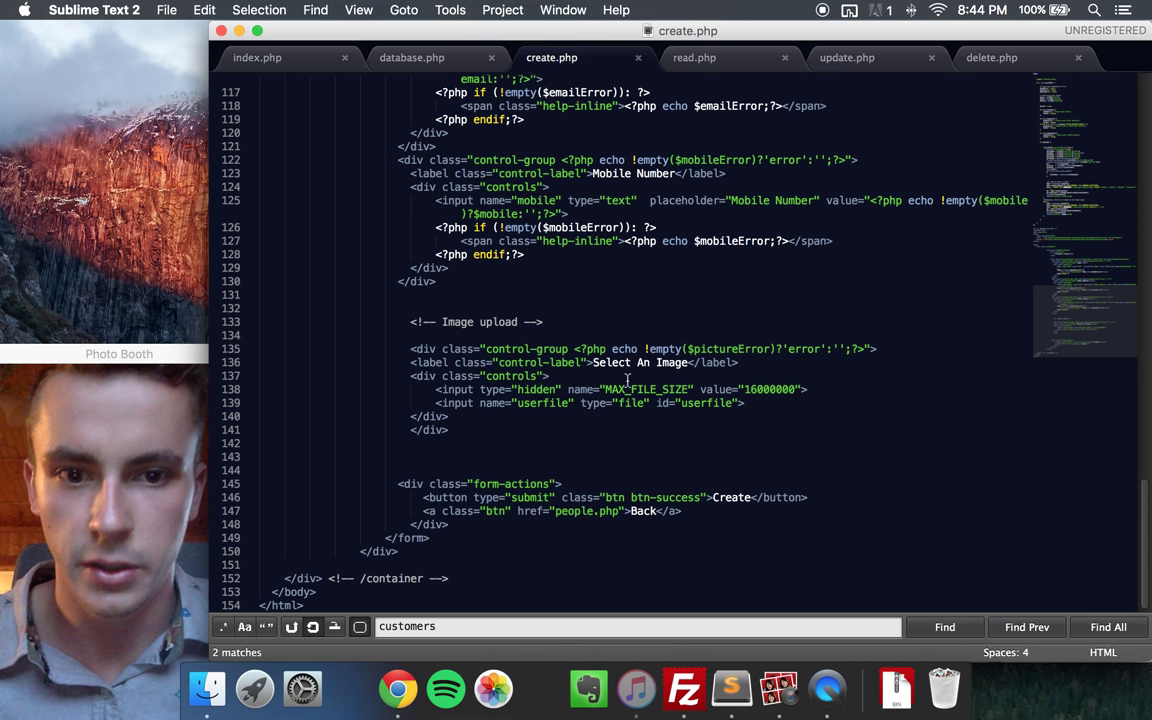
drag(410, 348, 448, 430)
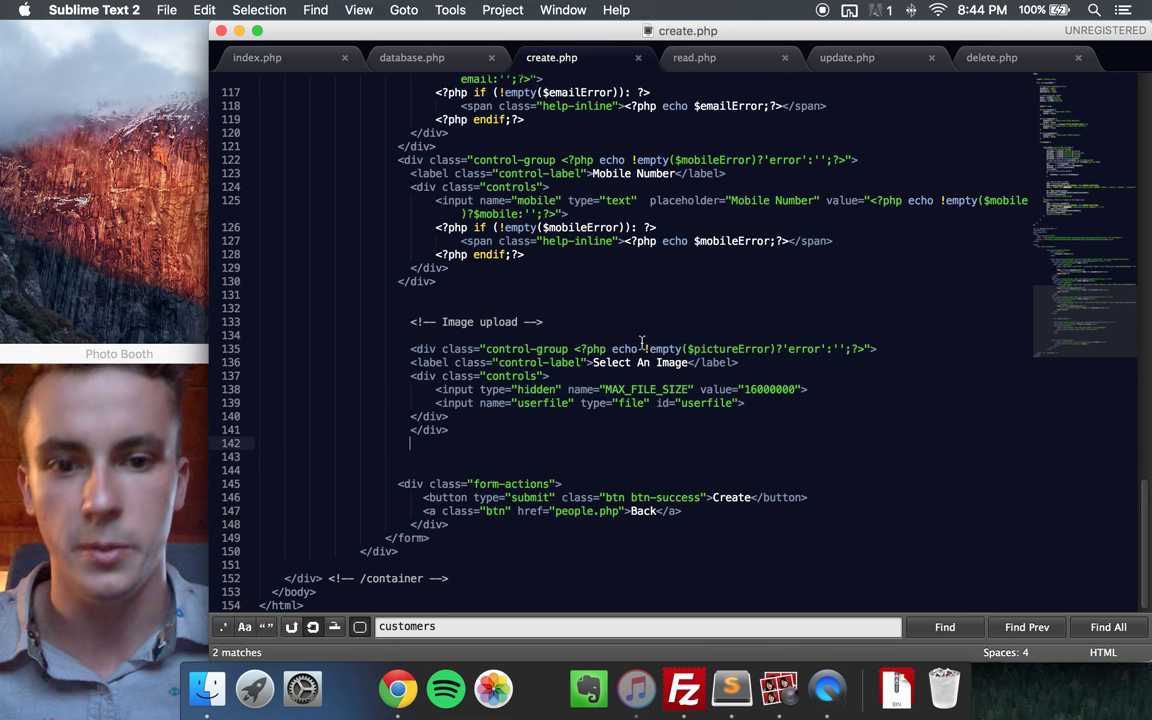
mouse_move(613, 404)
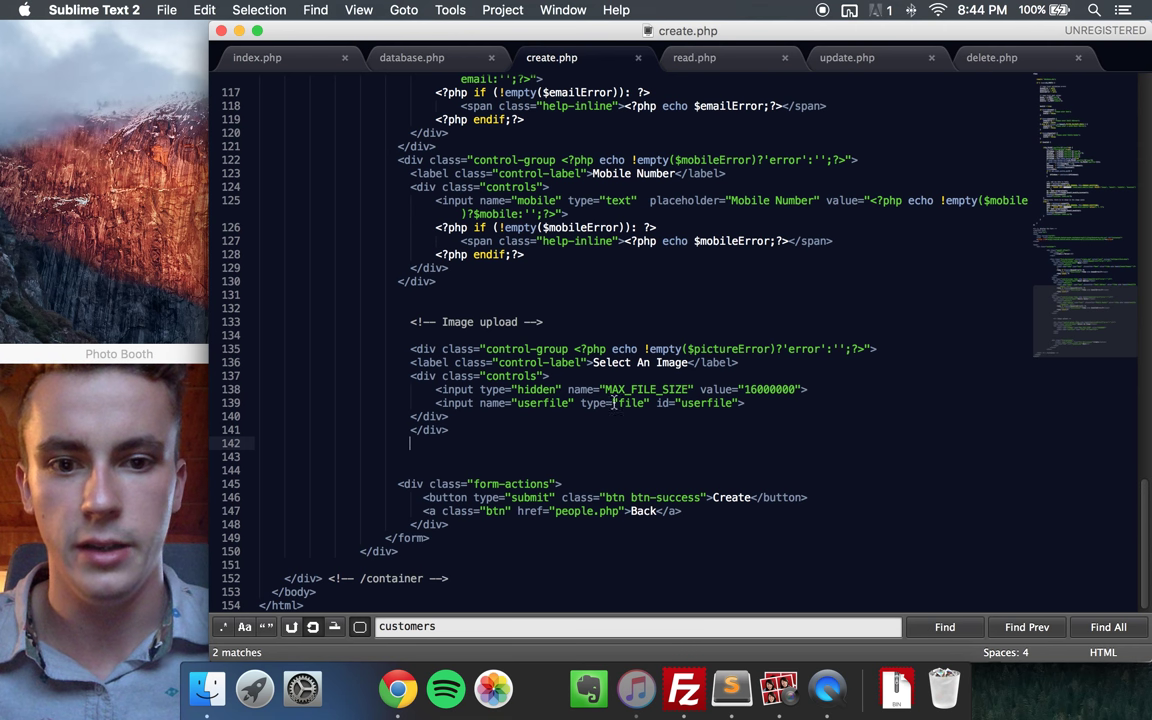
double_click(542, 403)
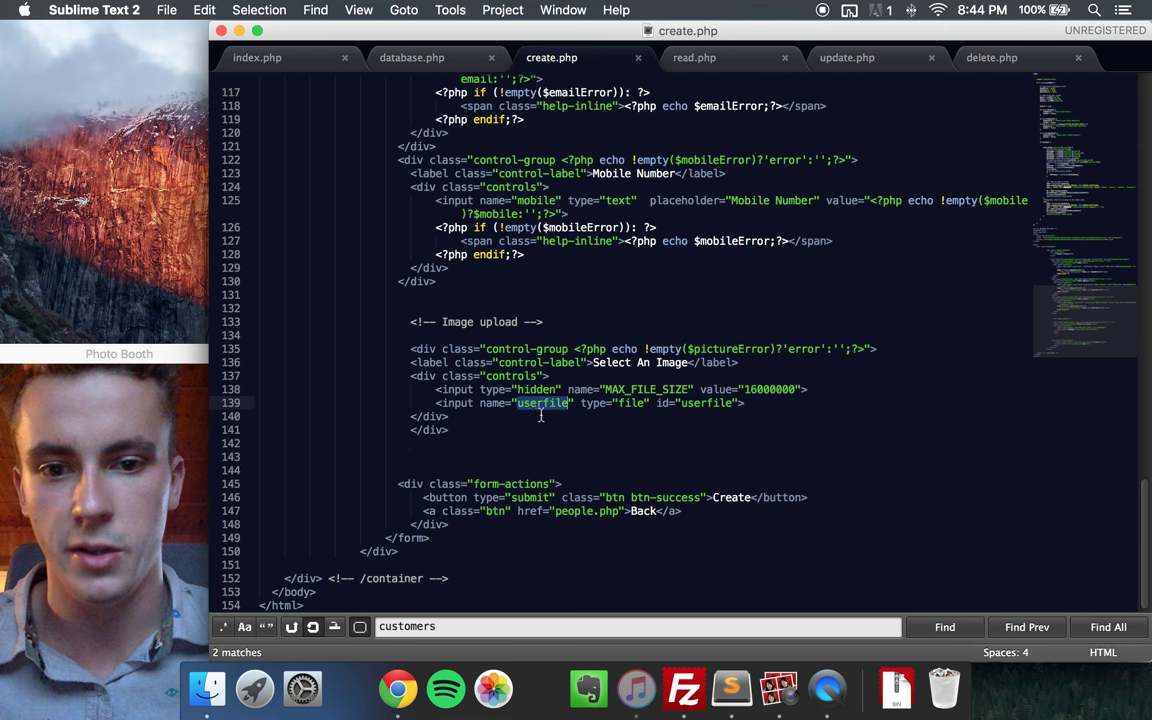
mouse_move(540, 414)
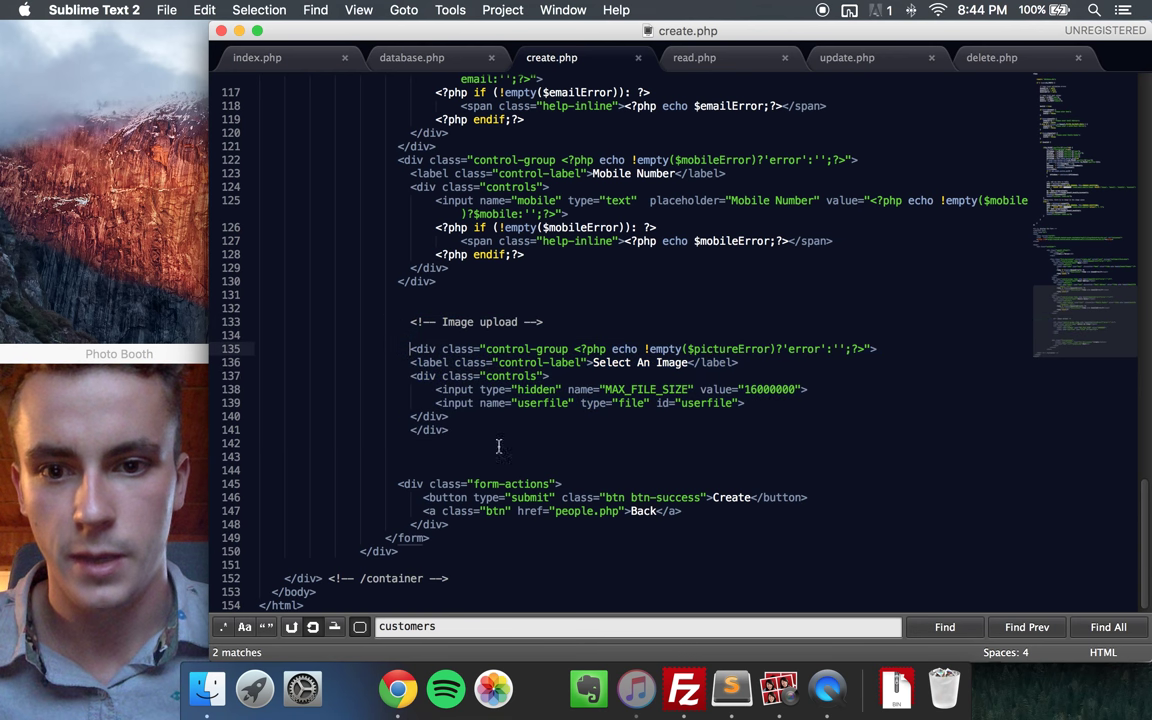
key(cmd+s)
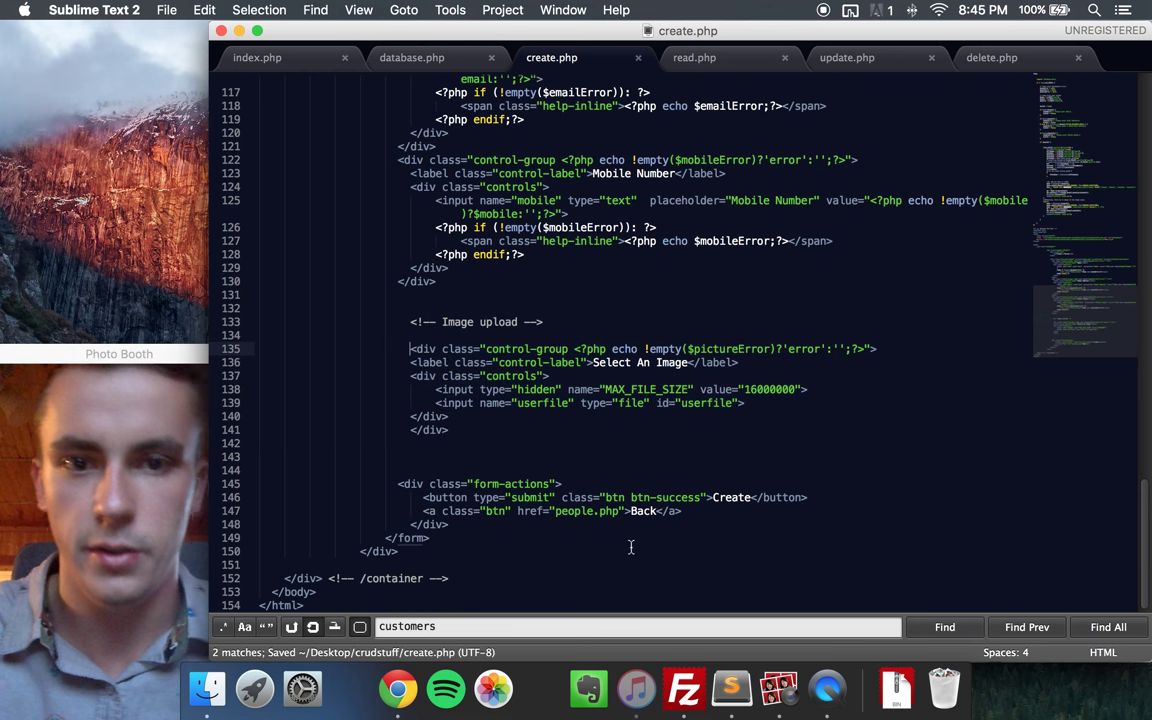
mouse_move(397, 685)
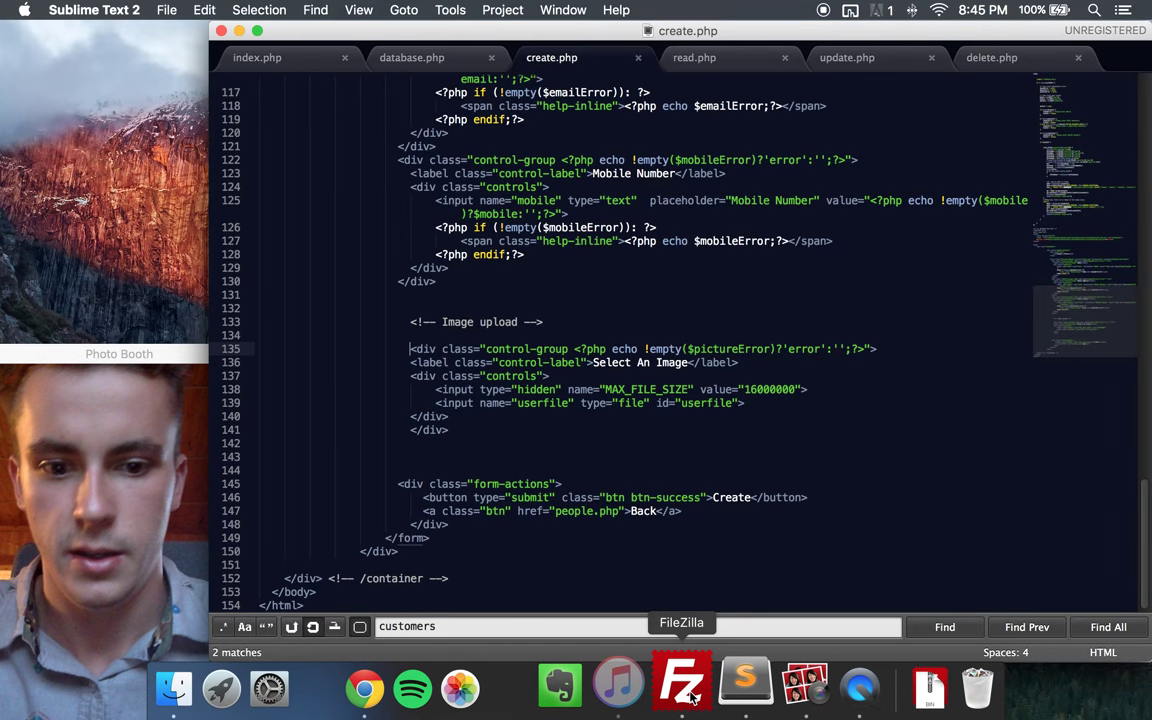
Step: Delete the six old PHP files from the server's customers folder in FileZilla
click(683, 687)
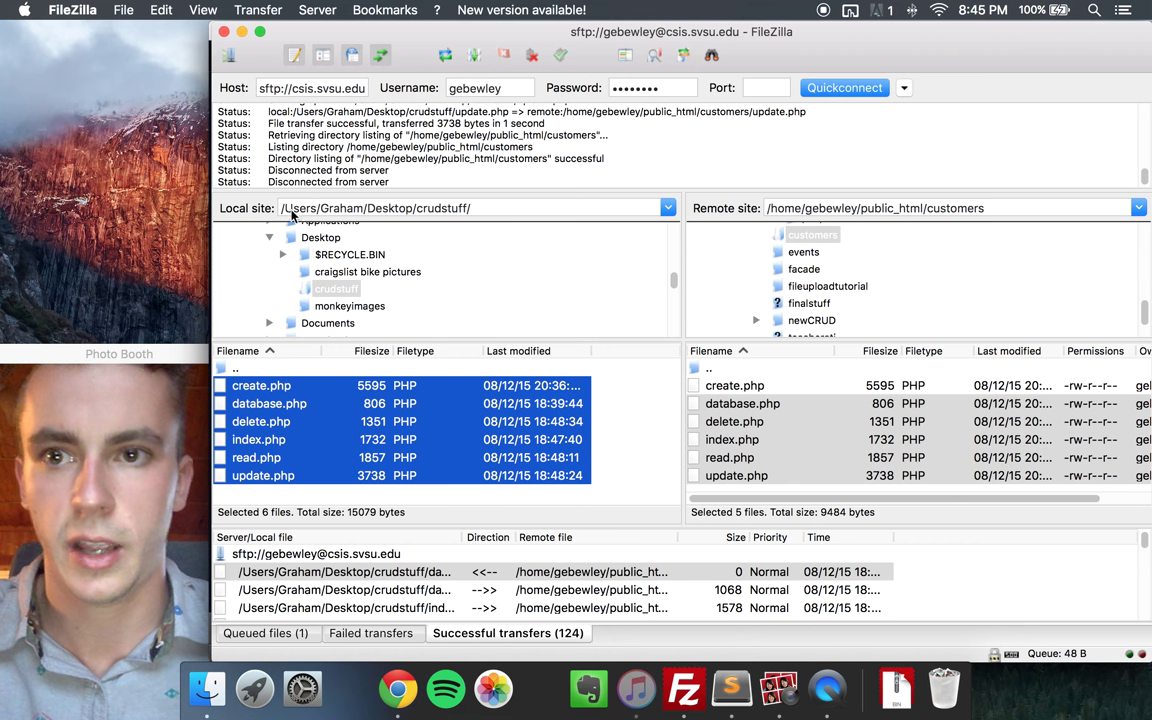
mouse_move(458, 426)
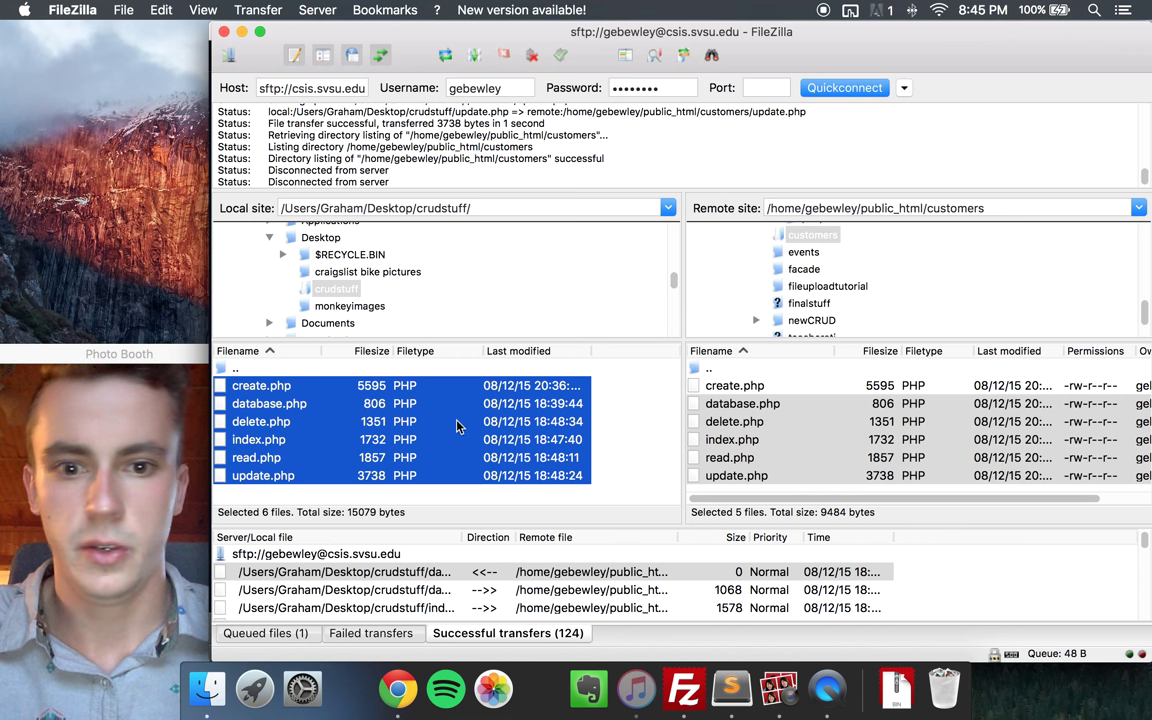
click(261, 385)
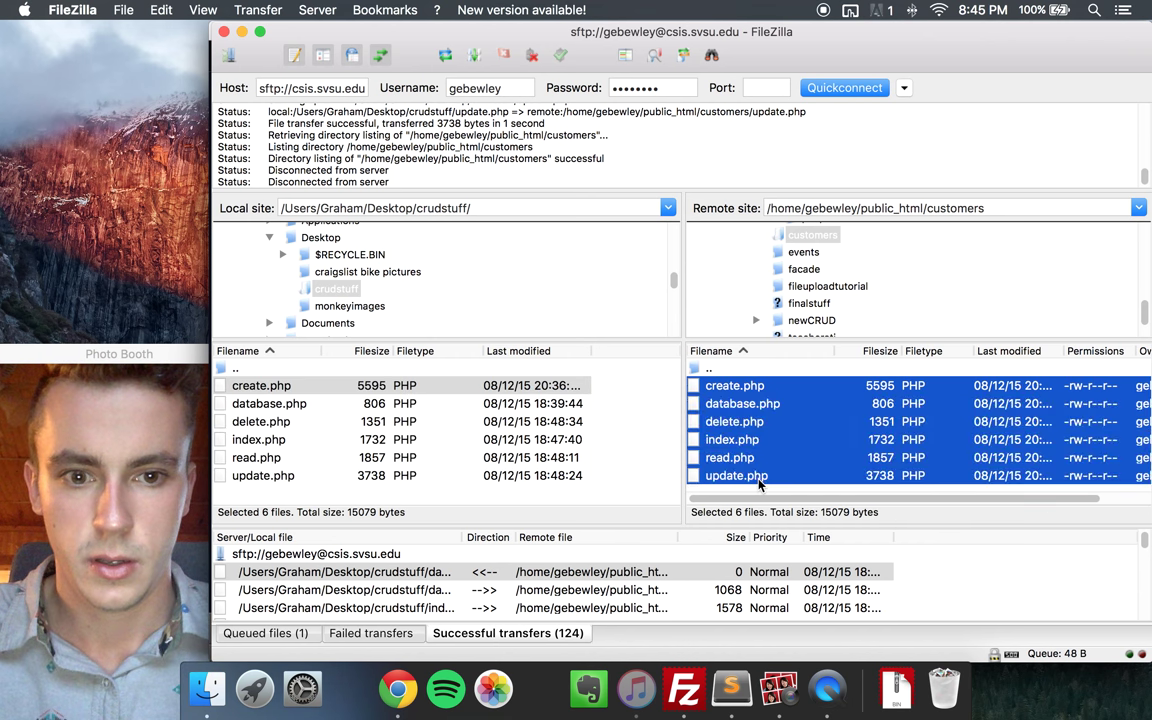
right_click(760, 475)
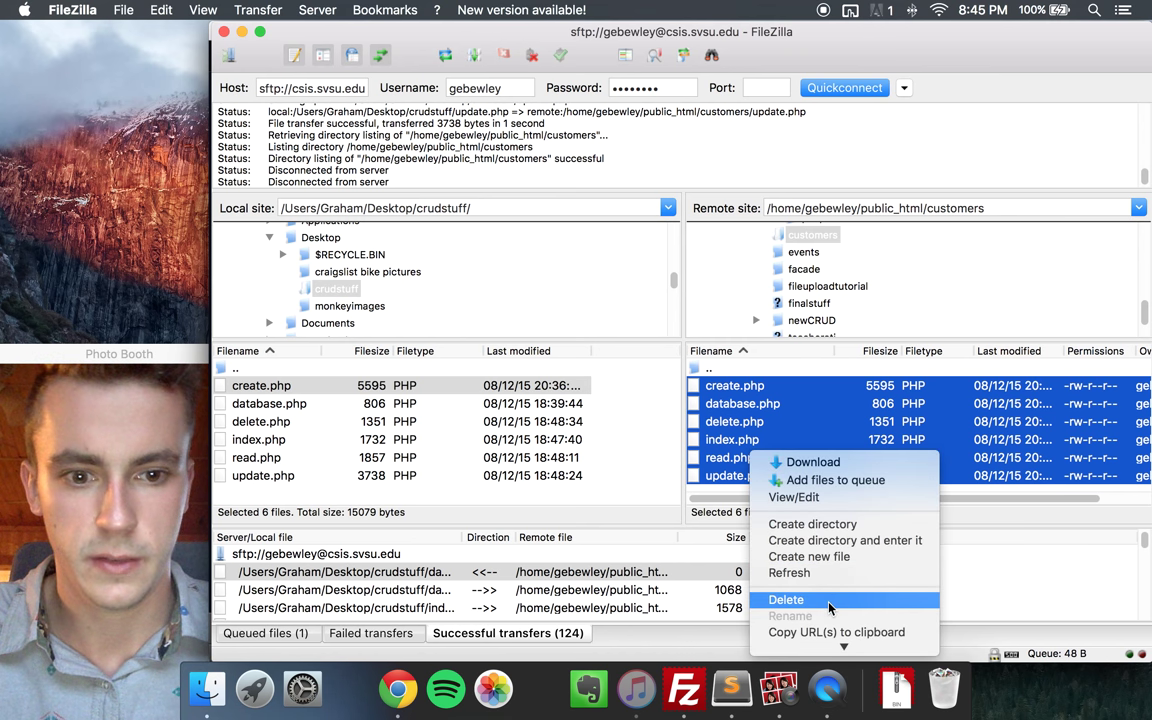
click(786, 600)
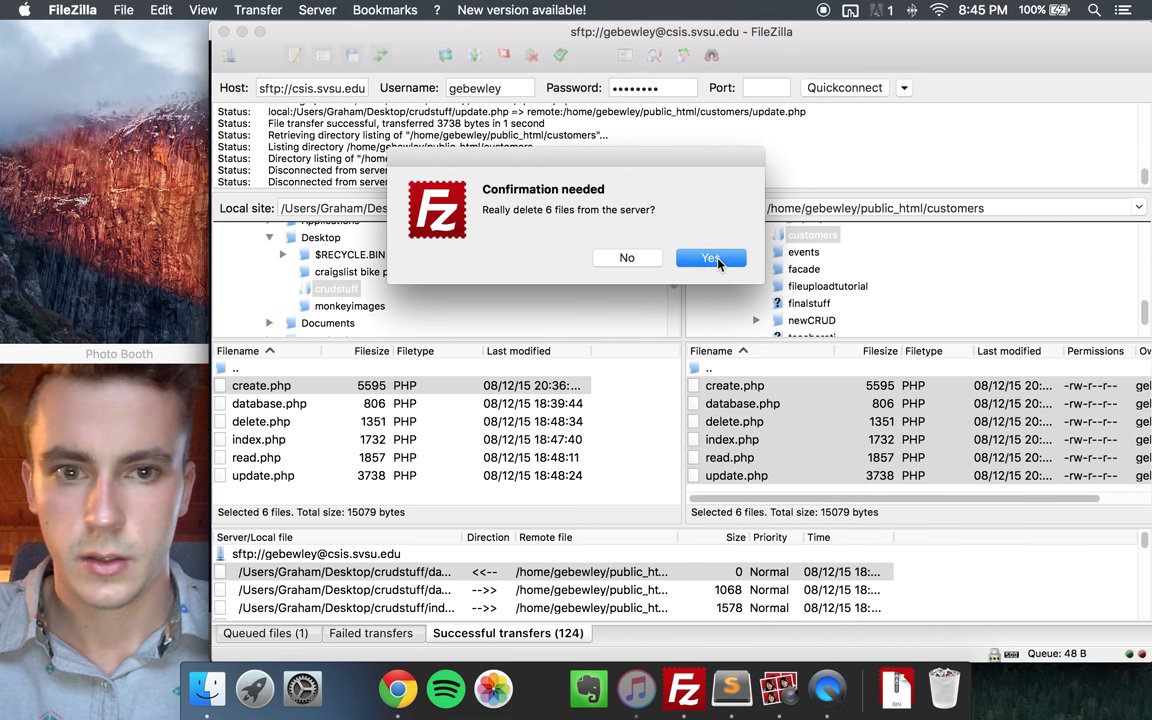
click(710, 258)
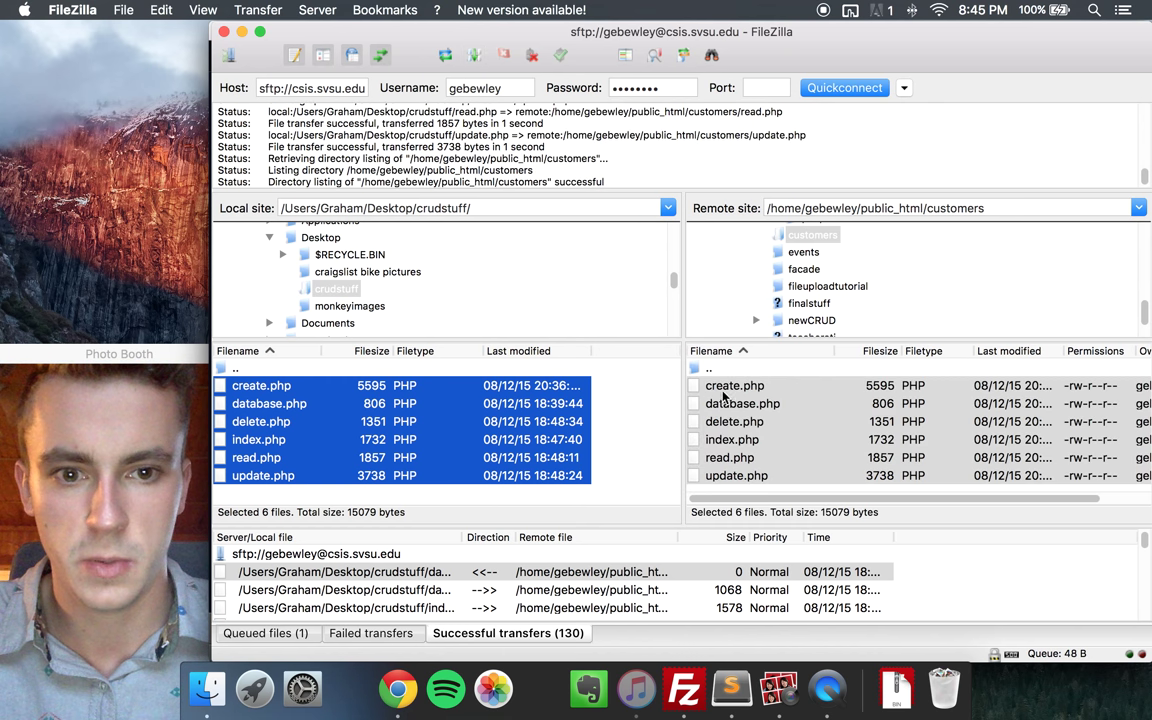
mouse_move(550, 475)
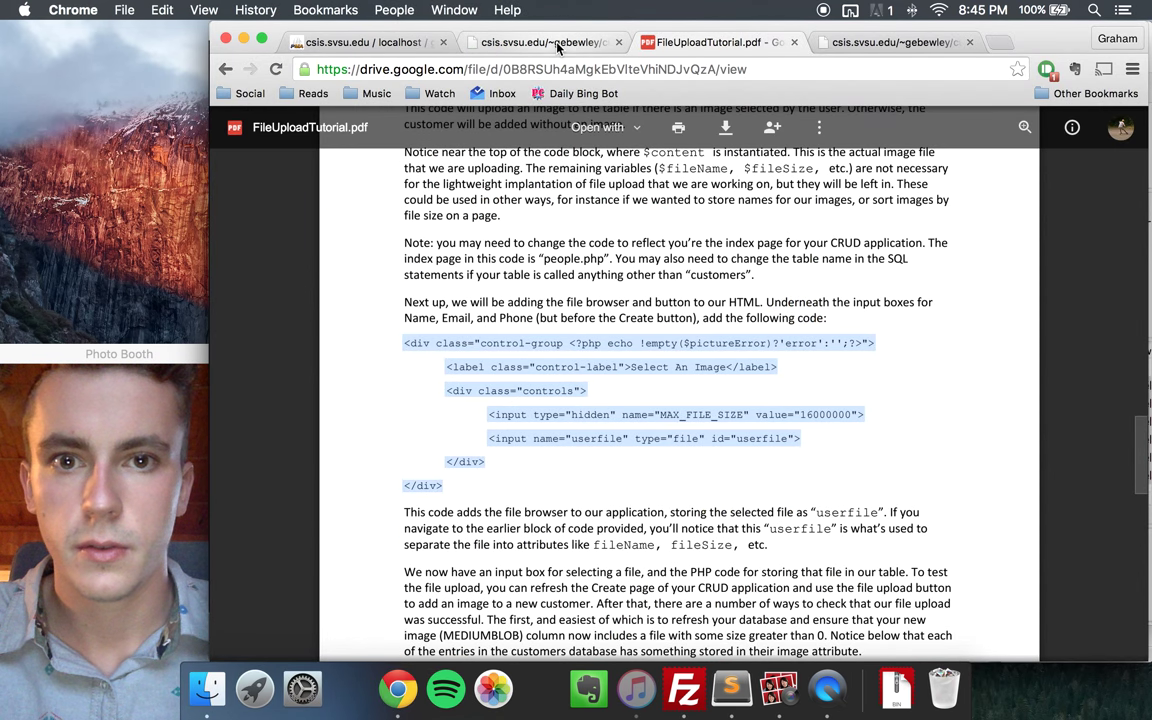
Step: Open the Create form and enter New Person, an svsu.edu email and mobile 345678
click(540, 42)
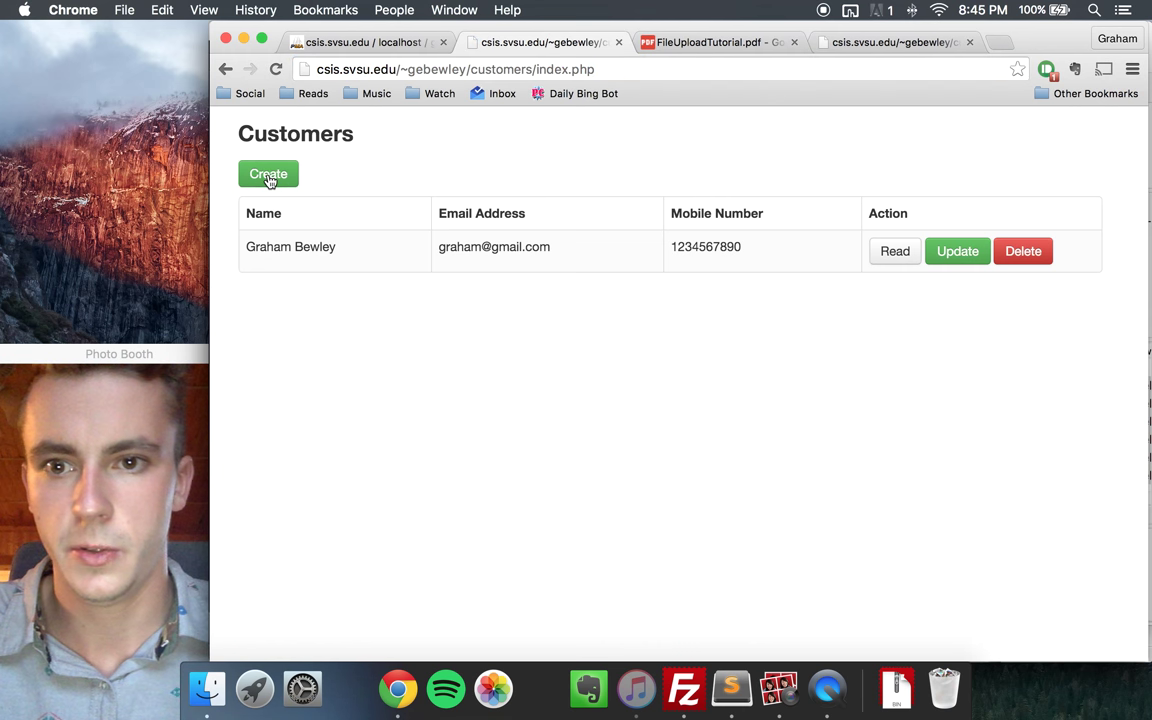
click(268, 174)
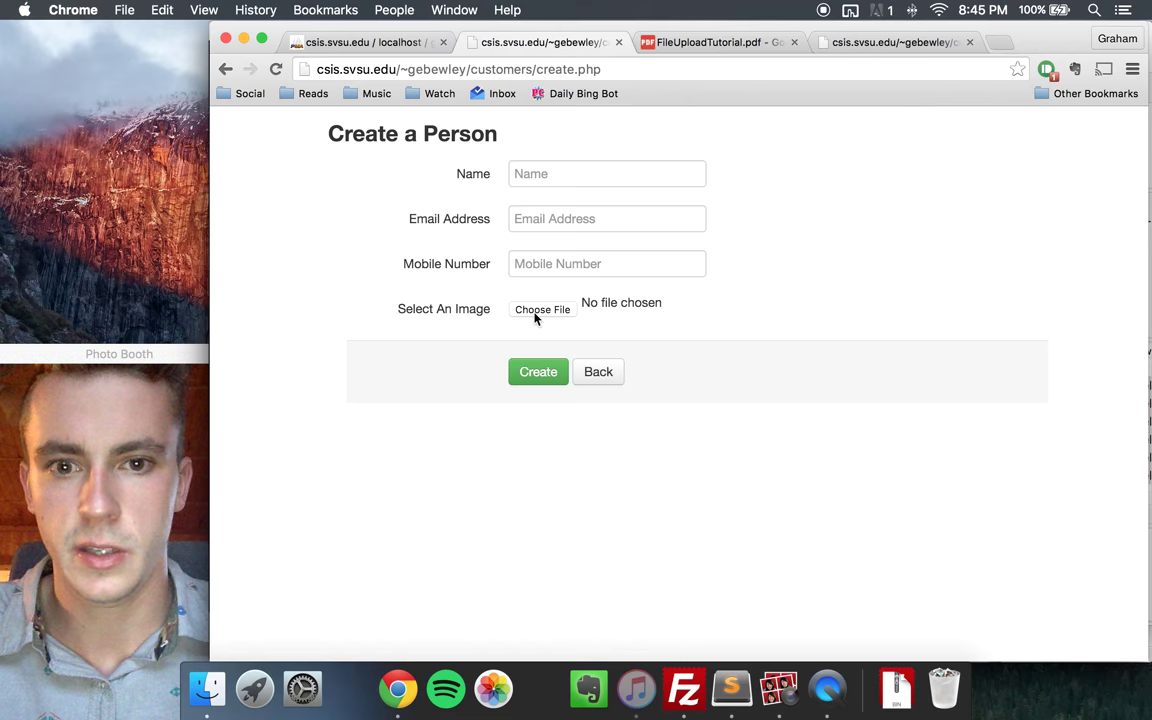
mouse_move(460, 313)
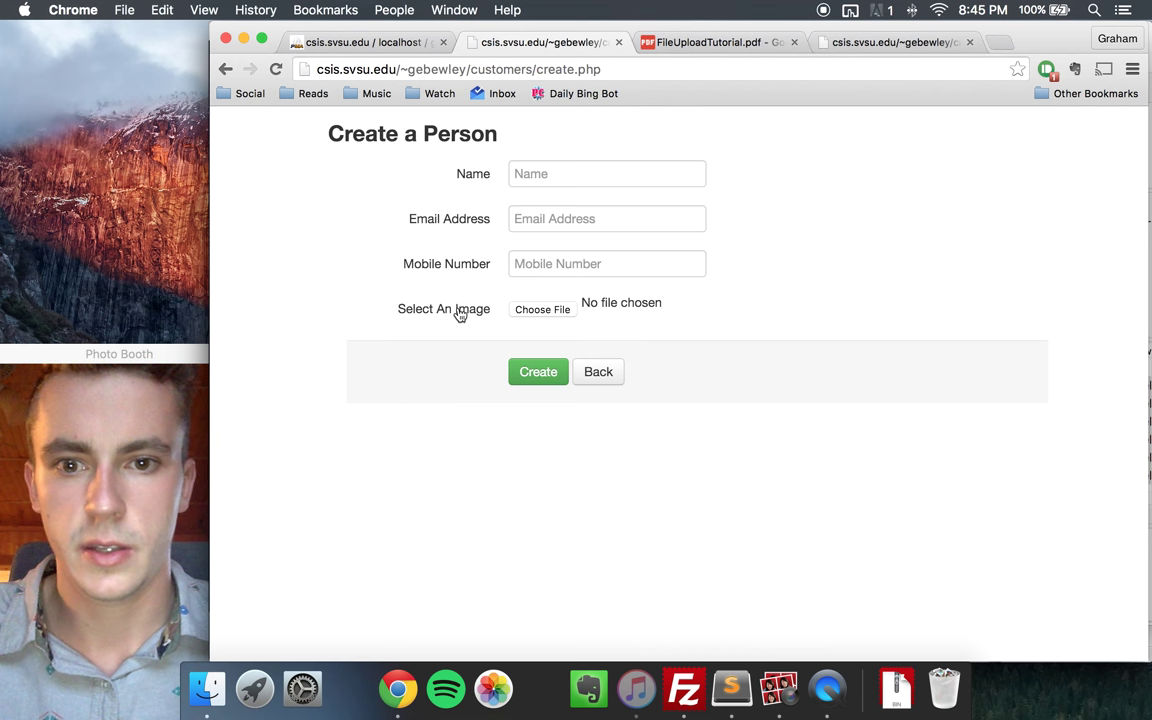
mouse_move(562, 309)
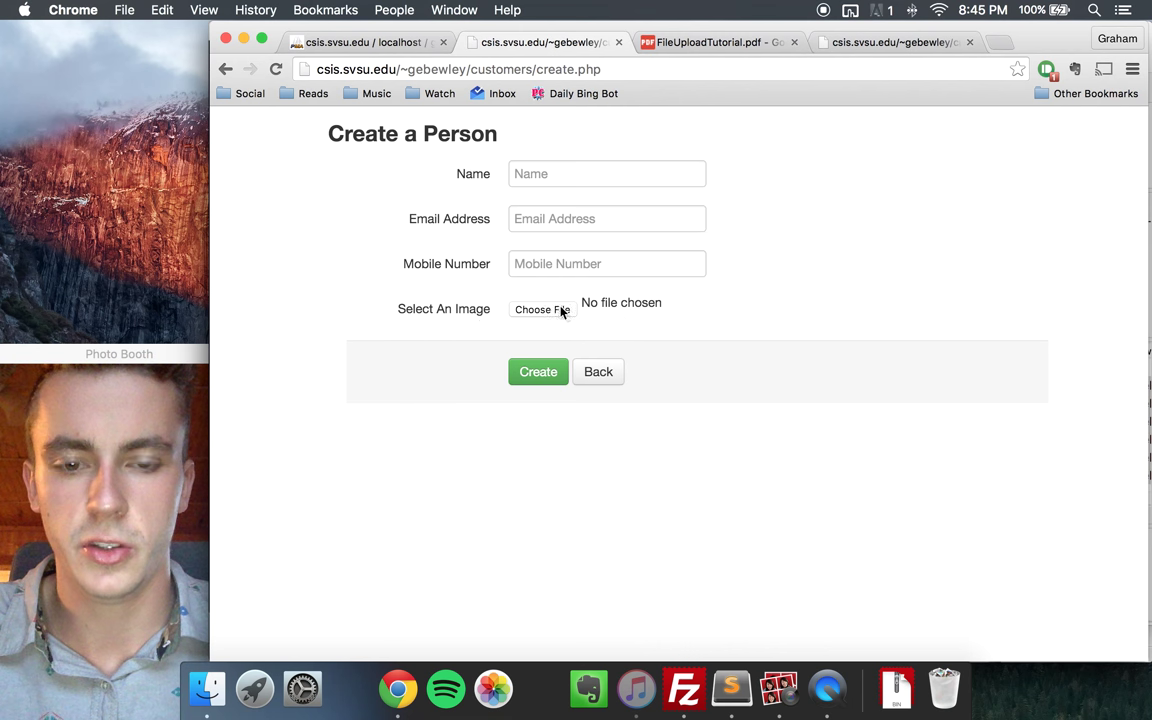
mouse_move(608, 317)
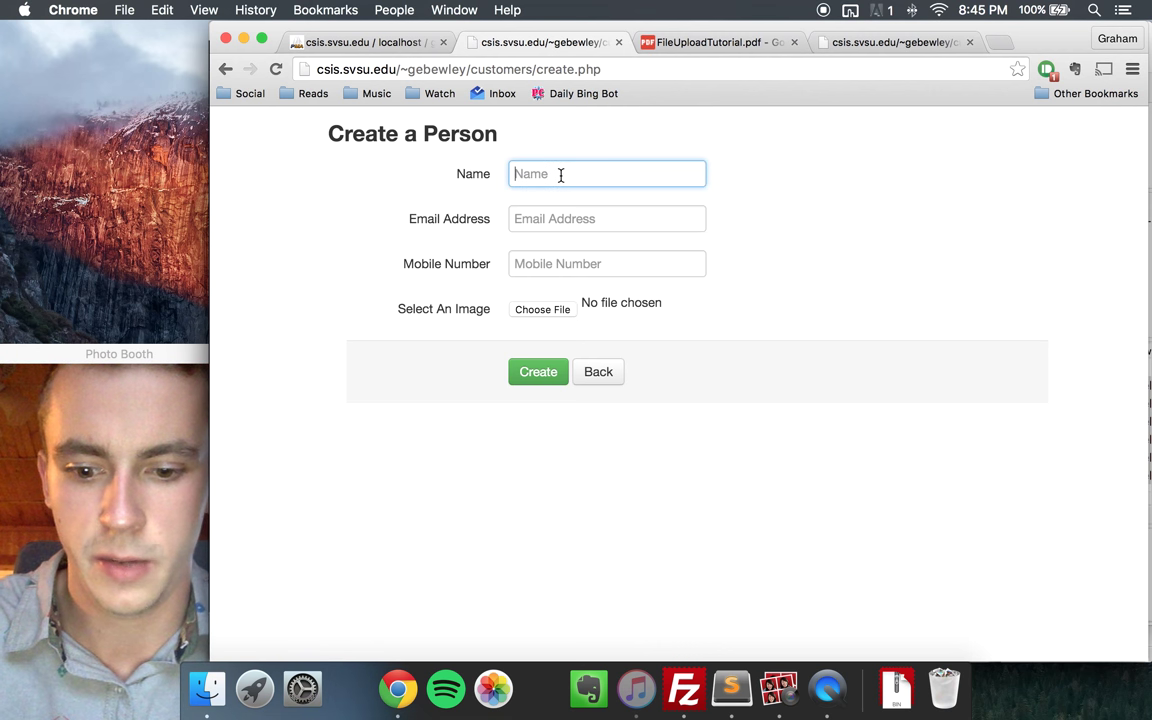
text(New Person)
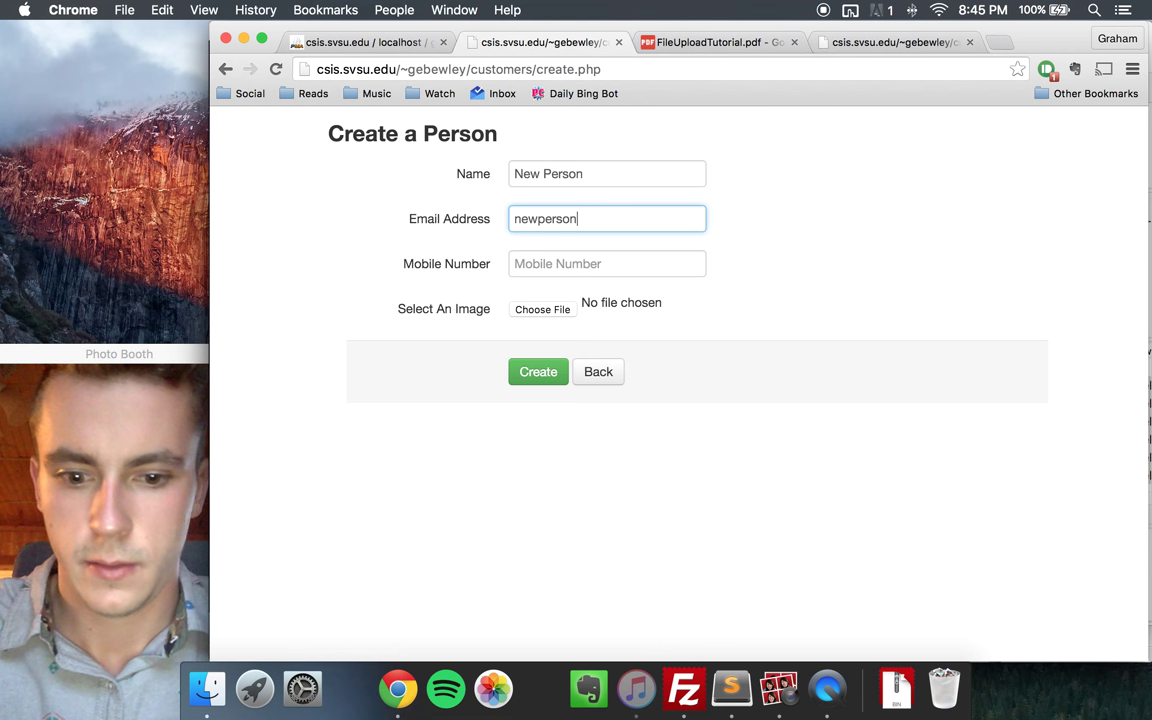
text(@svsu.edu)
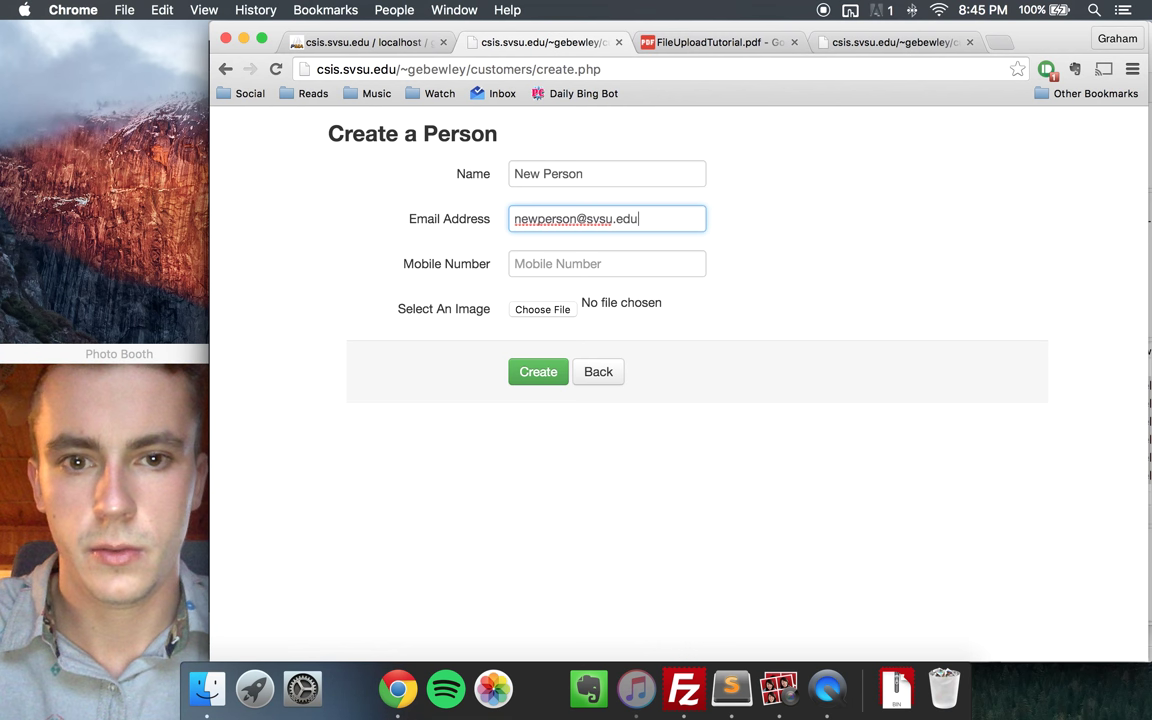
text(3456)
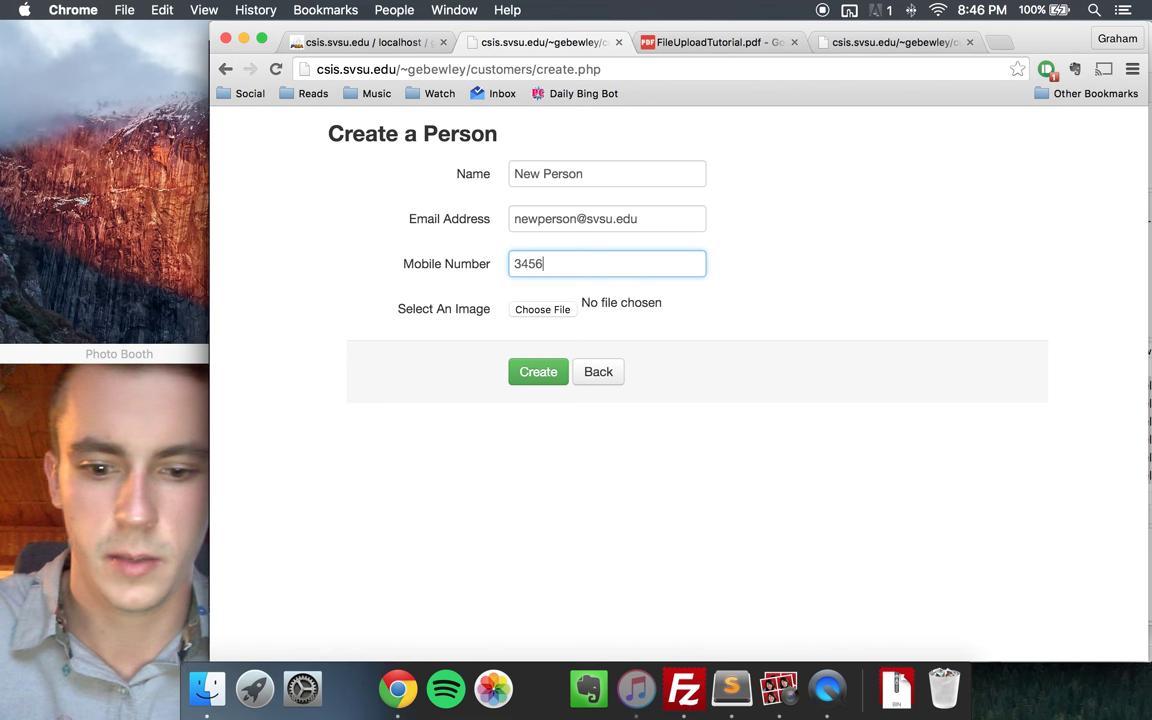
text(78)
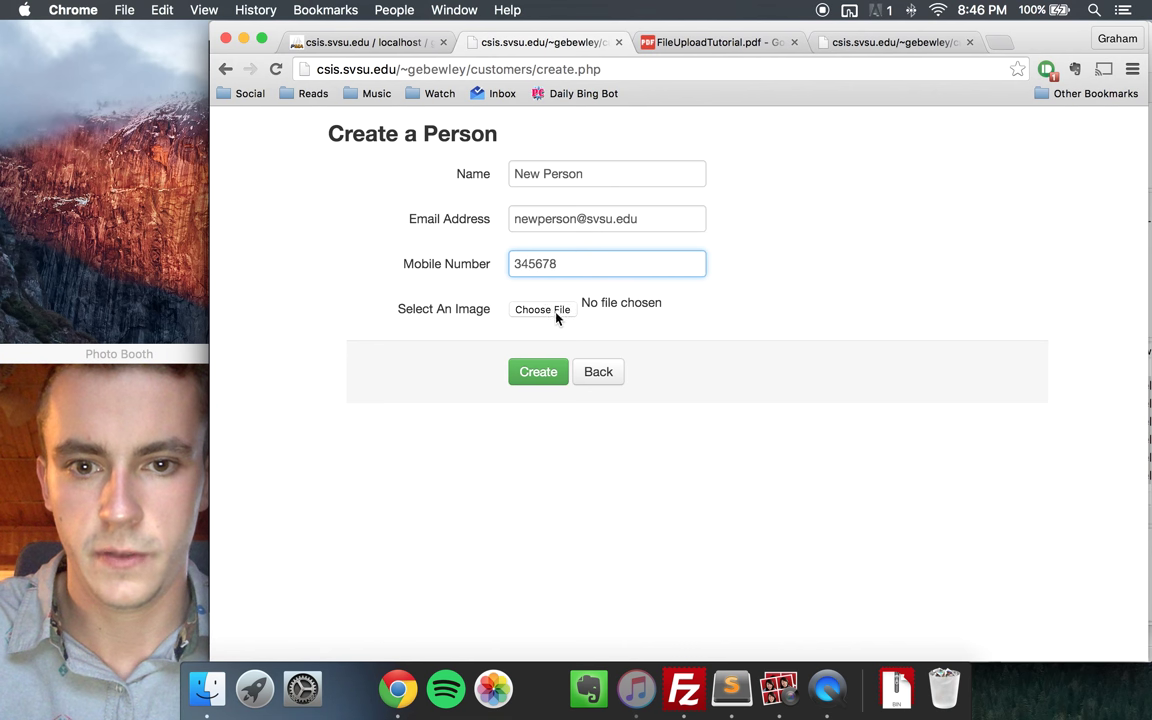
Step: Attach monkey3.jpg as the image and submit the new person
click(542, 309)
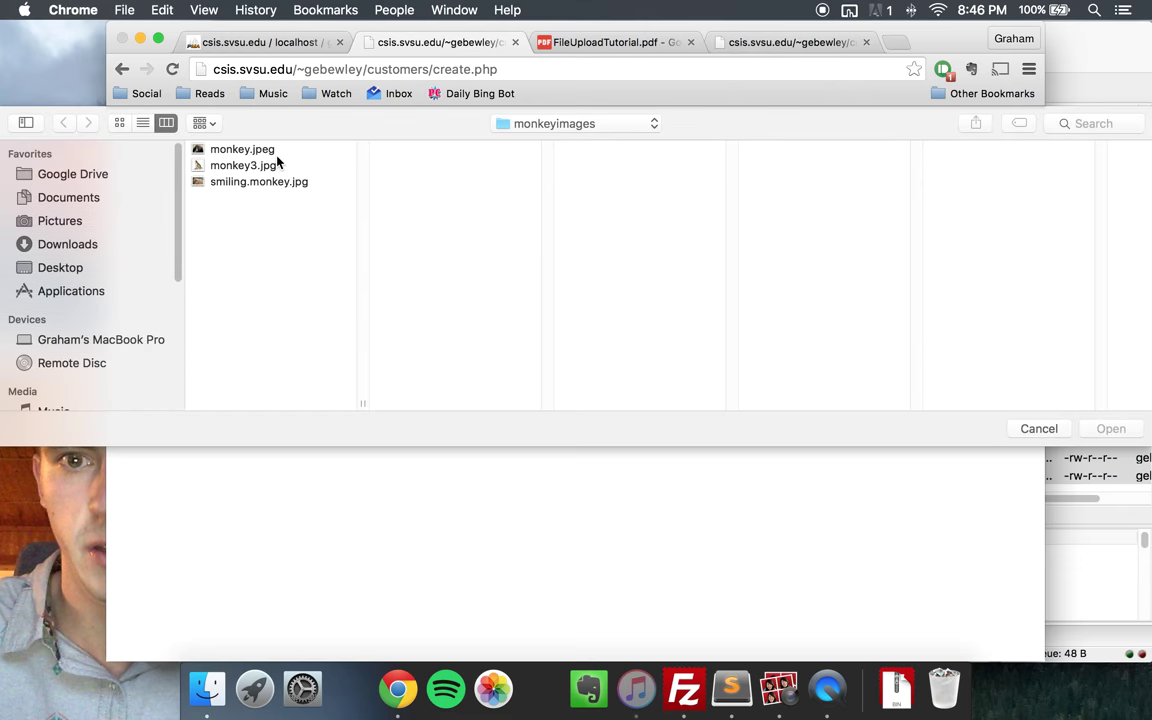
click(243, 165)
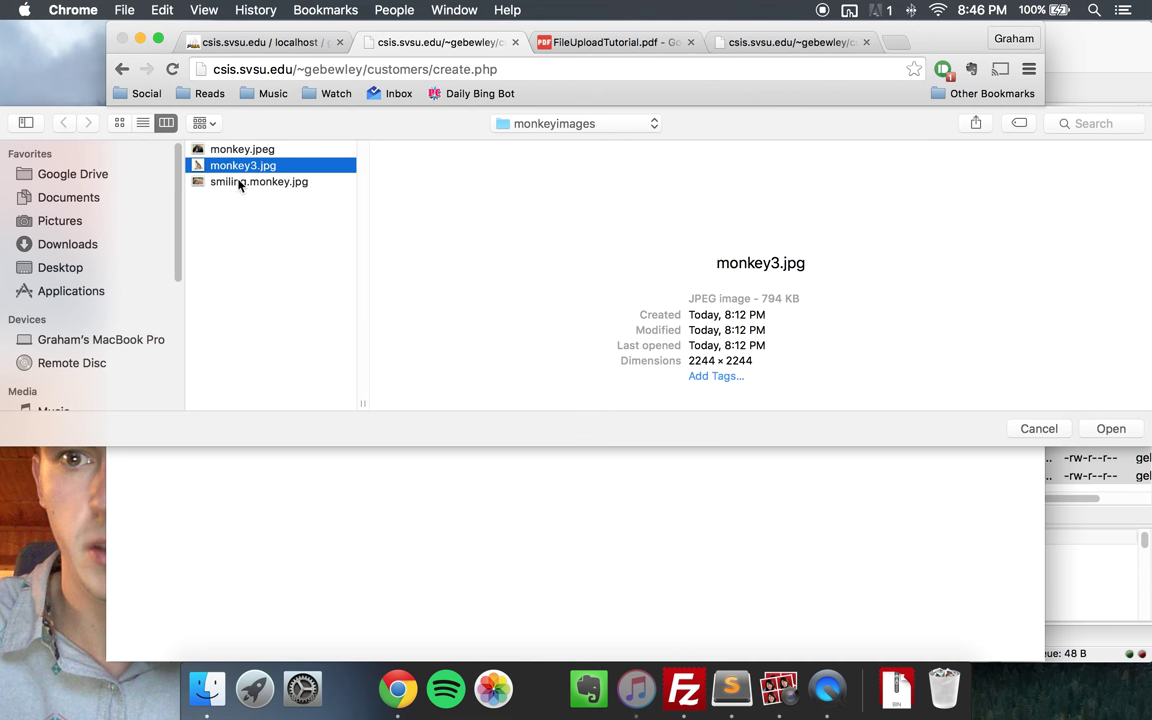
click(1111, 428)
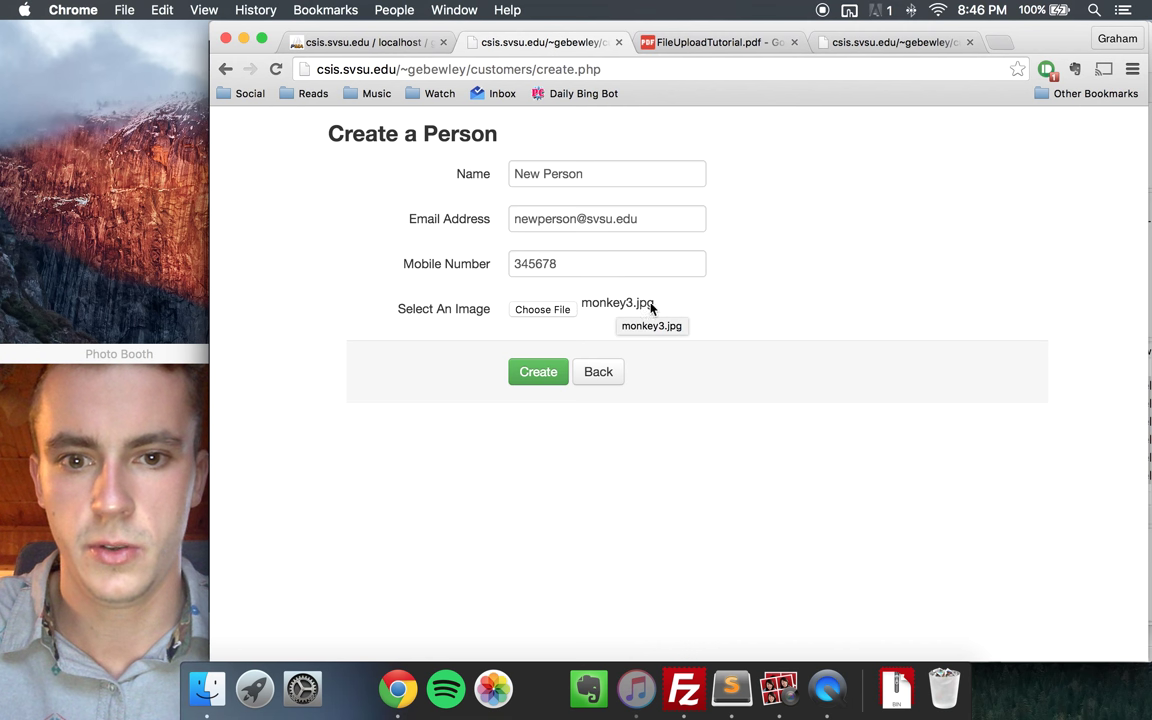
click(538, 371)
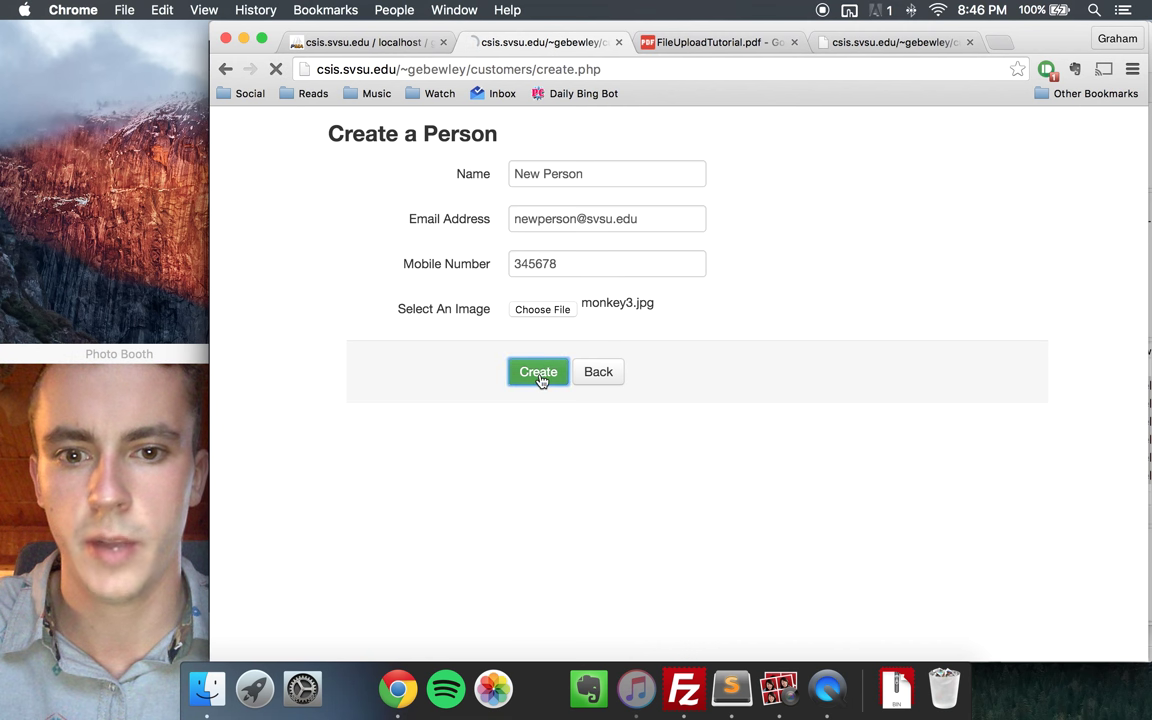
click(538, 371)
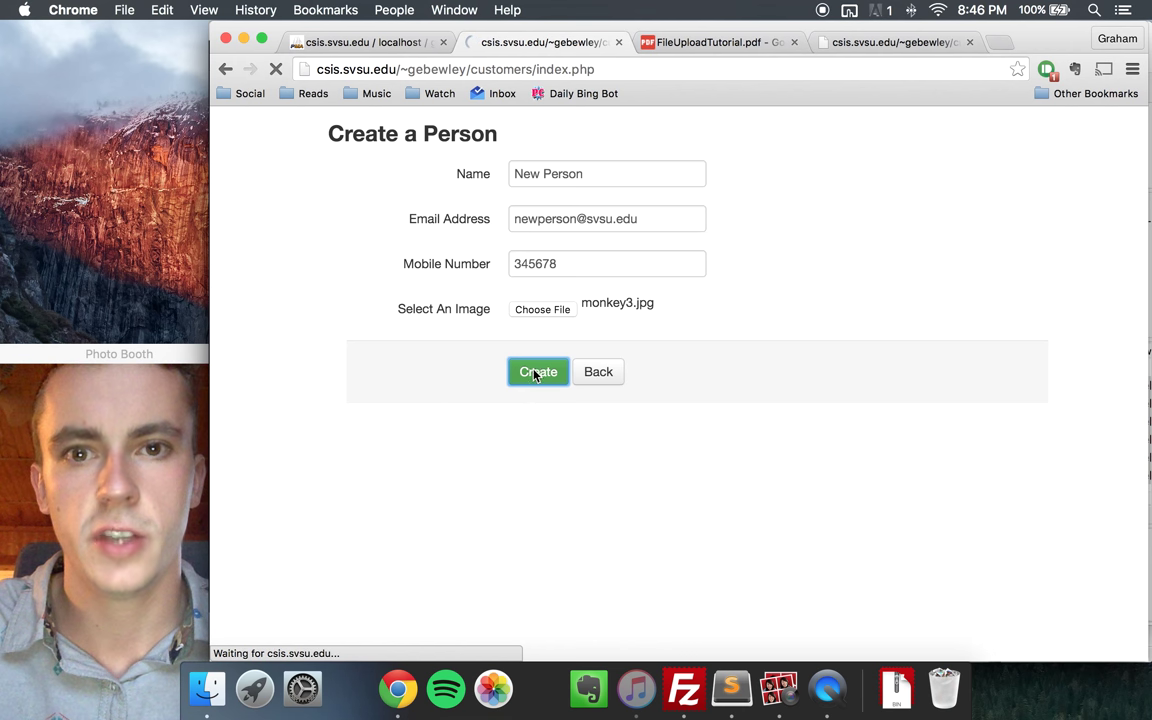
click(538, 371)
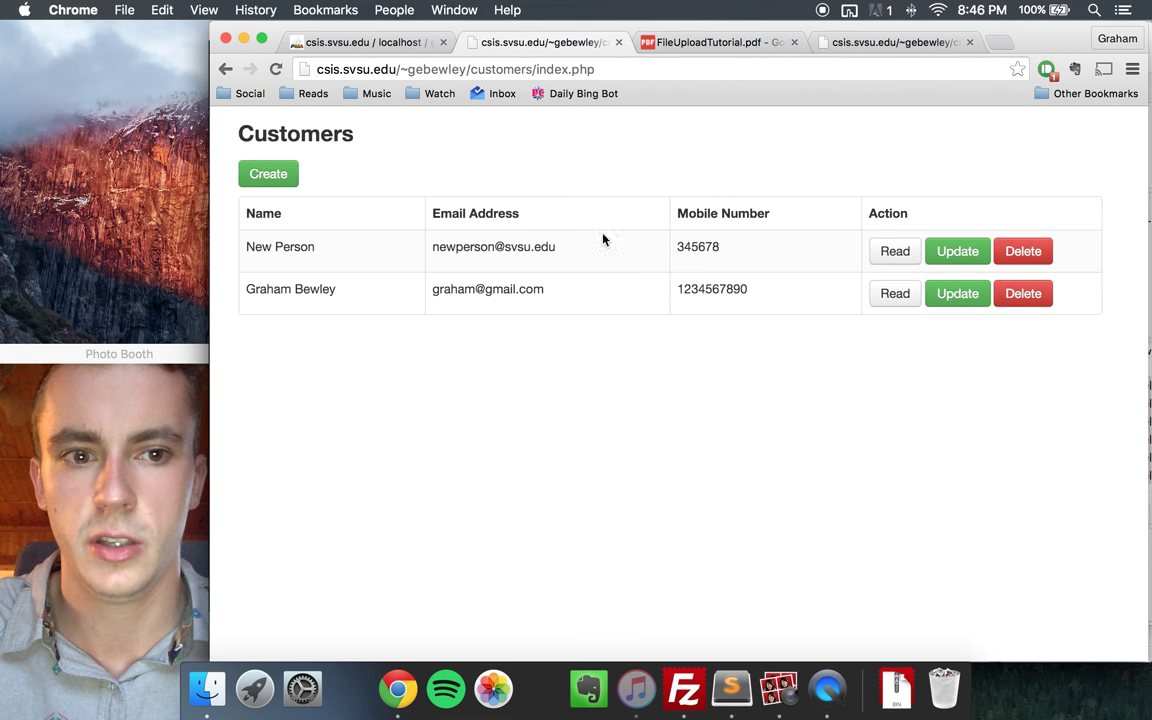
mouse_move(737, 269)
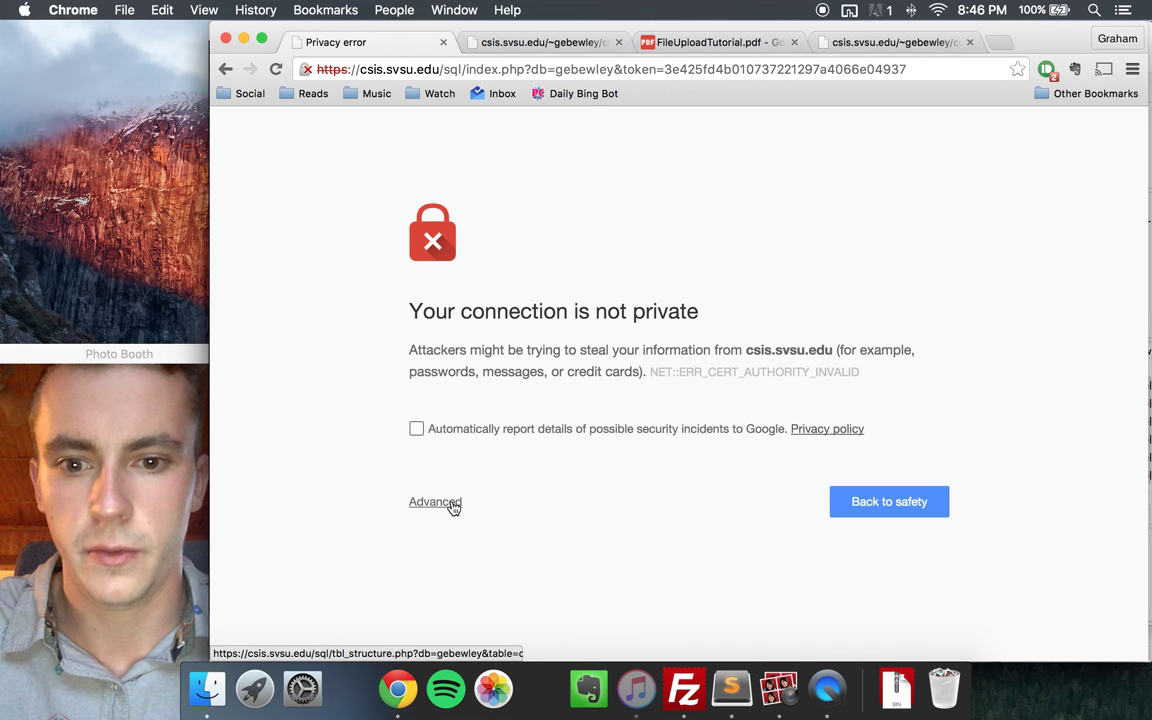
Step: Bypass the certificate warning and browse the customers2 table showing New Person's 775.4 KiB image
click(435, 501)
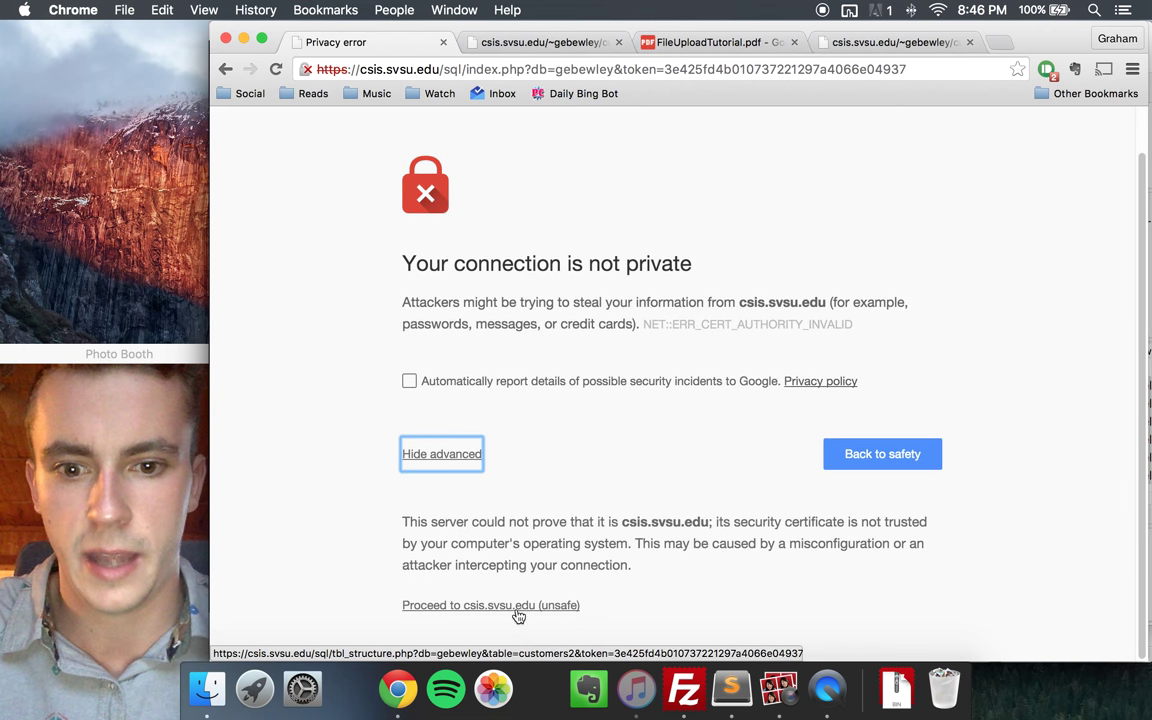
click(490, 605)
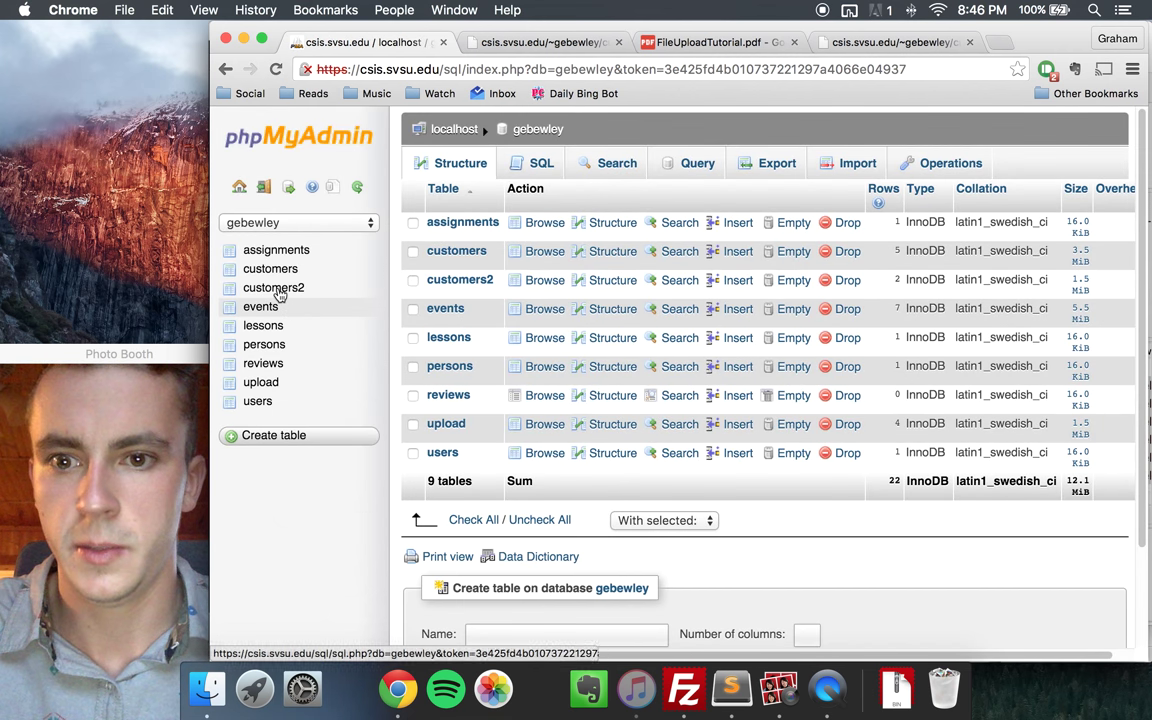
click(273, 287)
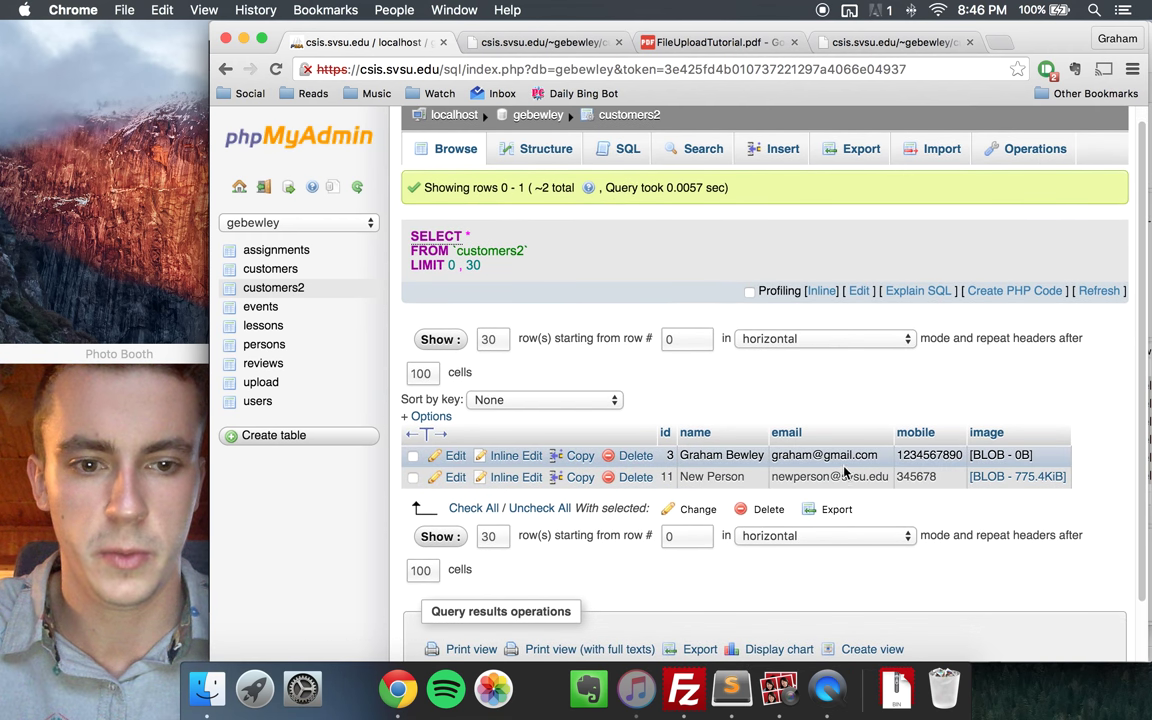
mouse_move(1018, 476)
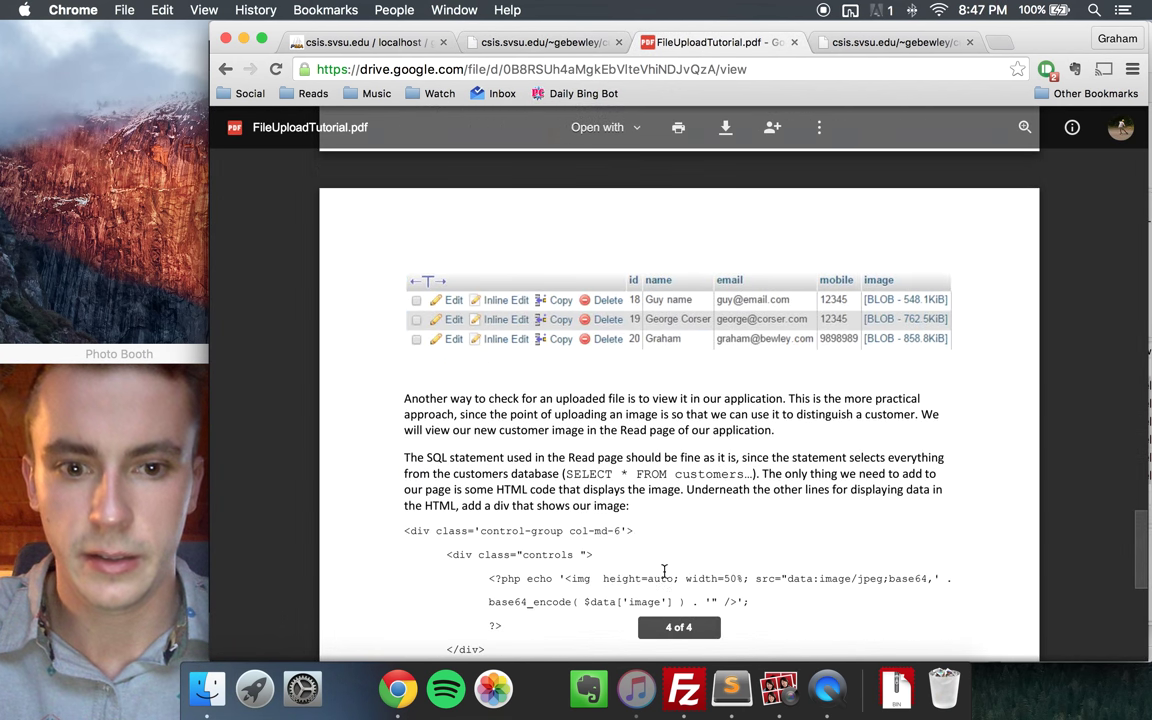
Step: Scroll the tutorial PDF down to the Read-page image display code
scroll(down, 3)
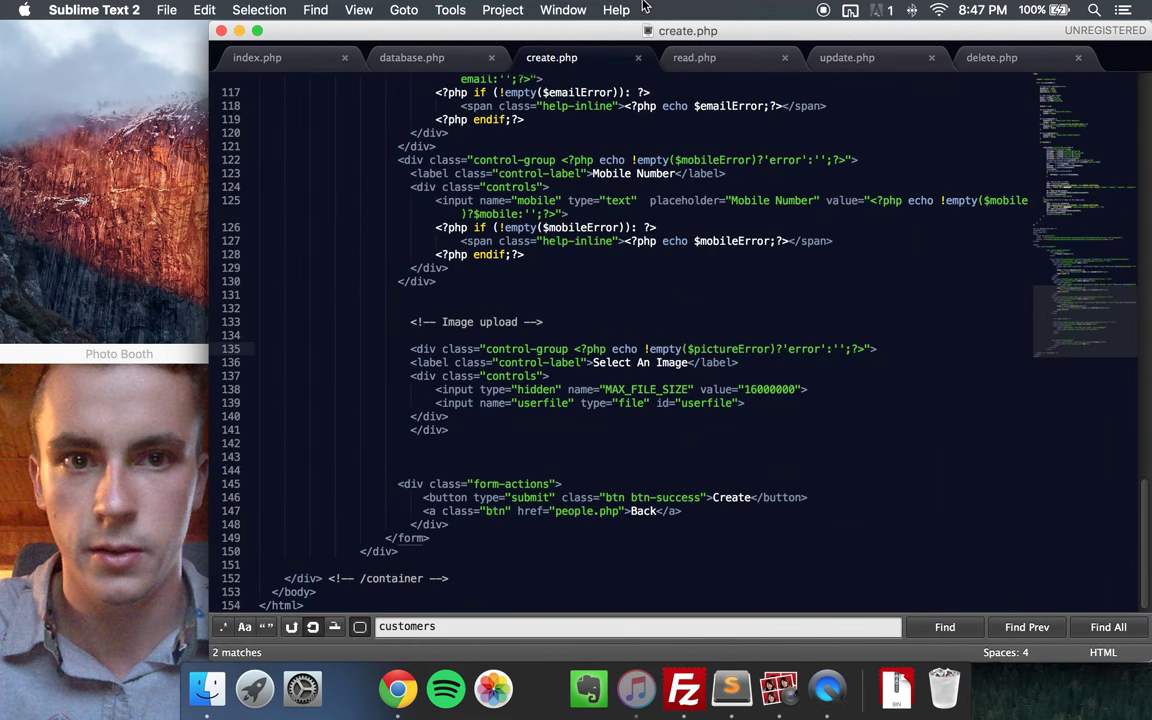
Step: Add the base64-encoded JPEG image div below Mobile Number in read.php
click(694, 57)
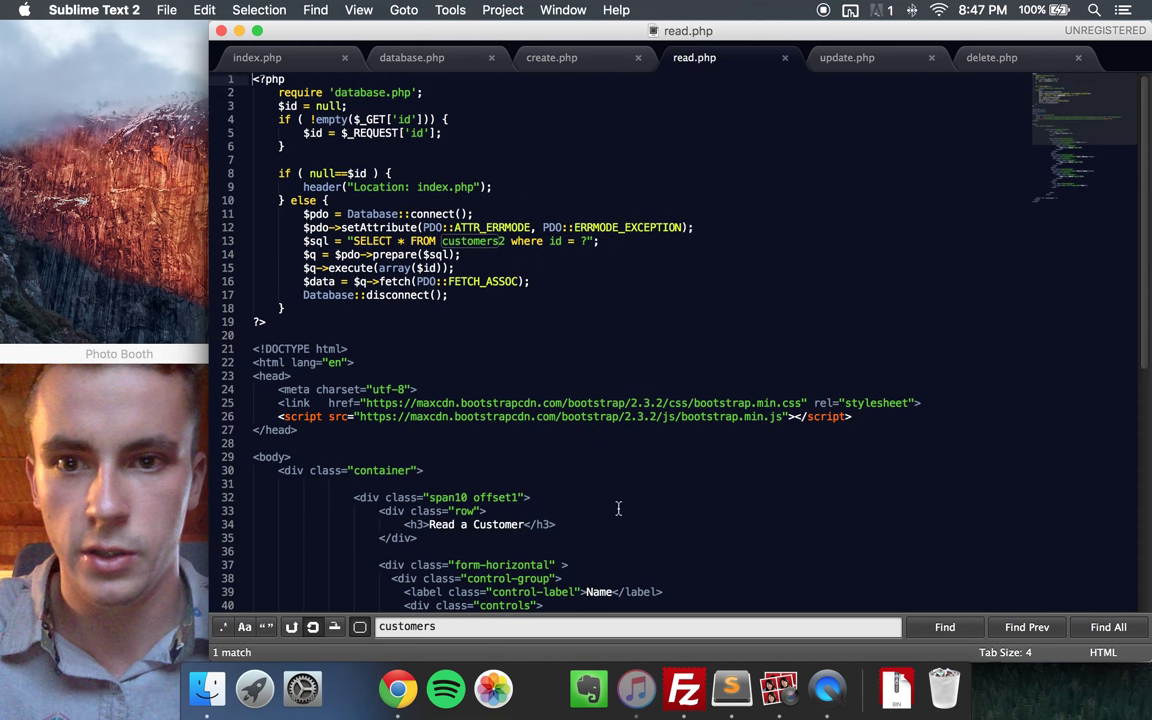
scroll(down, 3)
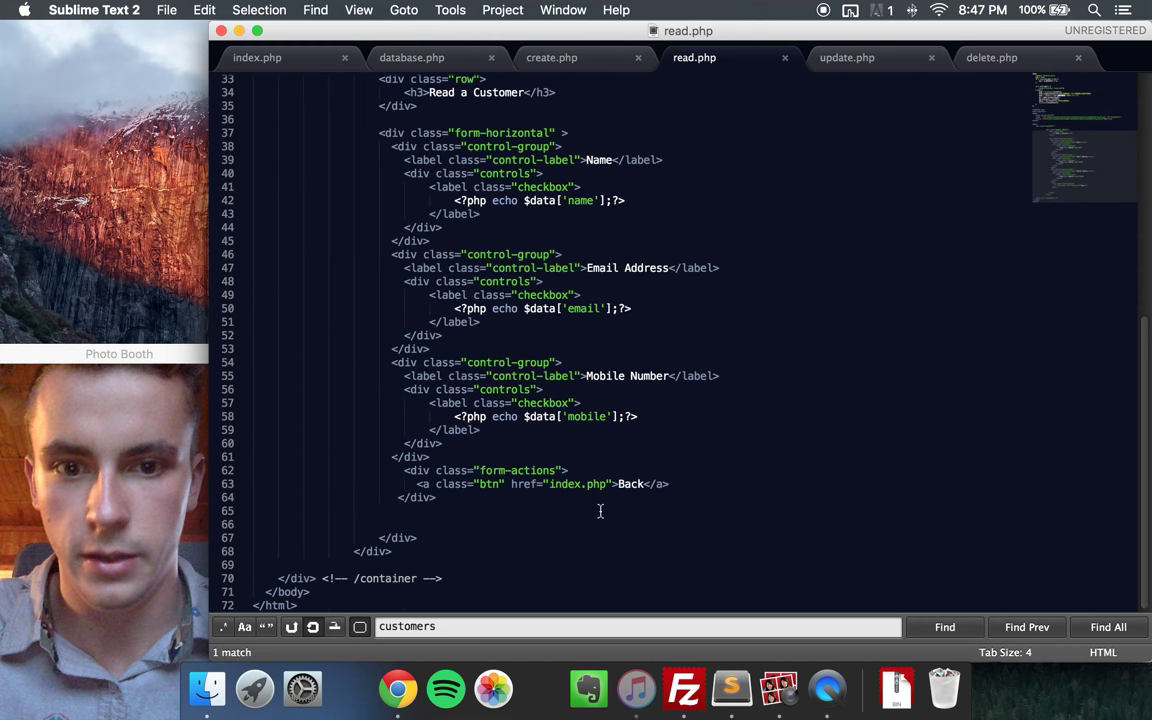
mouse_move(396, 685)
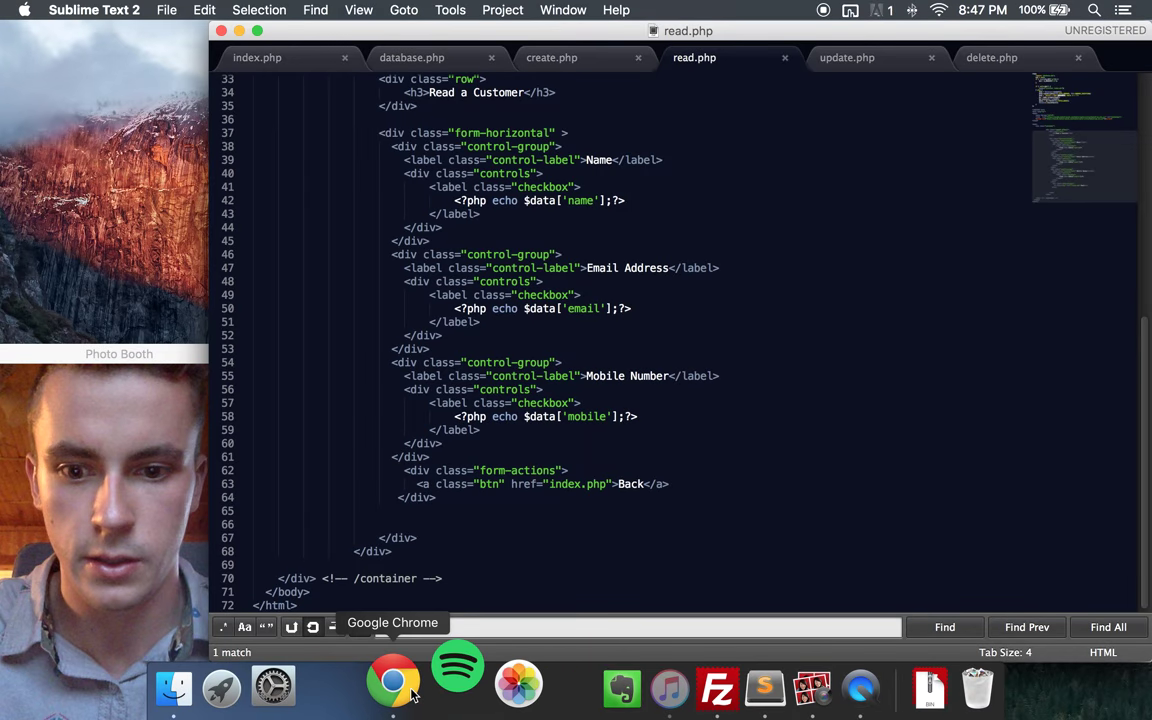
click(392, 685)
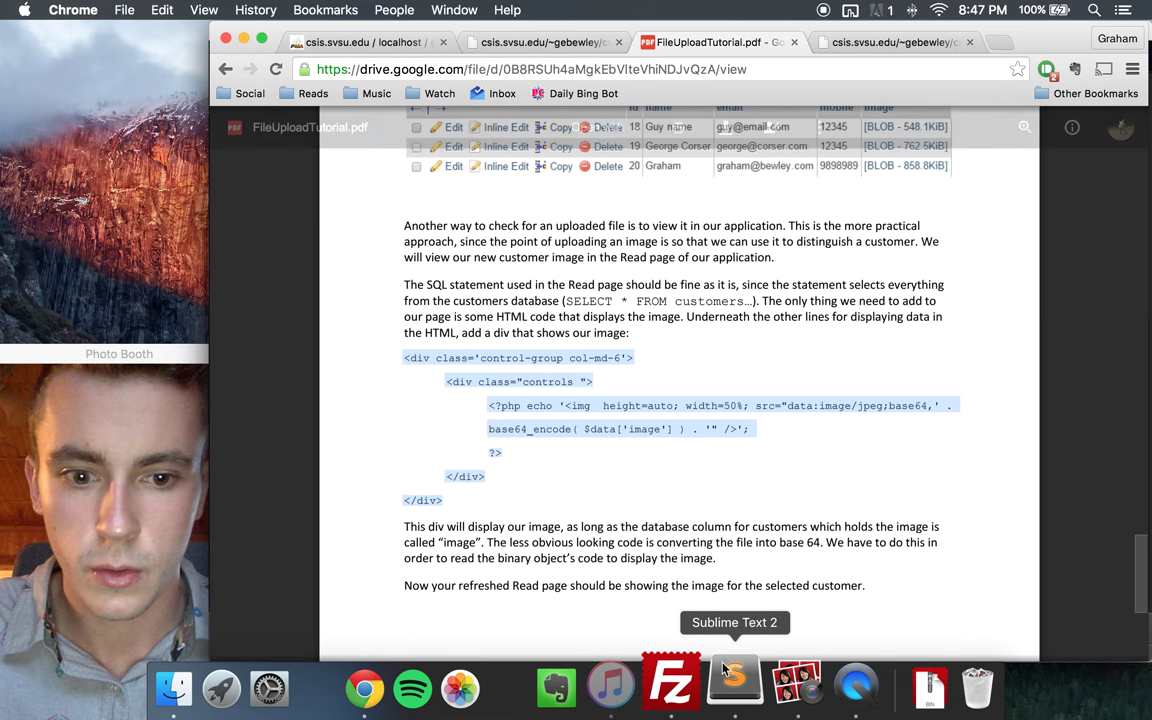
click(734, 683)
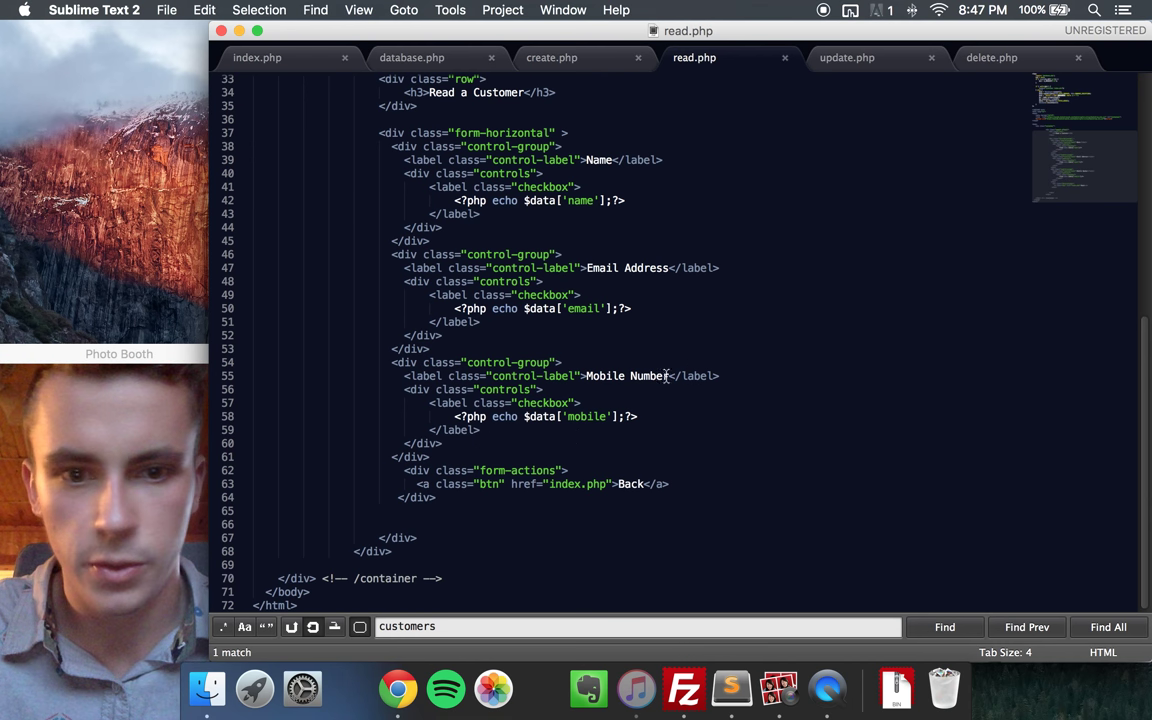
mouse_move(633, 492)
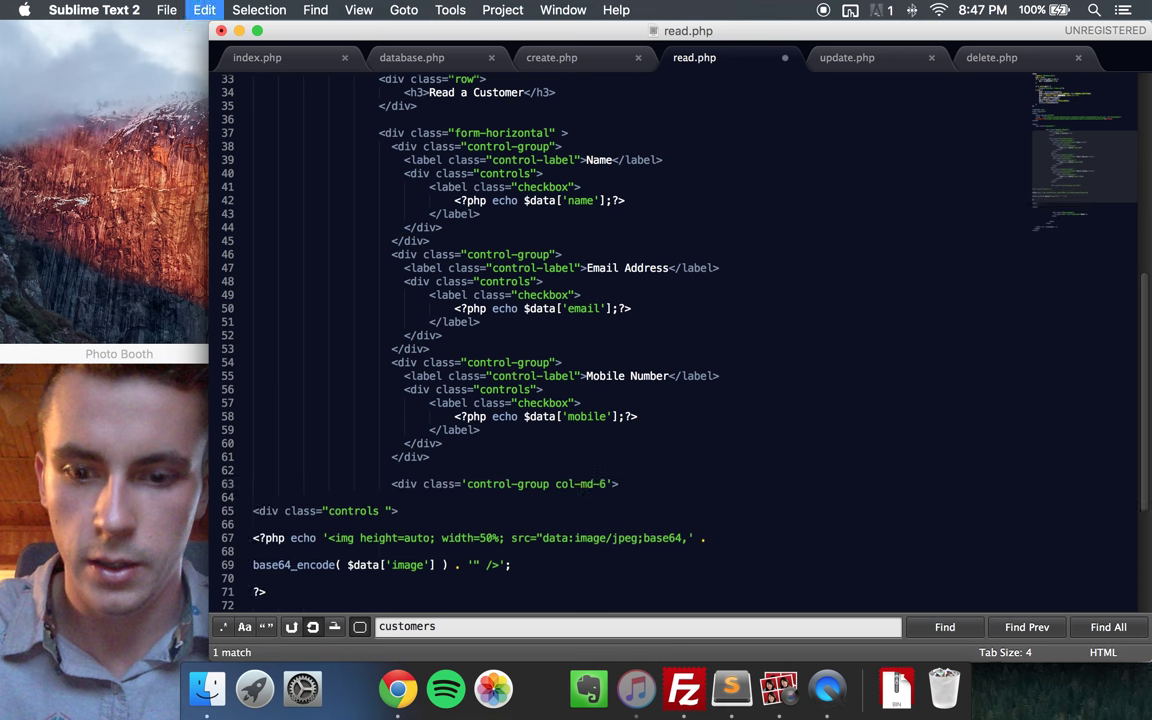
scroll(down, 3)
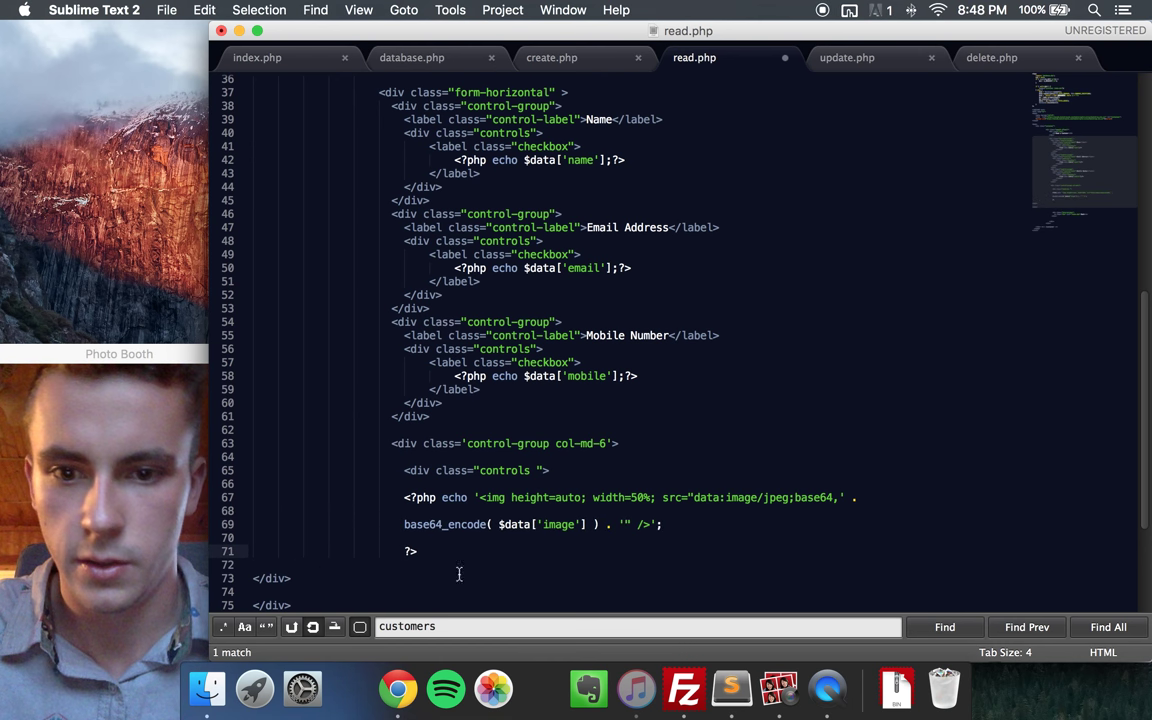
mouse_move(722, 546)
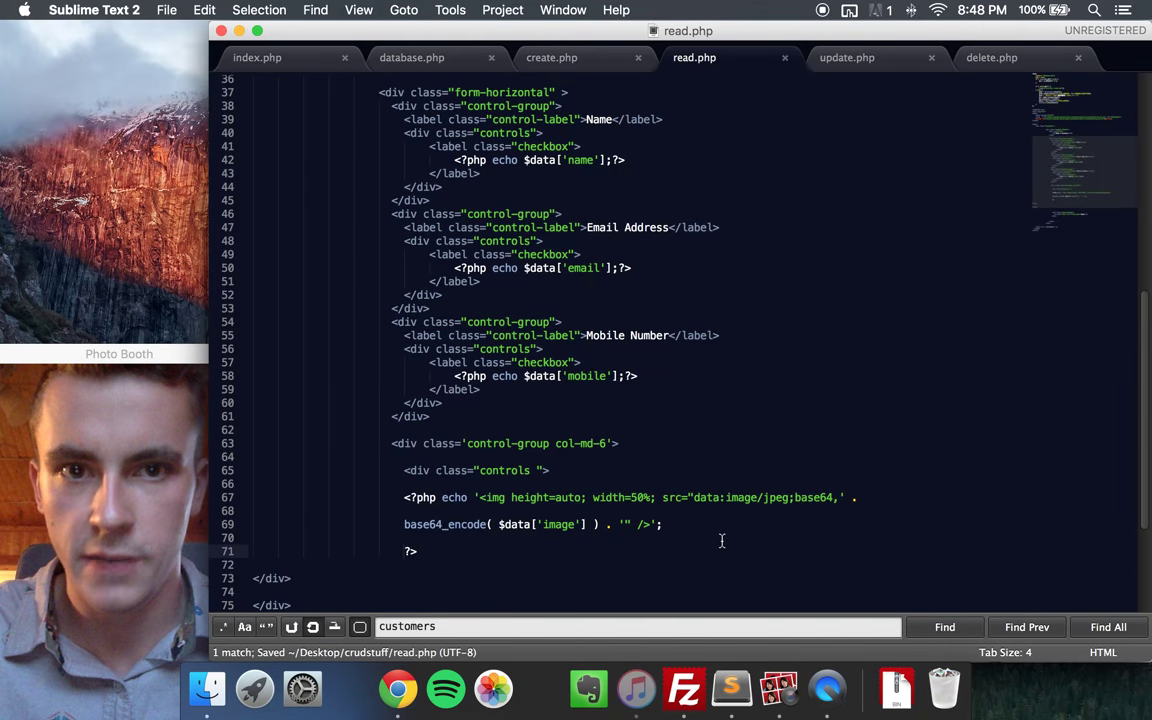
Step: Delete the server's old customers PHP files in FileZilla to replace them with local copies
click(684, 688)
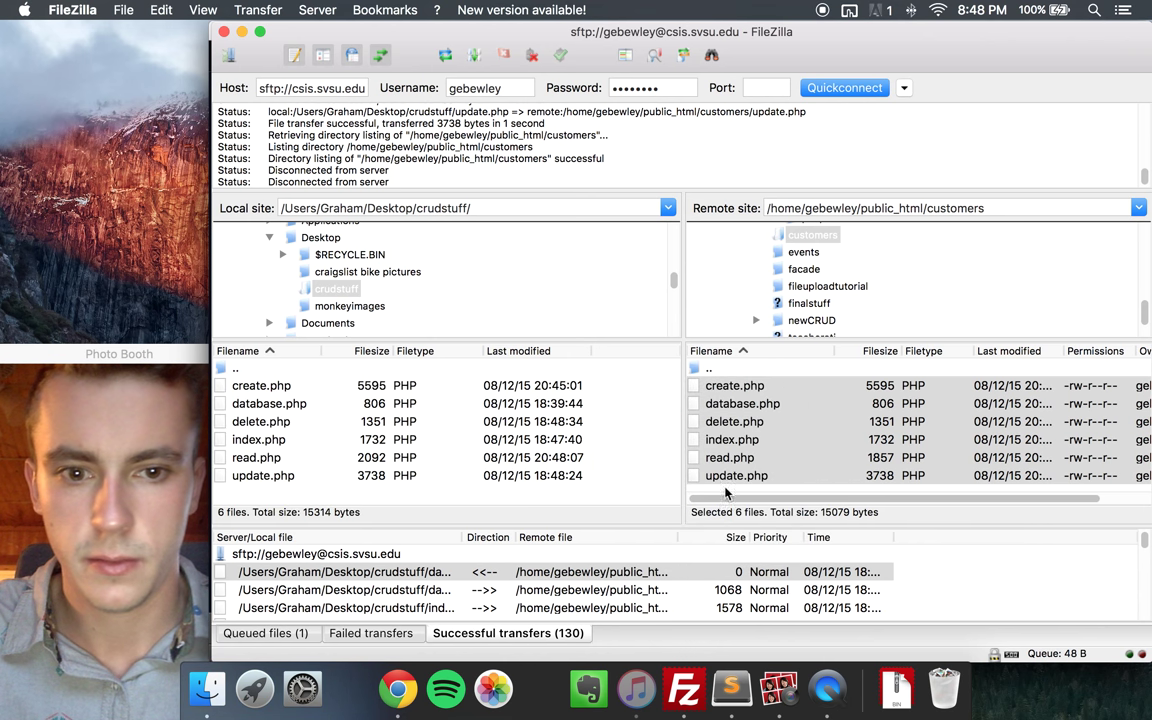
click(734, 385)
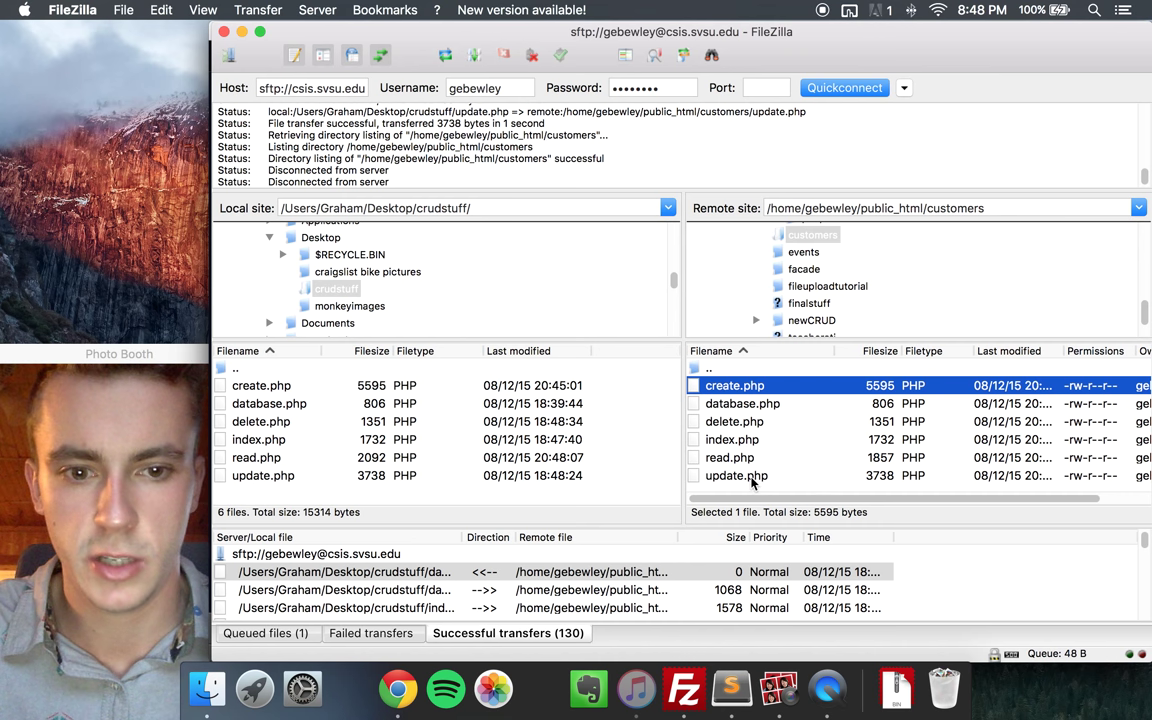
right_click(736, 475)
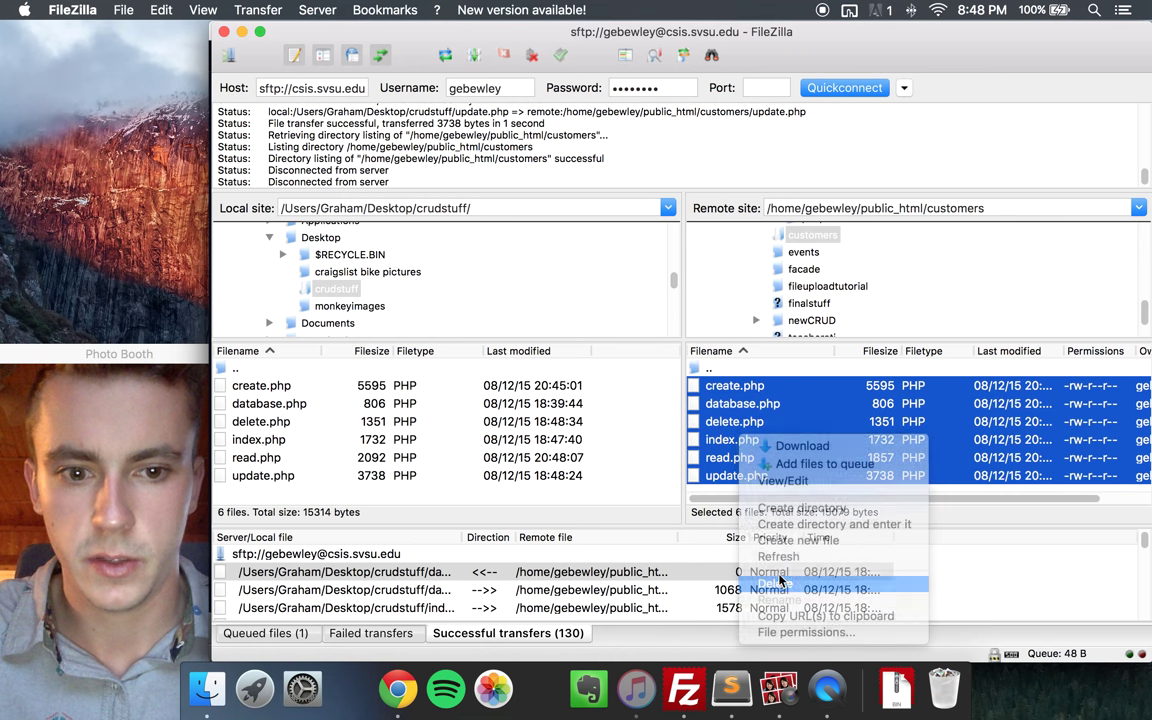
click(774, 584)
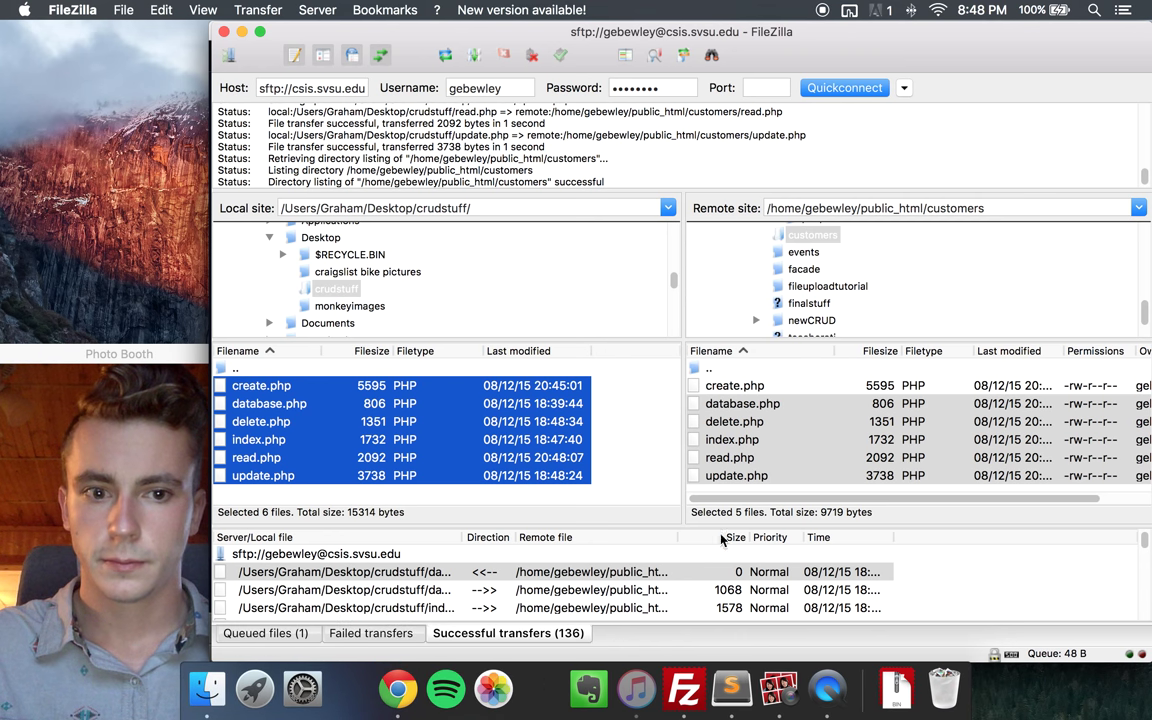
mouse_move(397, 688)
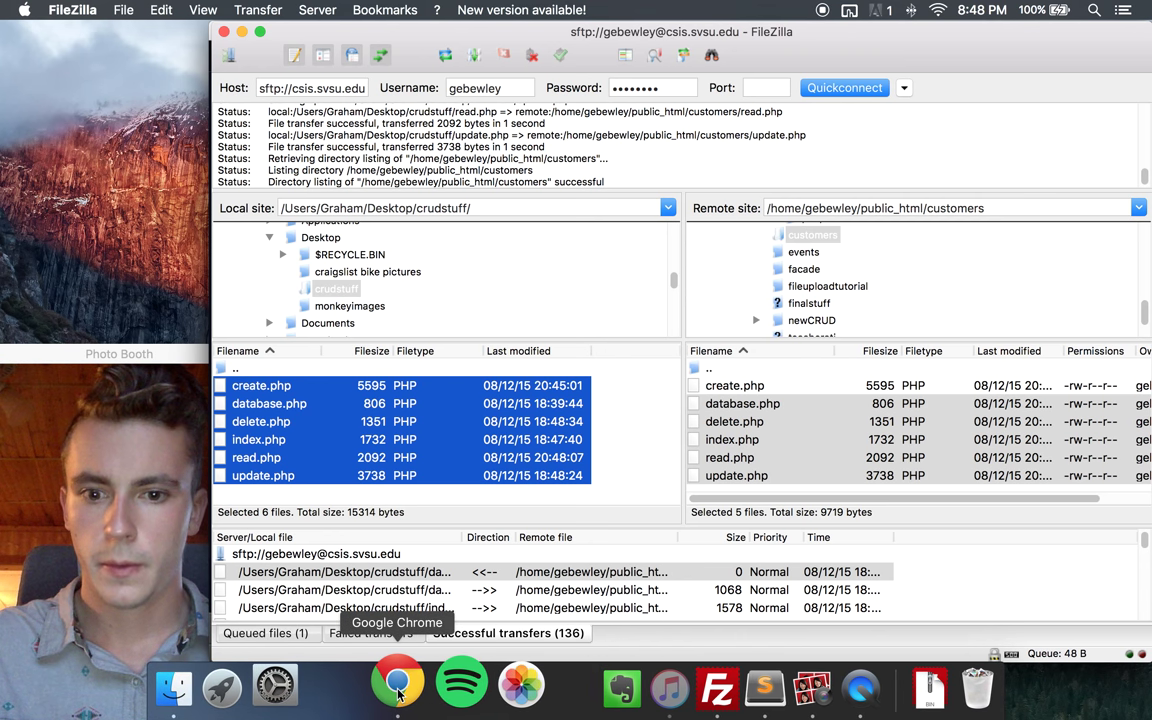
Step: Open New Person's Read page in Chrome to see the uploaded monkey image
click(398, 685)
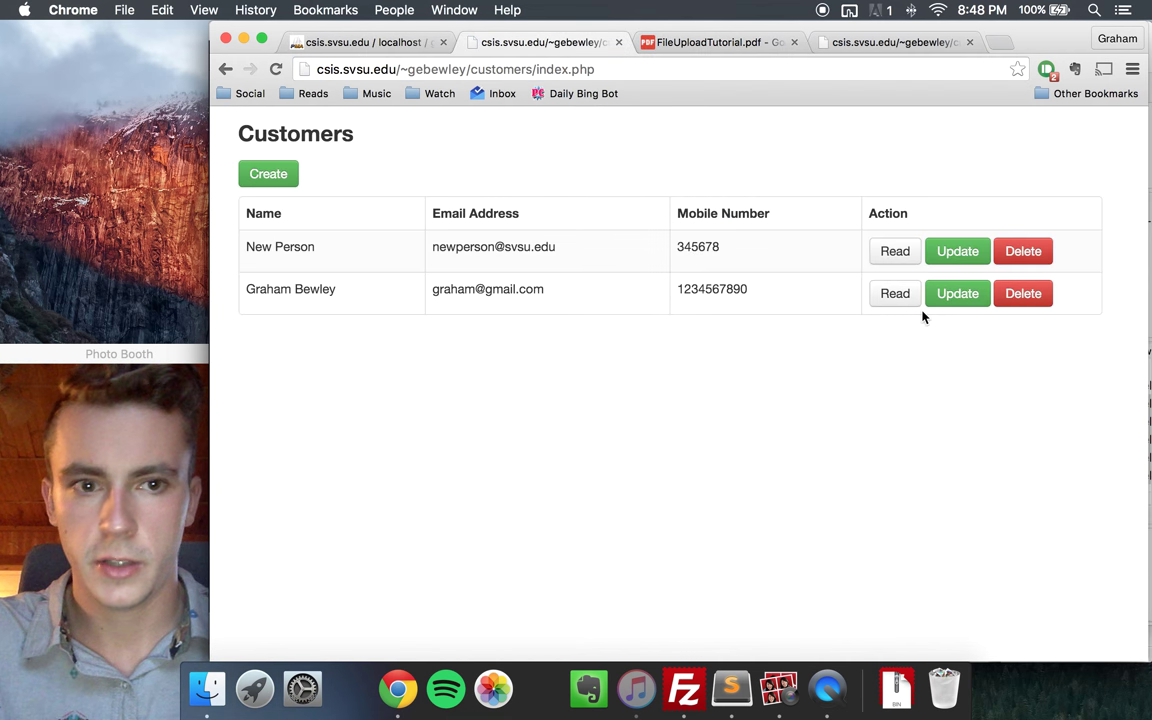
click(894, 251)
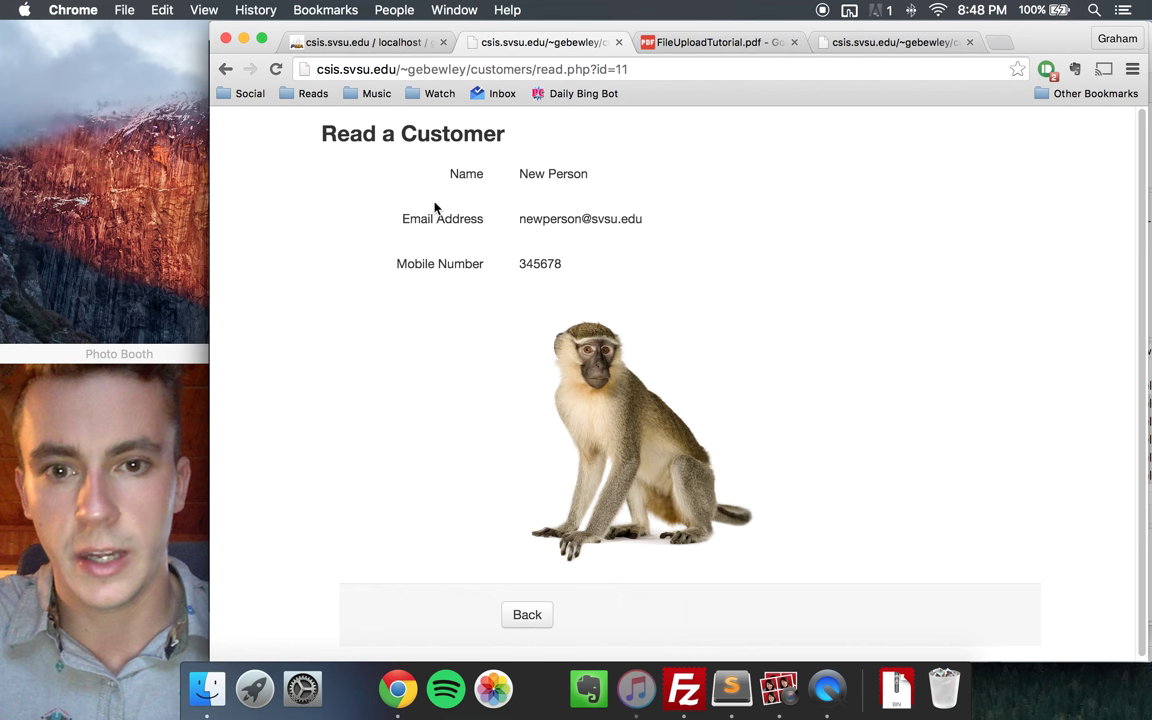
mouse_move(447, 234)
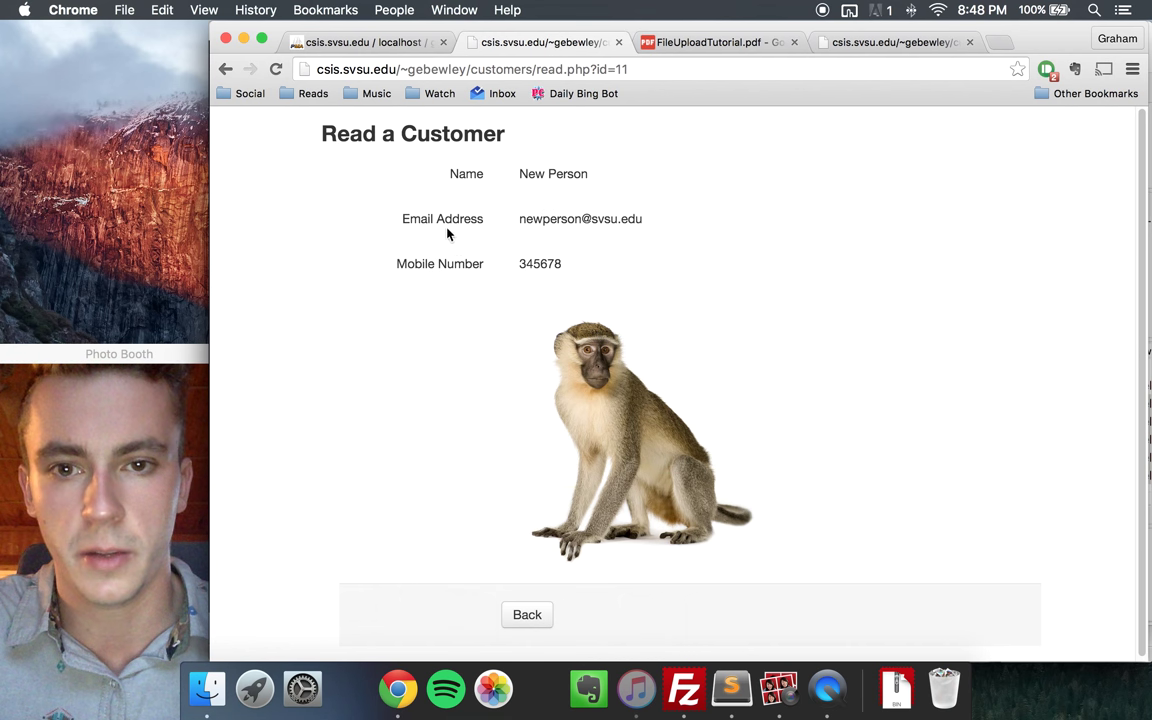
mouse_move(1042, 471)
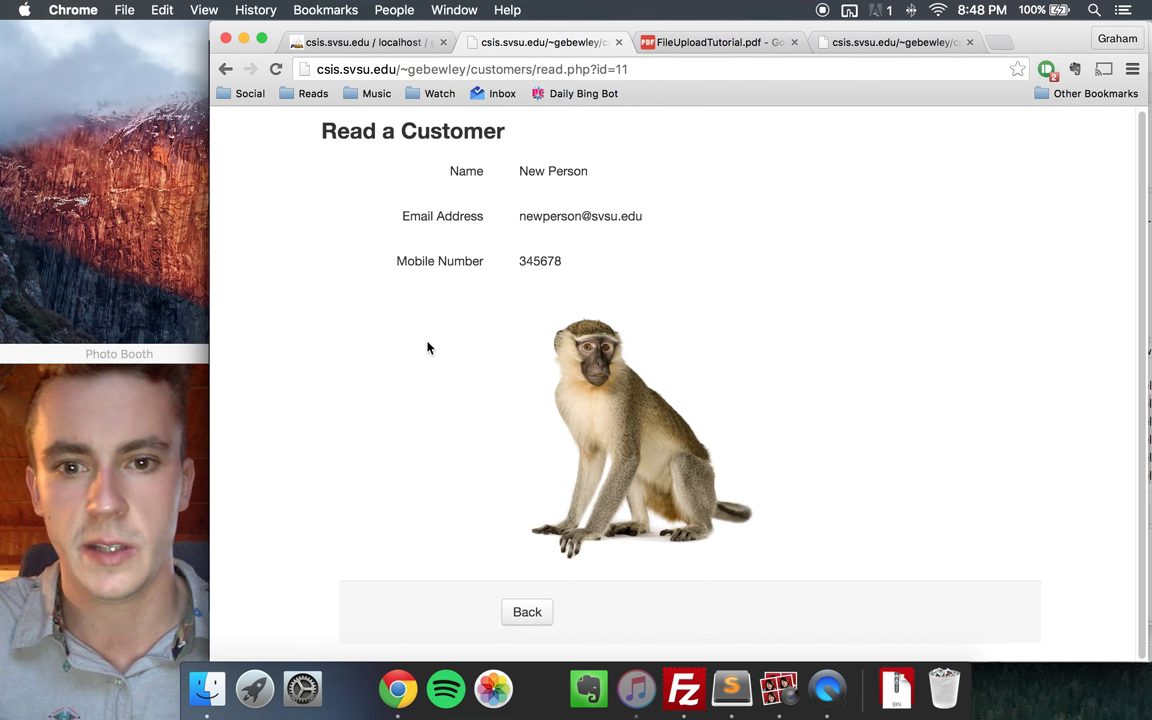
mouse_move(578, 370)
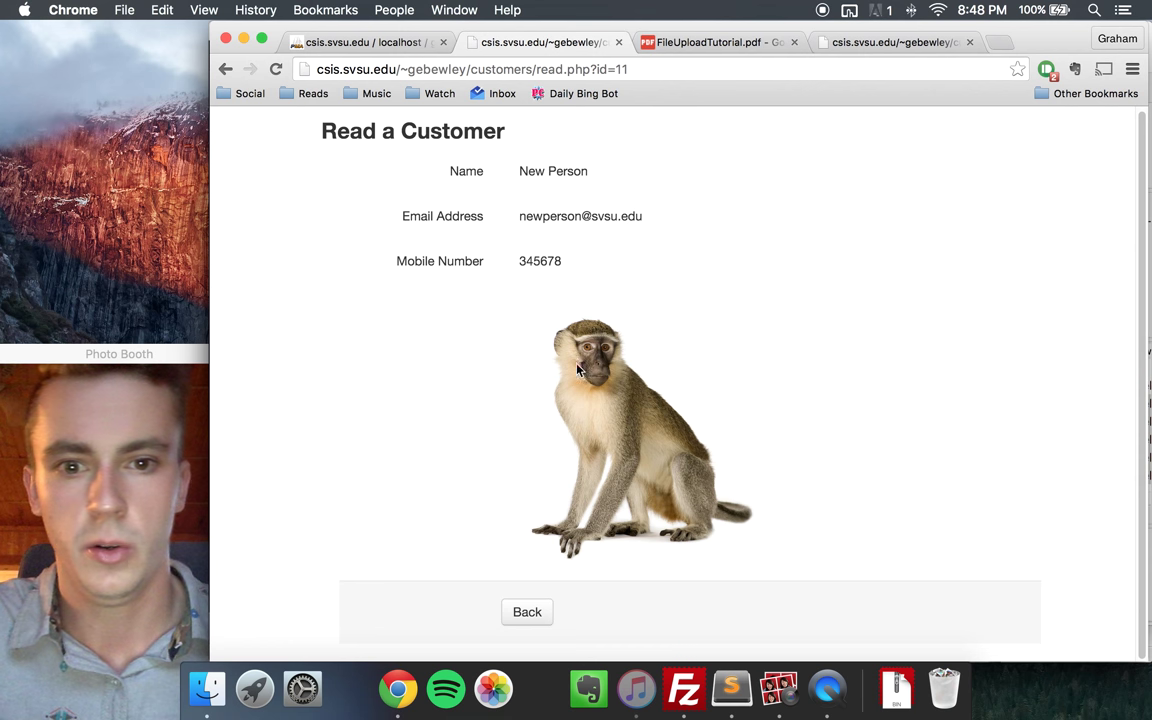
mouse_move(491, 115)
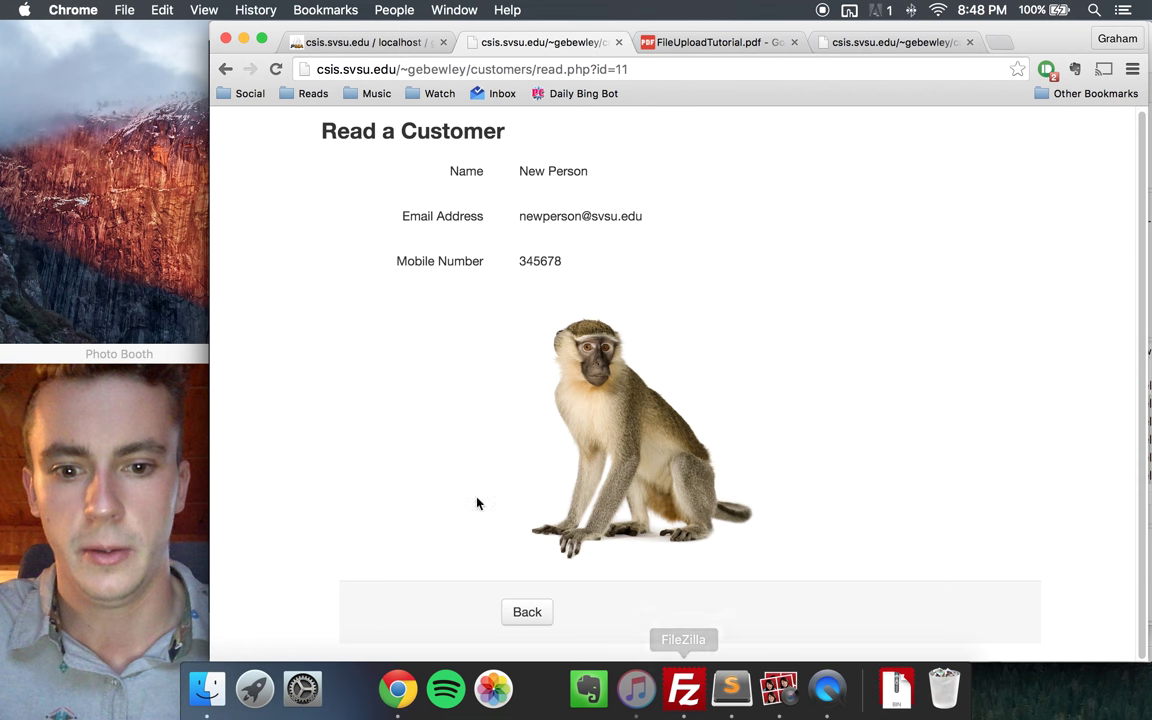
mouse_move(778, 60)
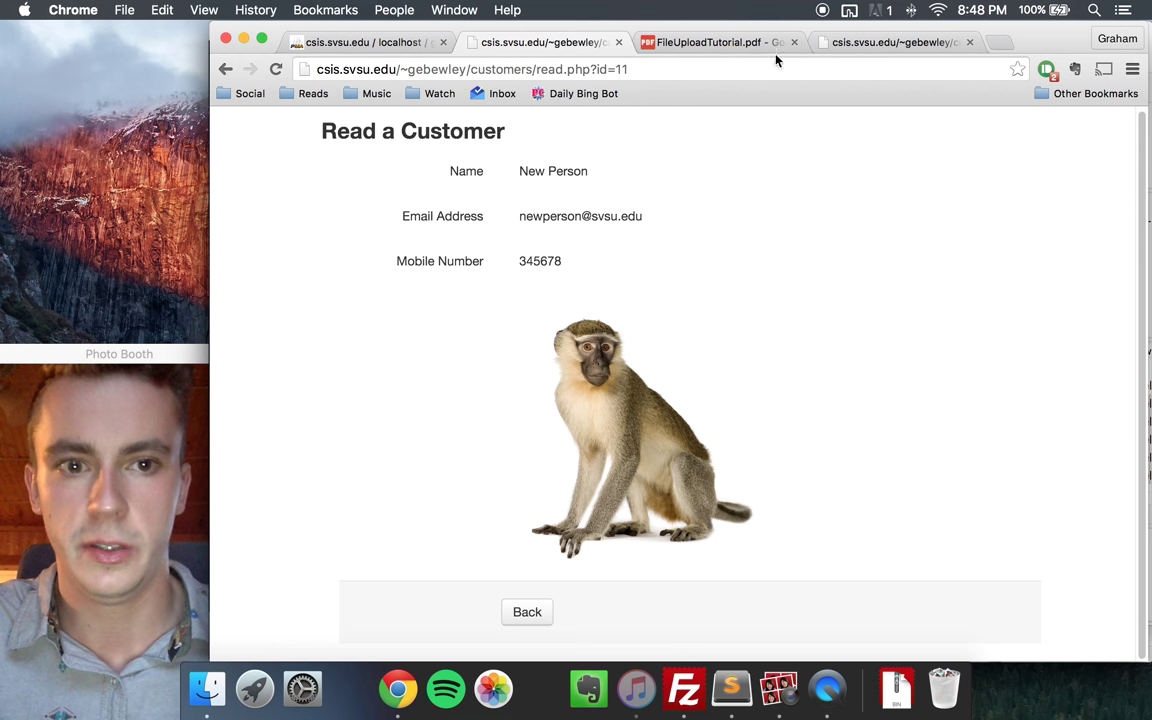
mouse_move(632, 381)
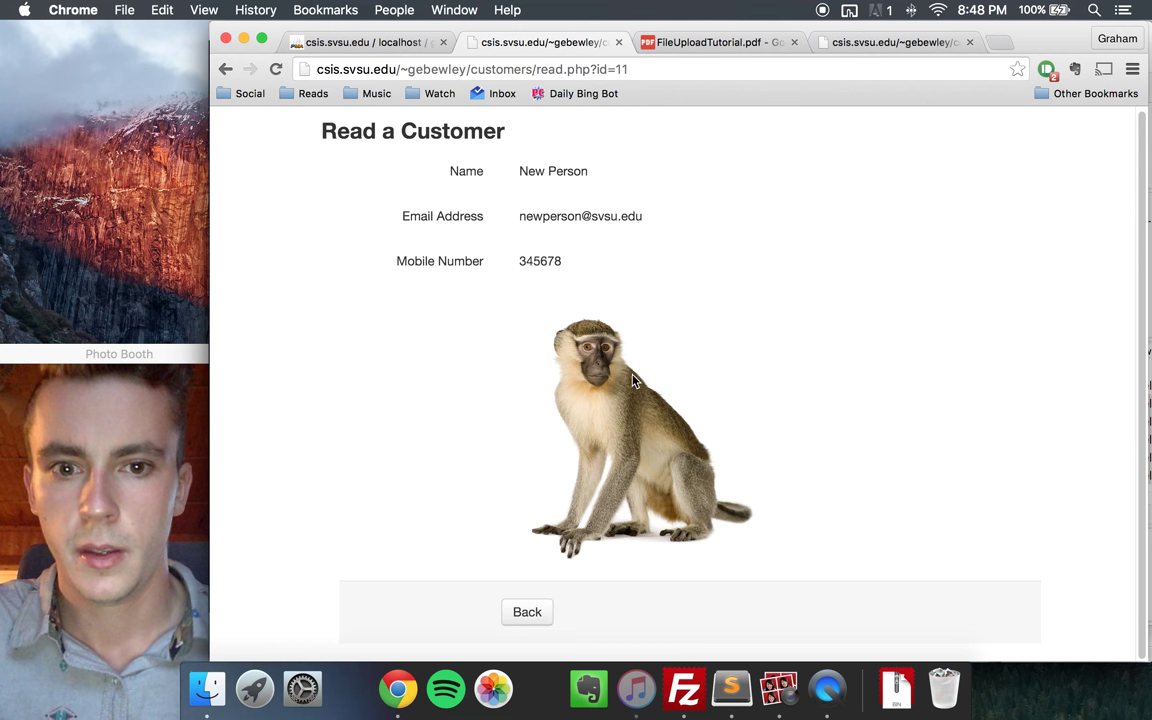
mouse_move(527, 612)
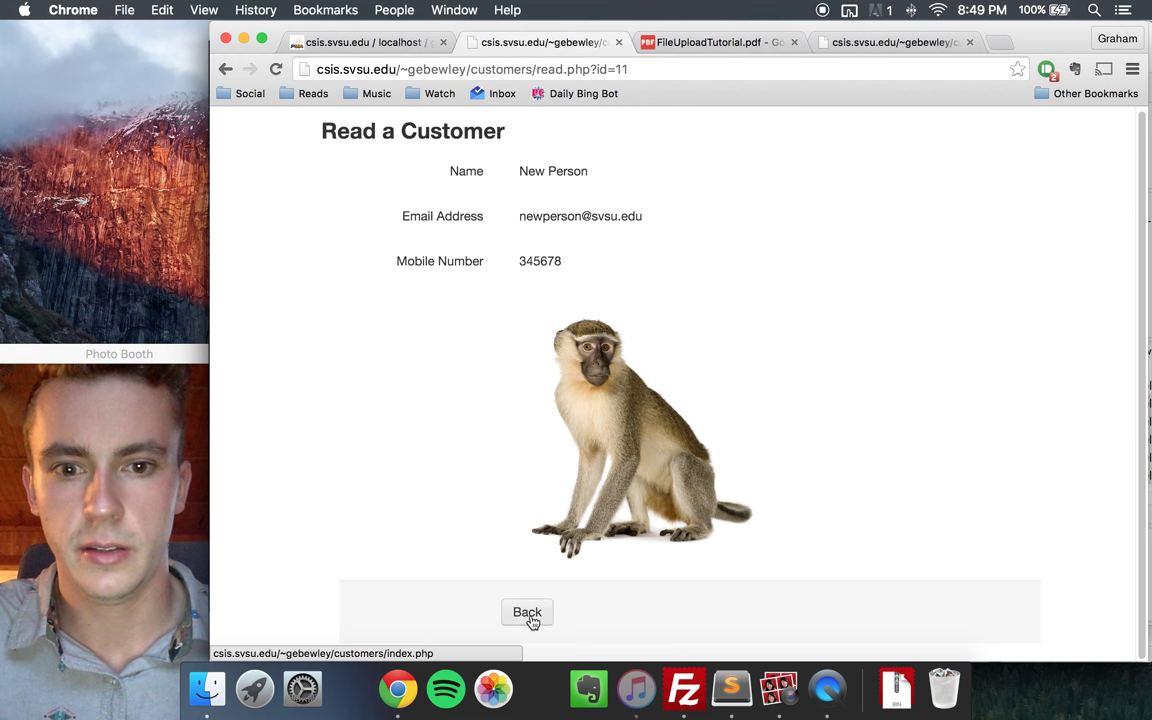
Step: Return from New Person's details to the Customers list
click(527, 612)
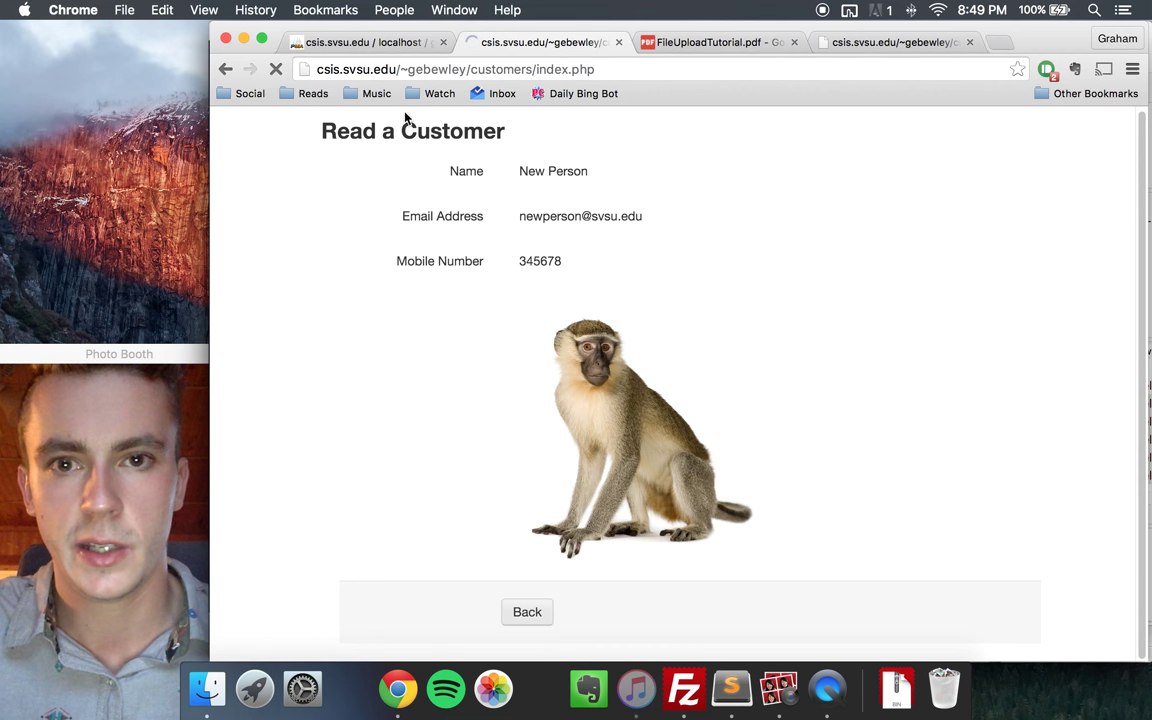
click(527, 611)
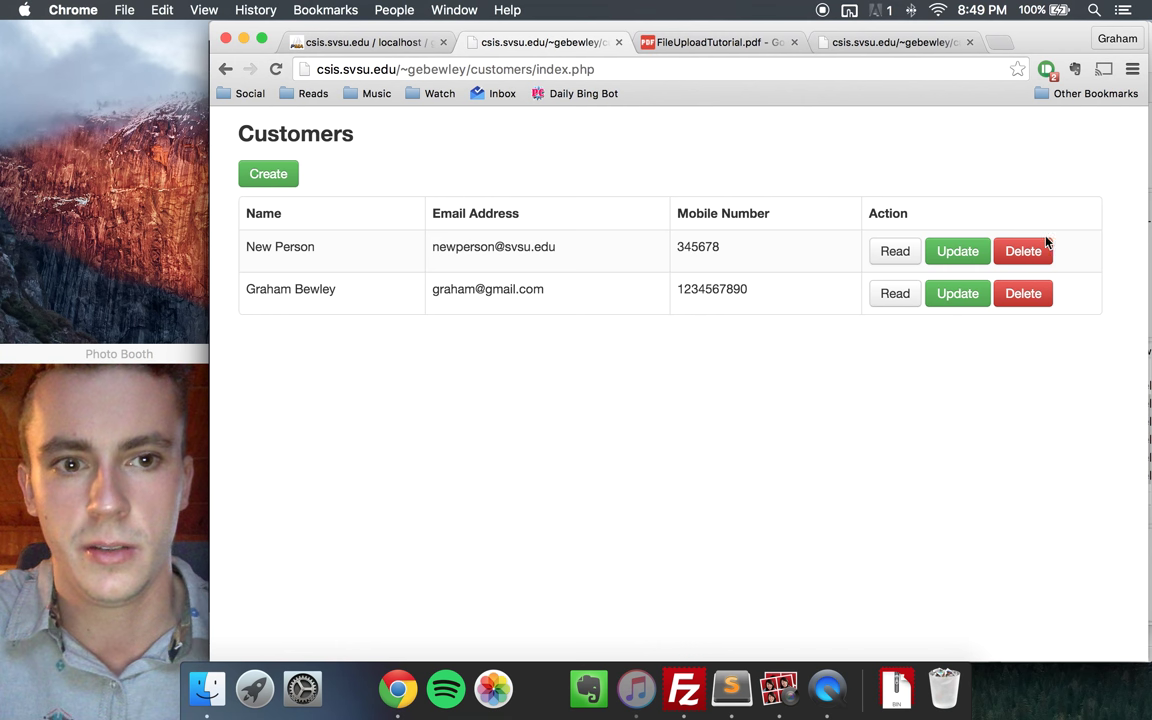
mouse_move(243, 131)
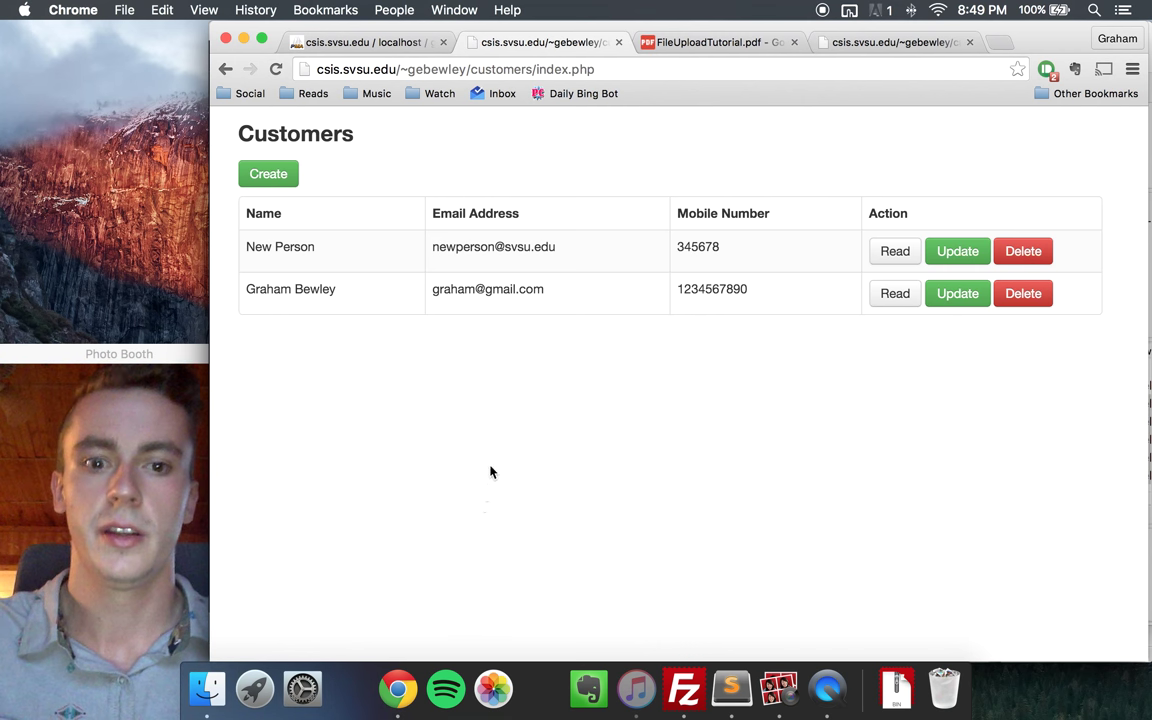
mouse_move(894, 251)
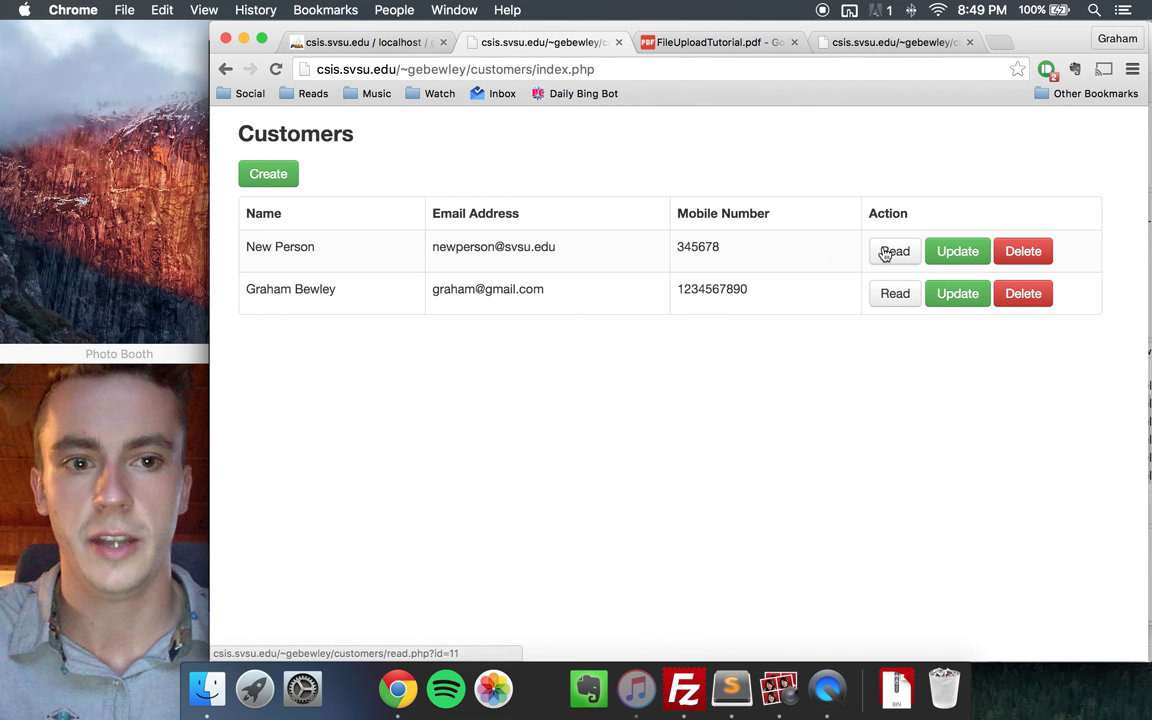
mouse_move(918, 272)
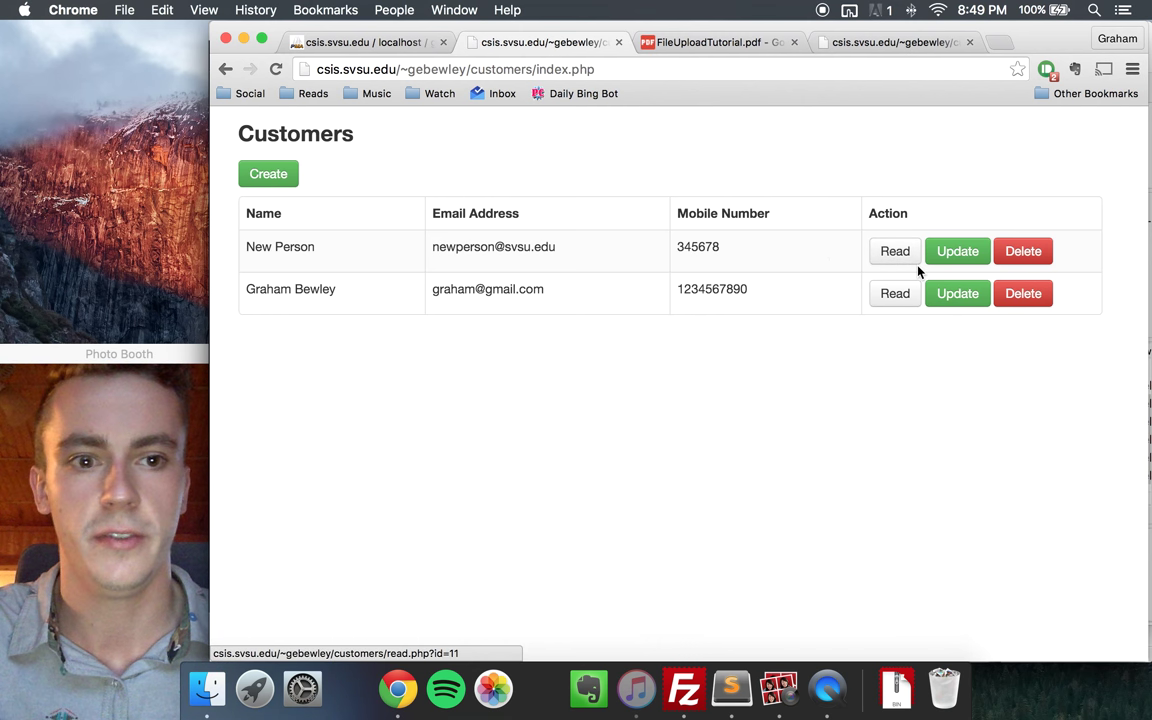
mouse_move(221, 6)
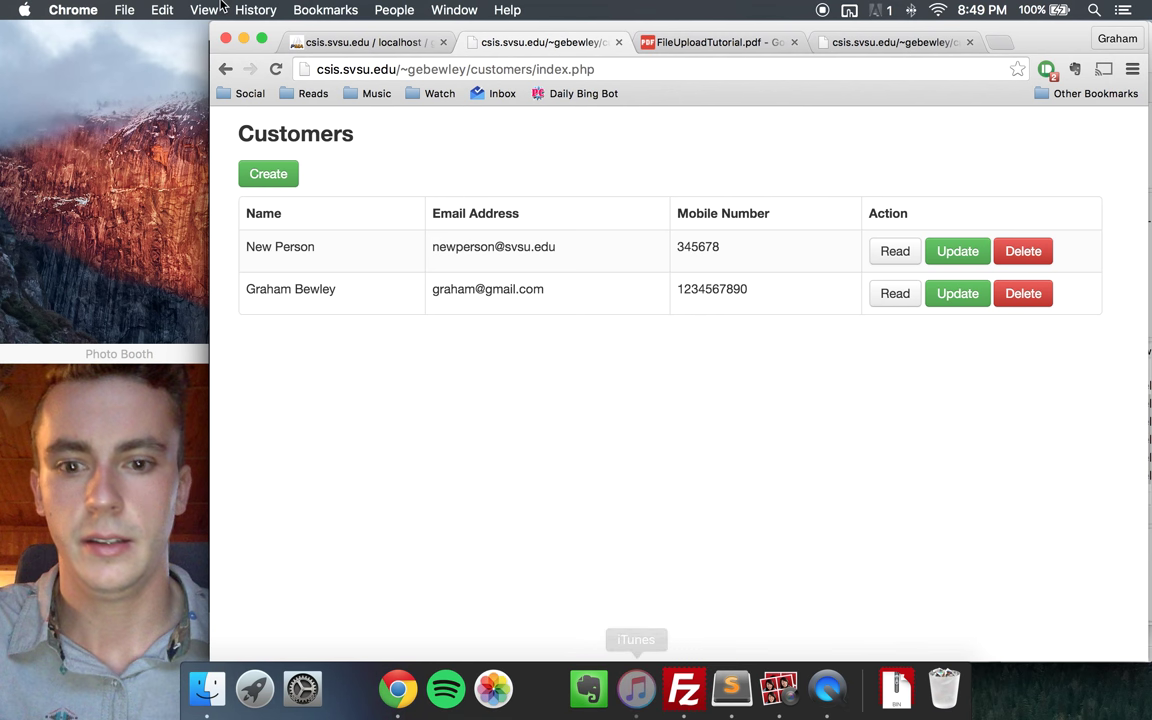